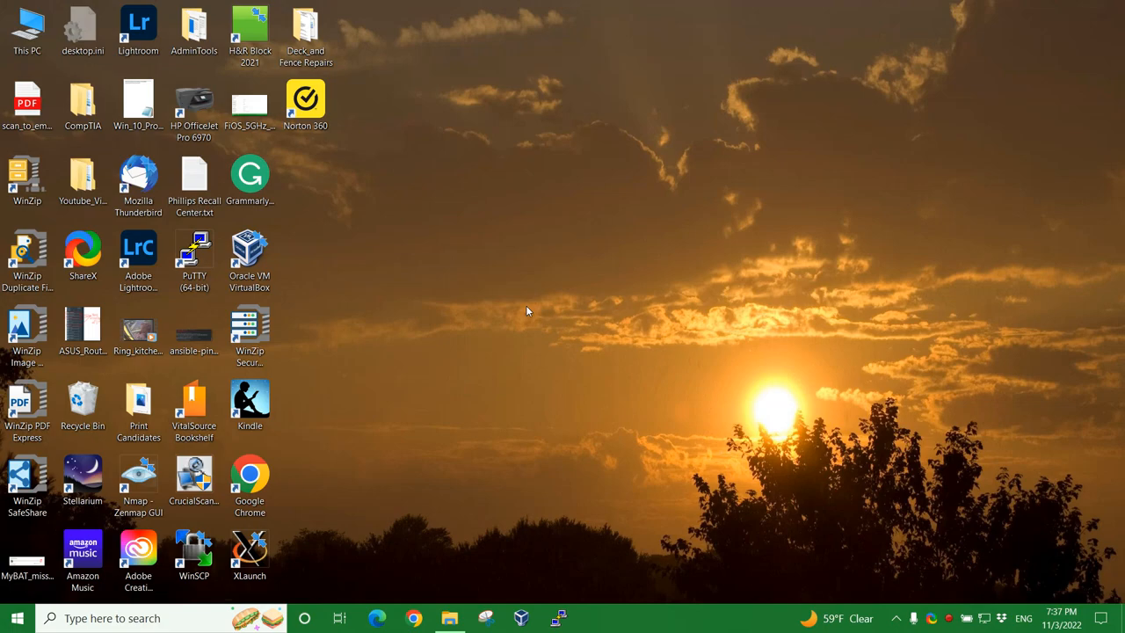
mouse_move(347, 131)
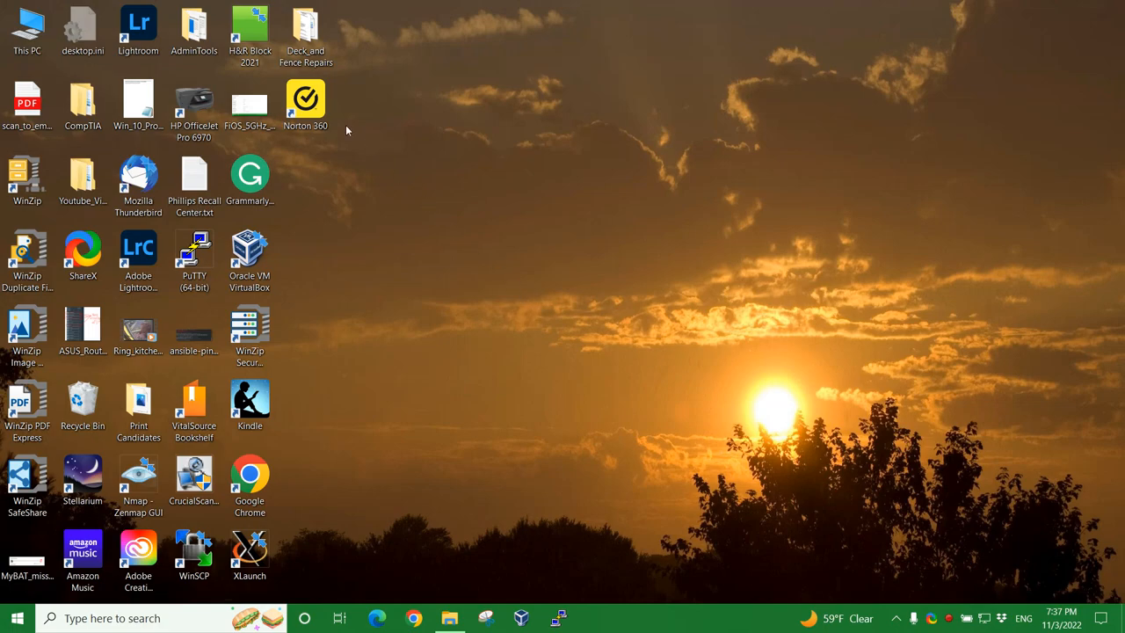
Launch Norton 360 from its desktop shortcut and expand the Security tile's tools.
click(305, 99)
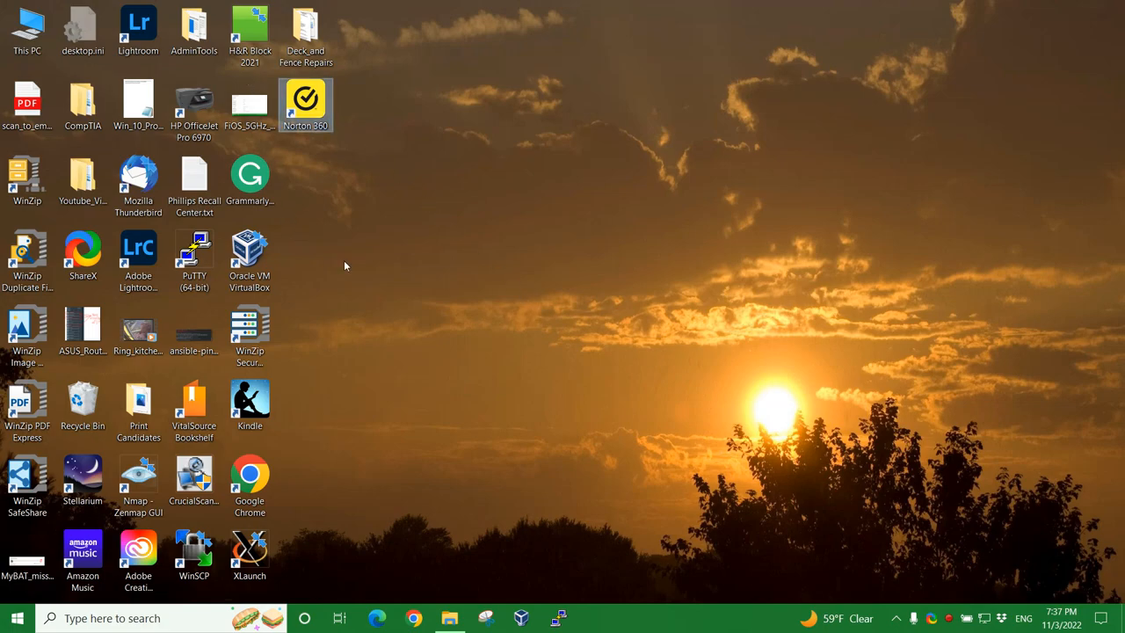
mouse_move(712, 501)
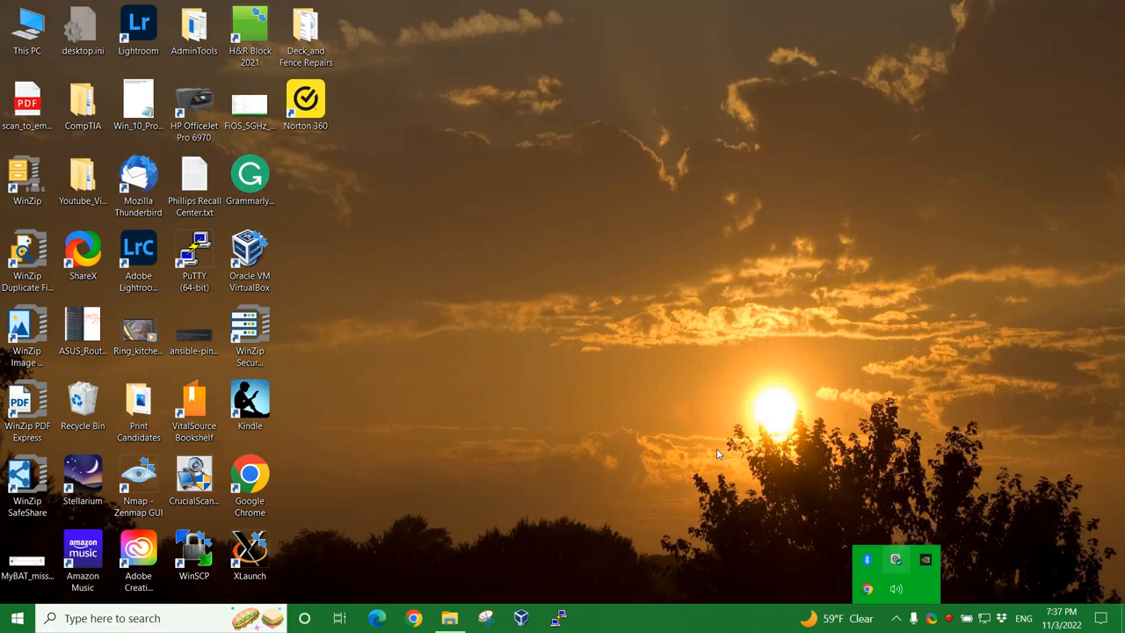
double_click(305, 98)
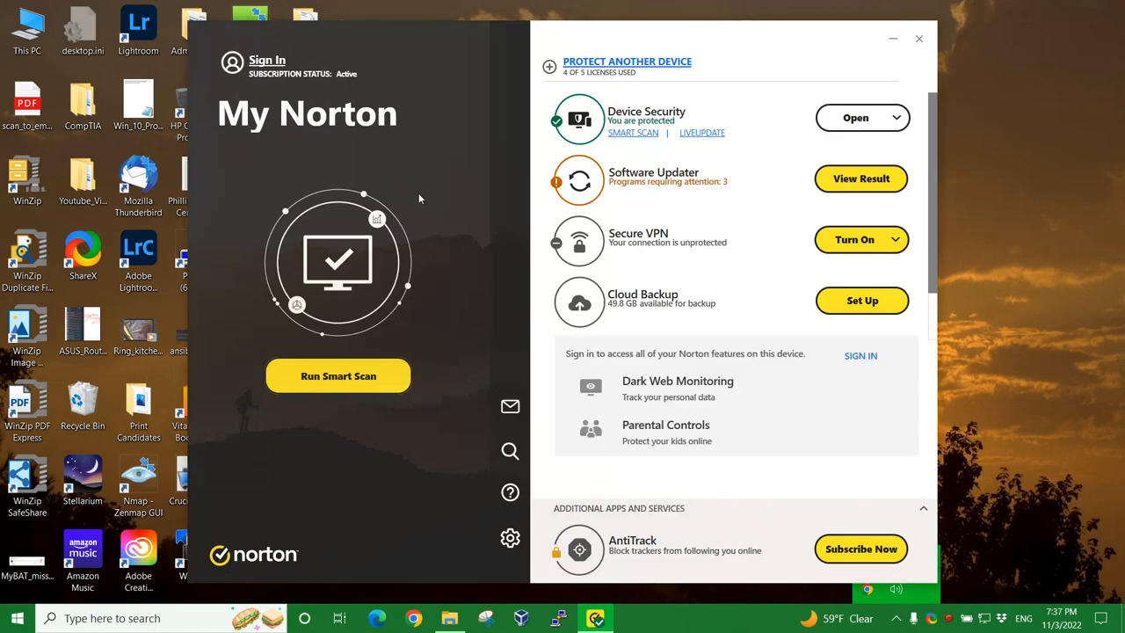
mouse_move(686, 106)
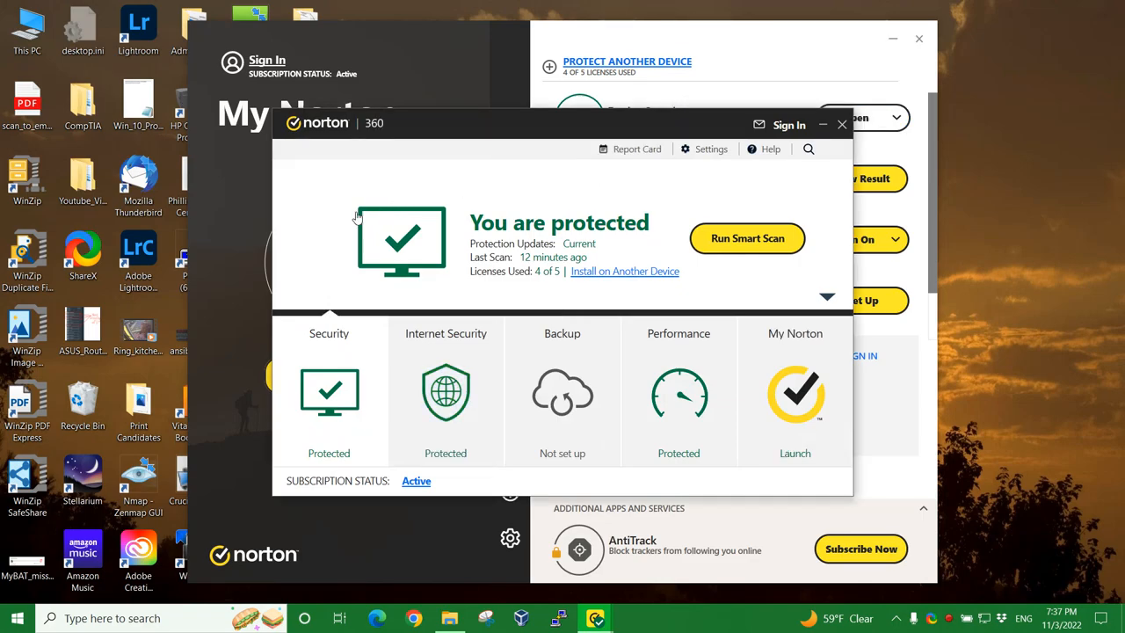
mouse_move(259, 320)
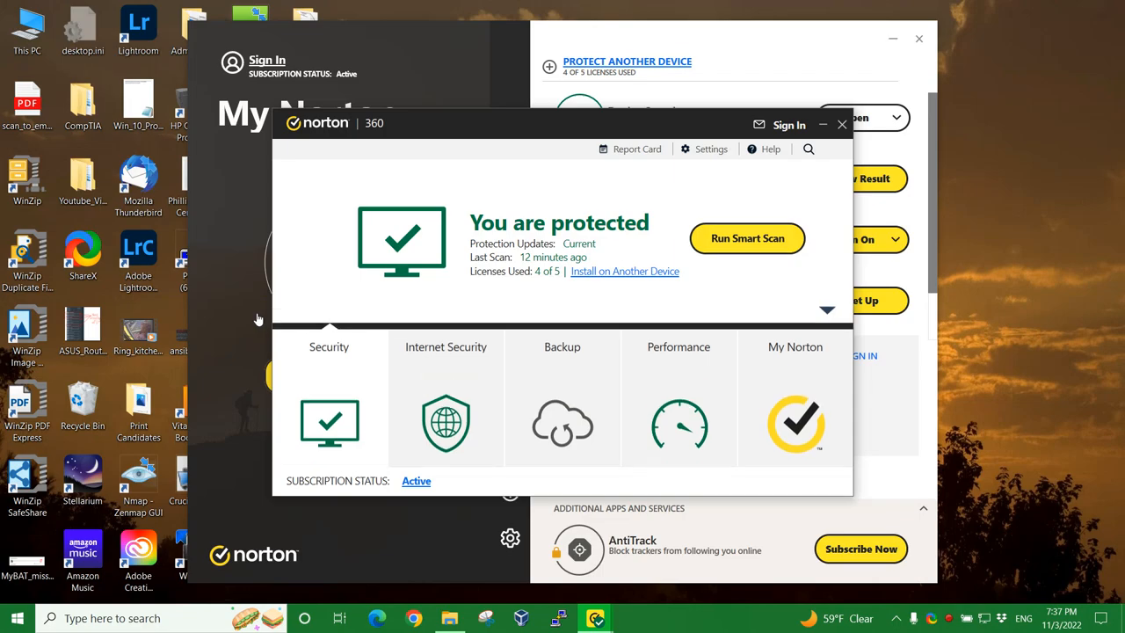
click(328, 347)
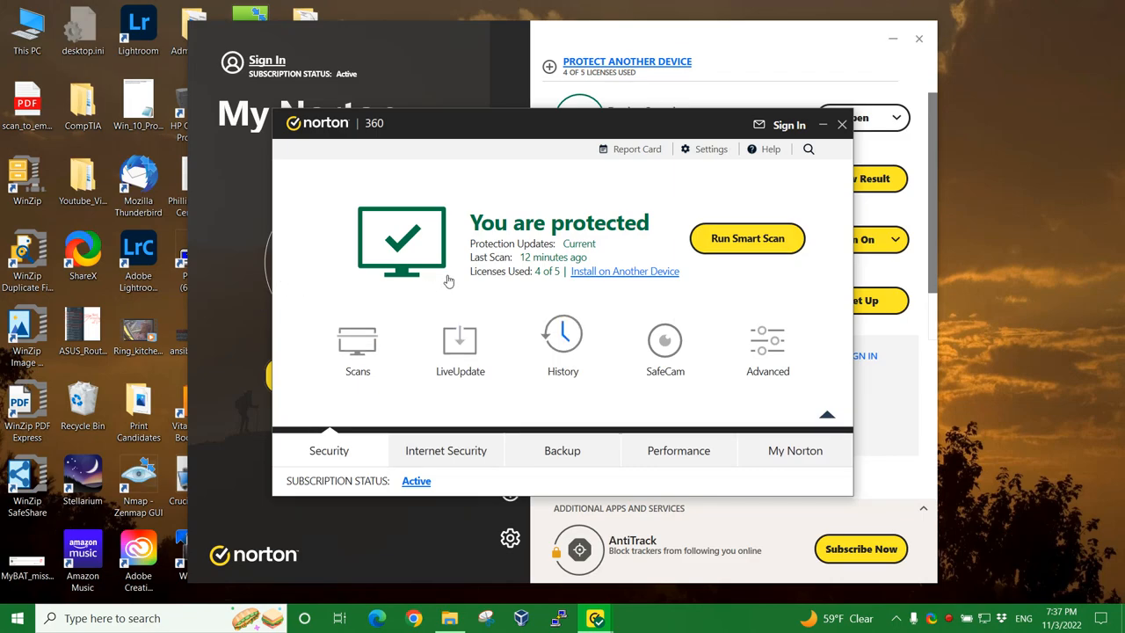
Open Security History and view details of the Warz Custom Scan results.
click(563, 347)
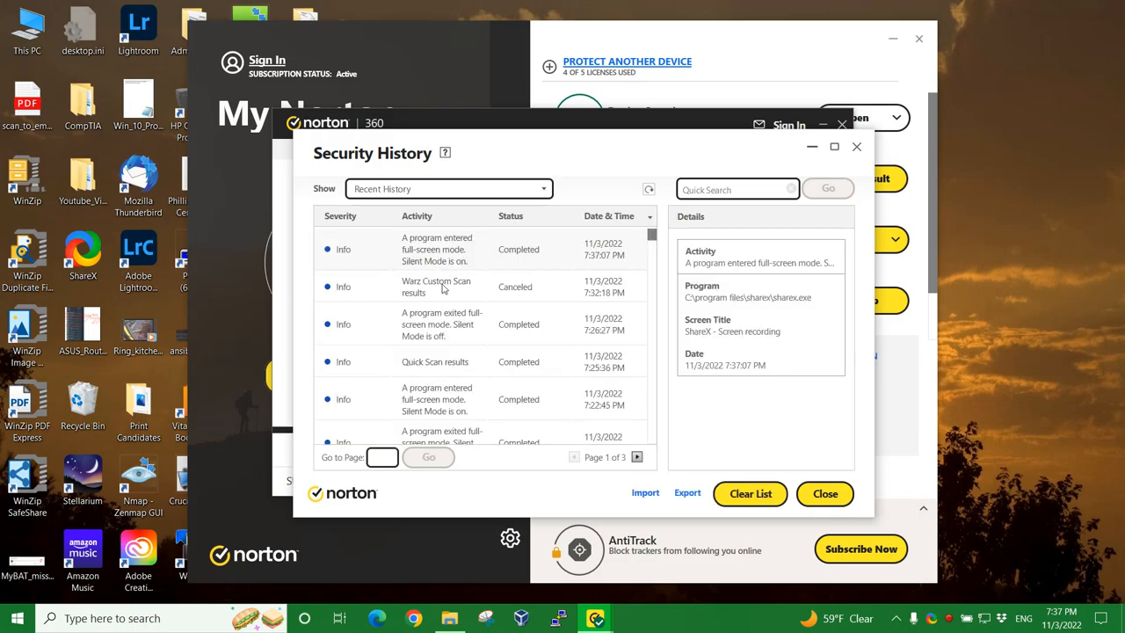
mouse_move(377, 270)
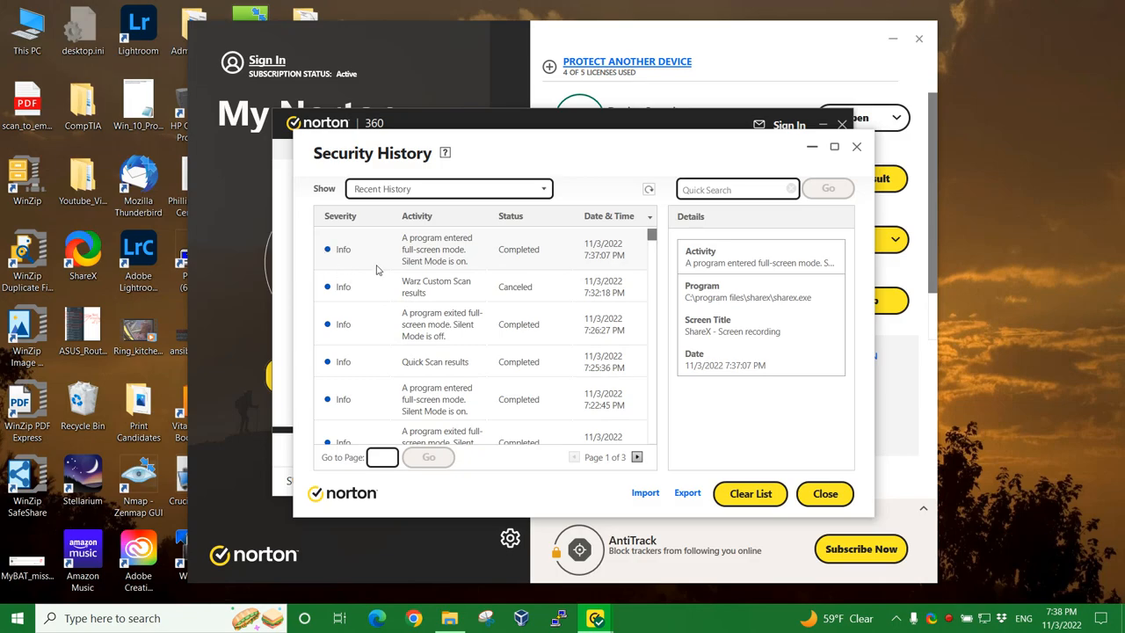
mouse_move(336, 241)
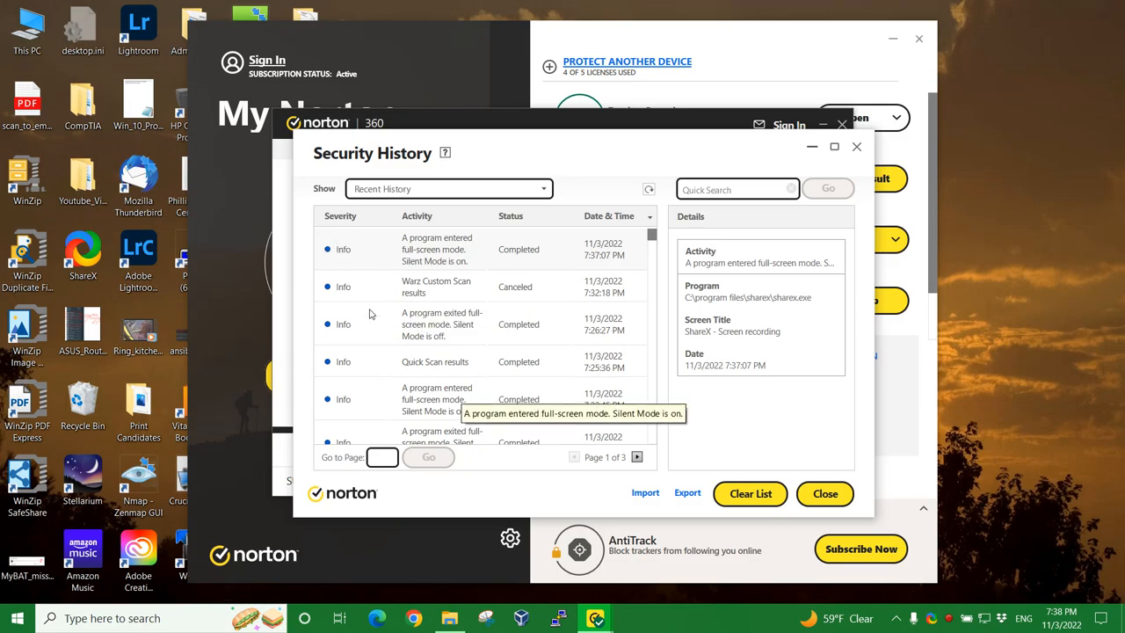
mouse_move(344, 242)
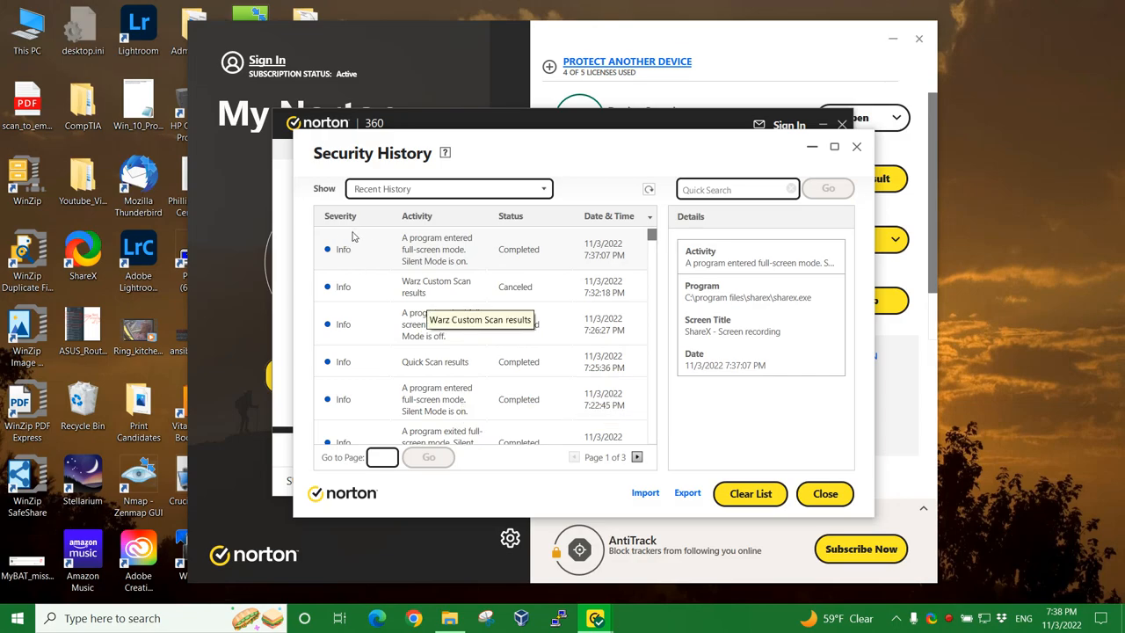
click(436, 287)
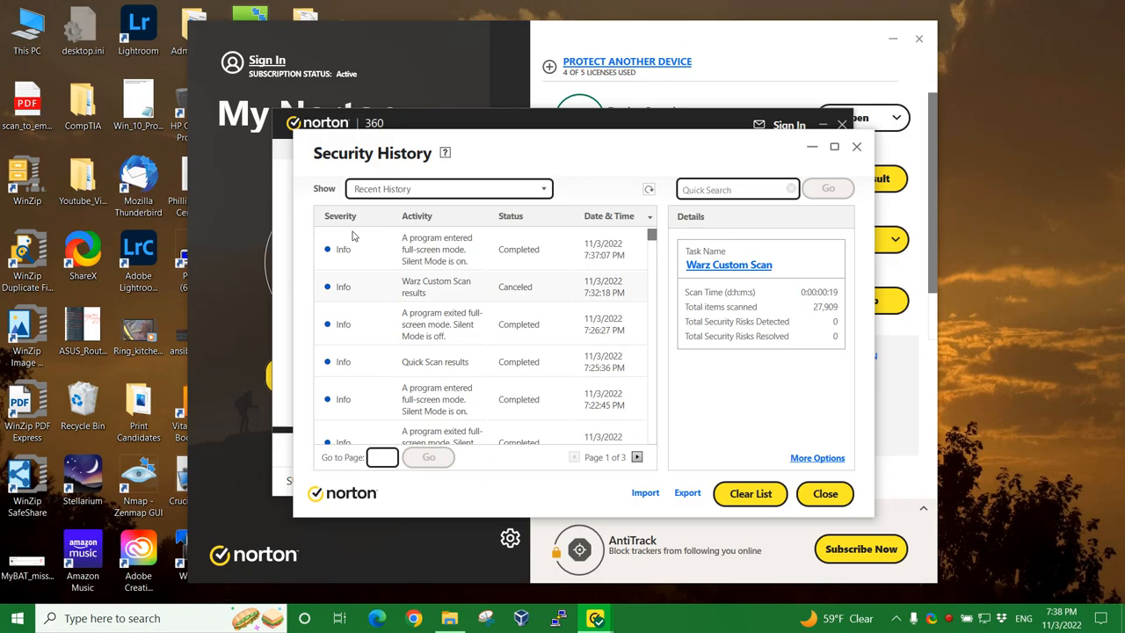
mouse_move(425, 242)
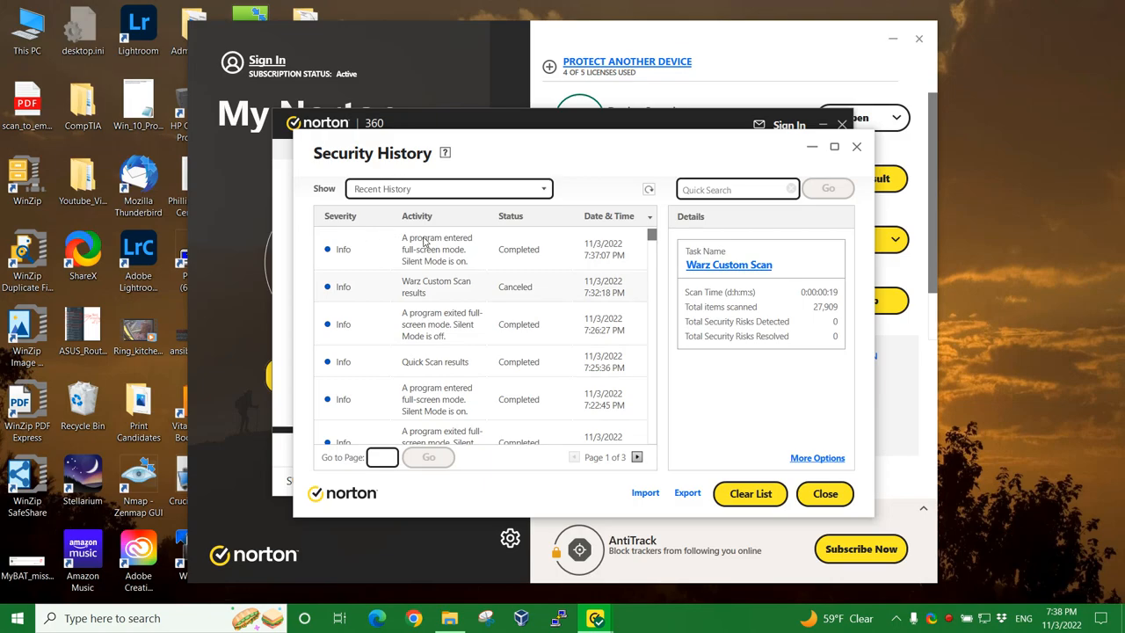
mouse_move(538, 267)
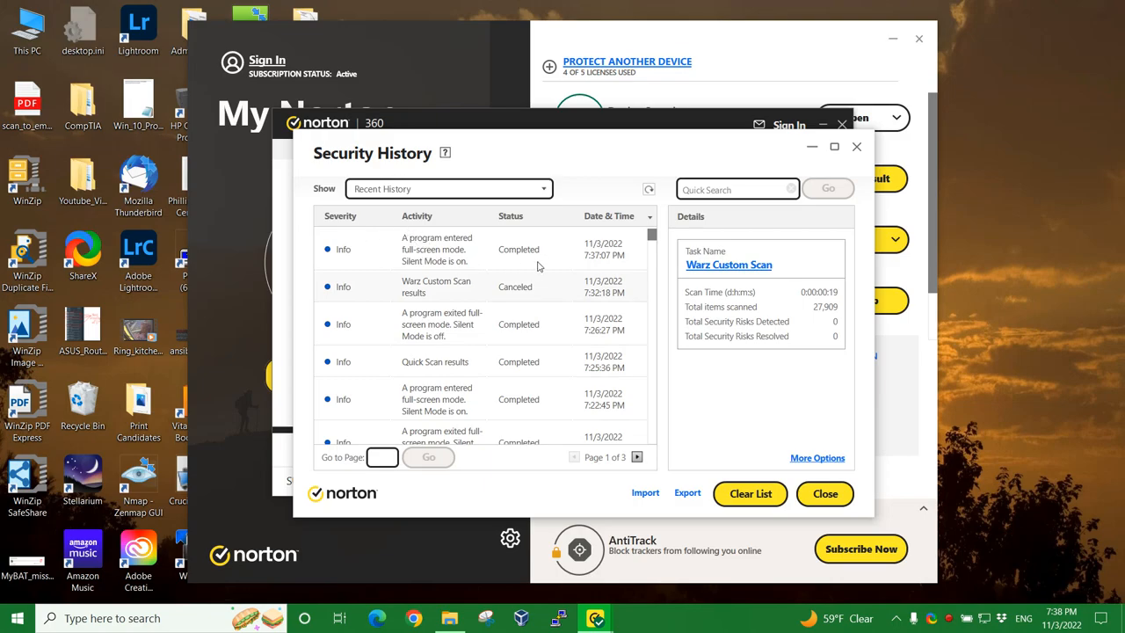
mouse_move(642, 253)
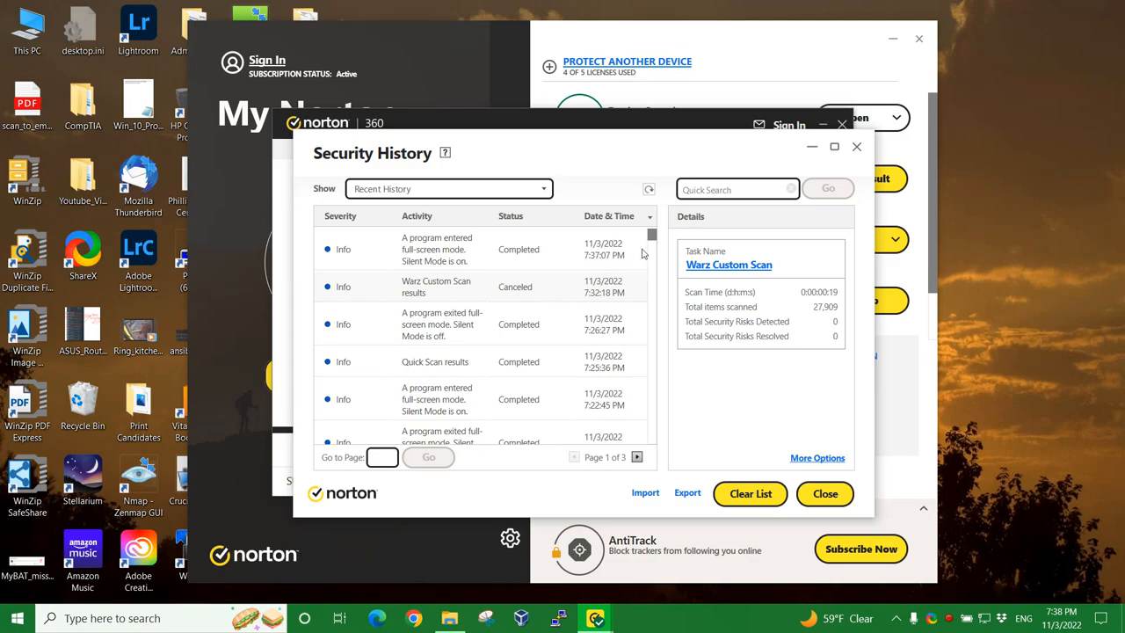
mouse_move(672, 240)
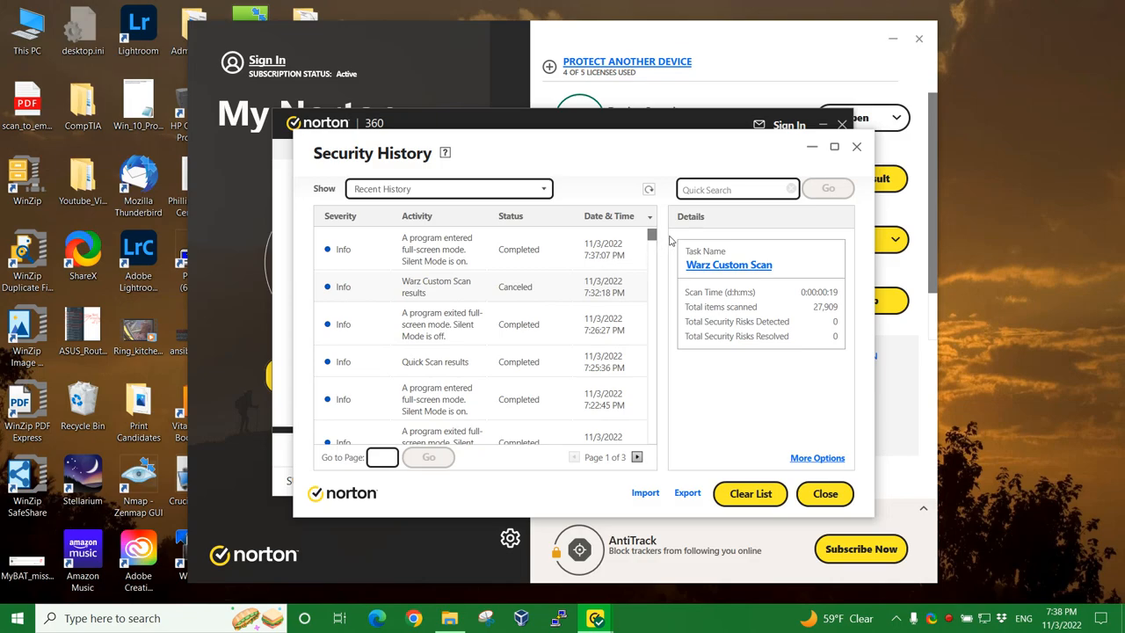
mouse_move(662, 255)
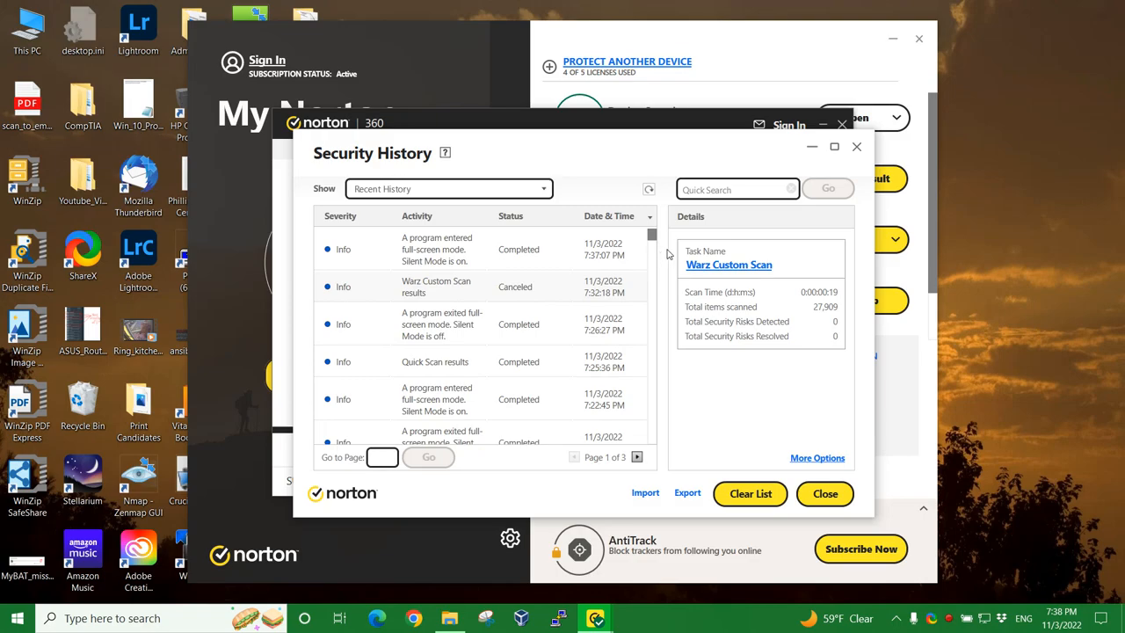
mouse_move(664, 261)
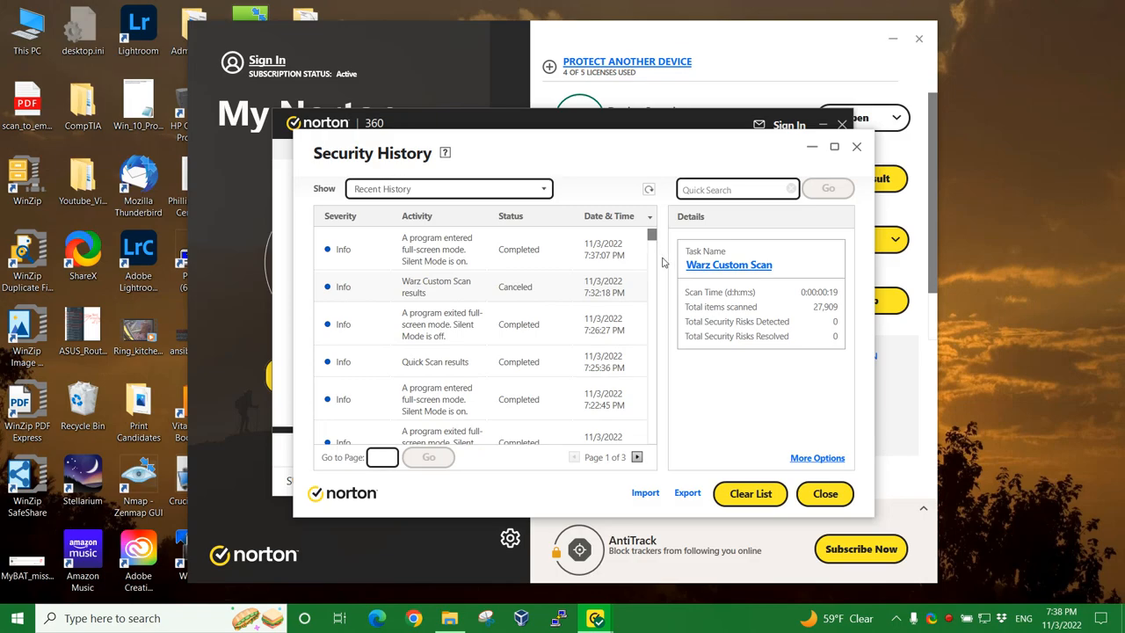
mouse_move(605, 283)
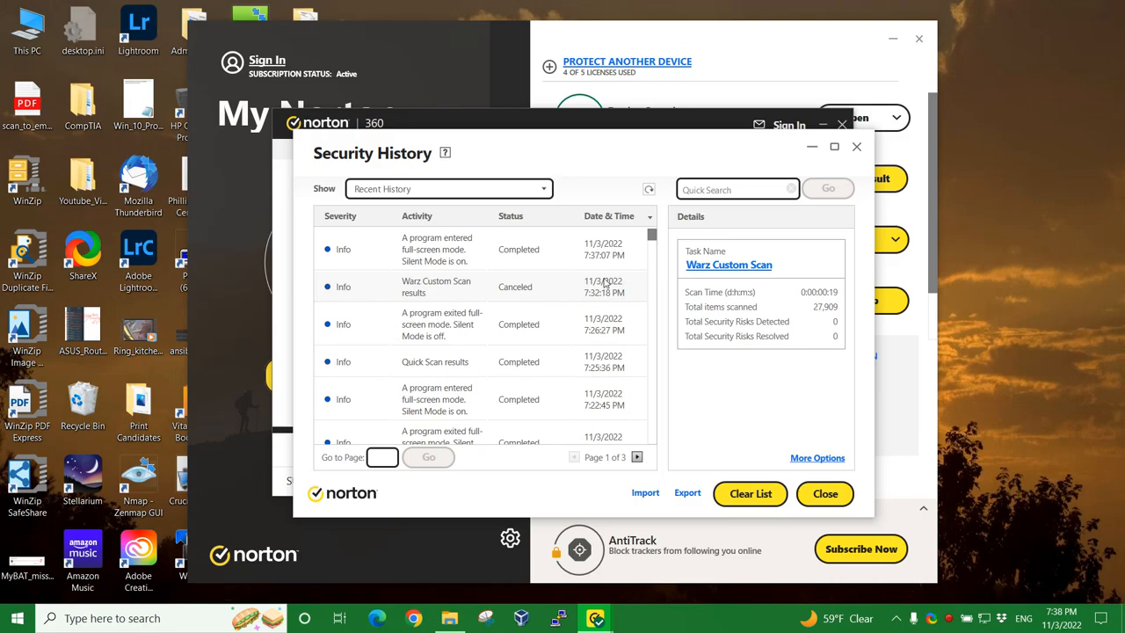
mouse_move(603, 290)
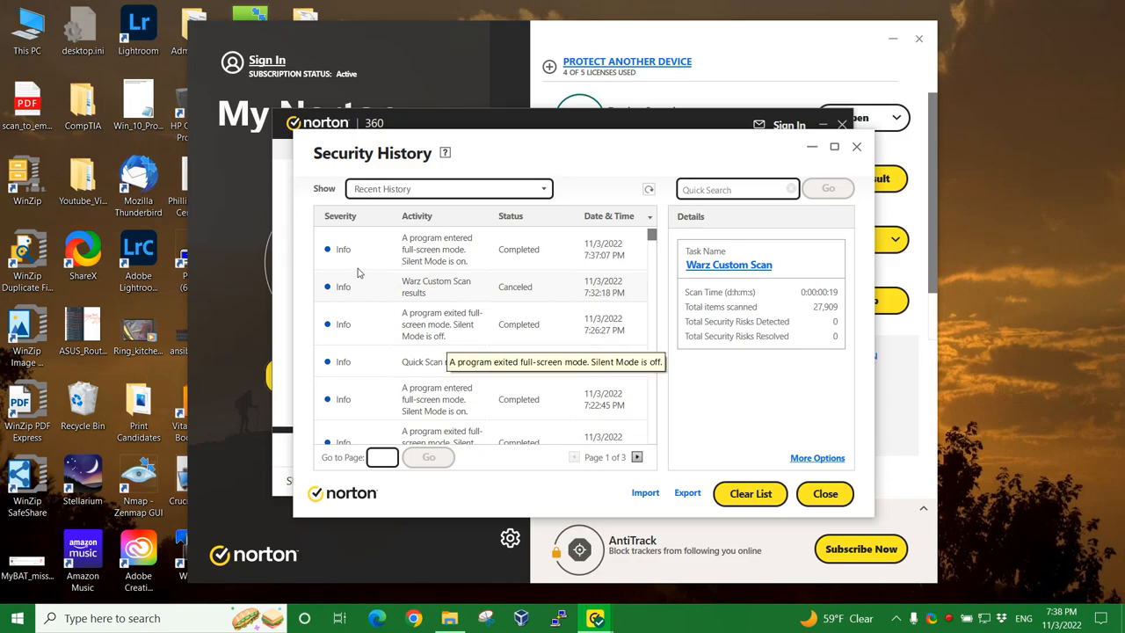
Show Full History, view the Quick Scan result details, then reopen the Show filter list.
click(449, 188)
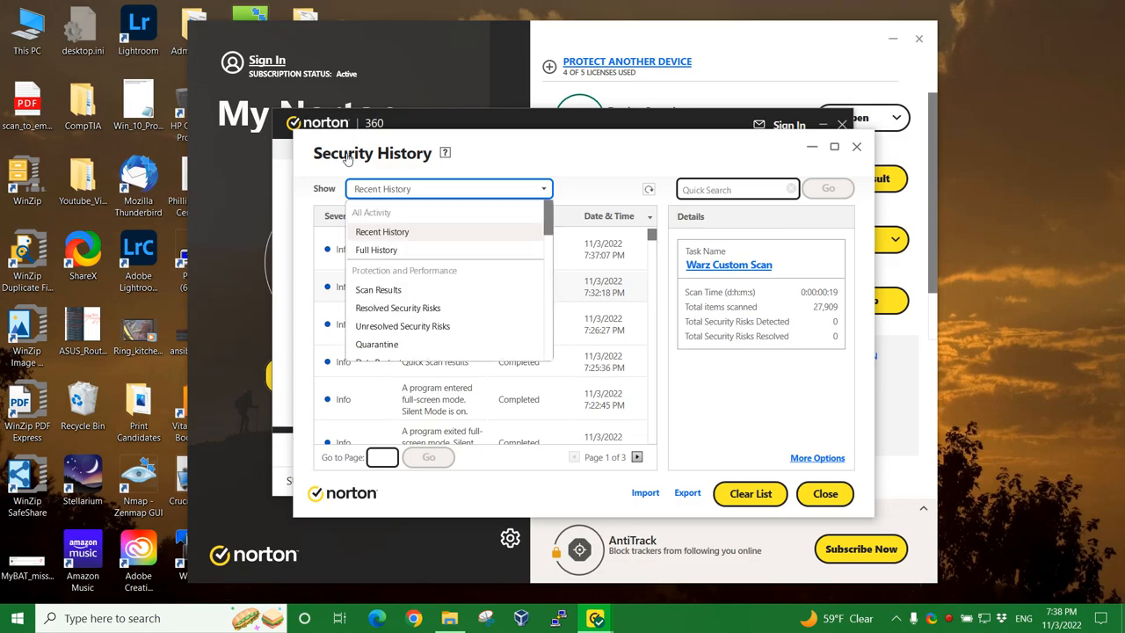
click(377, 249)
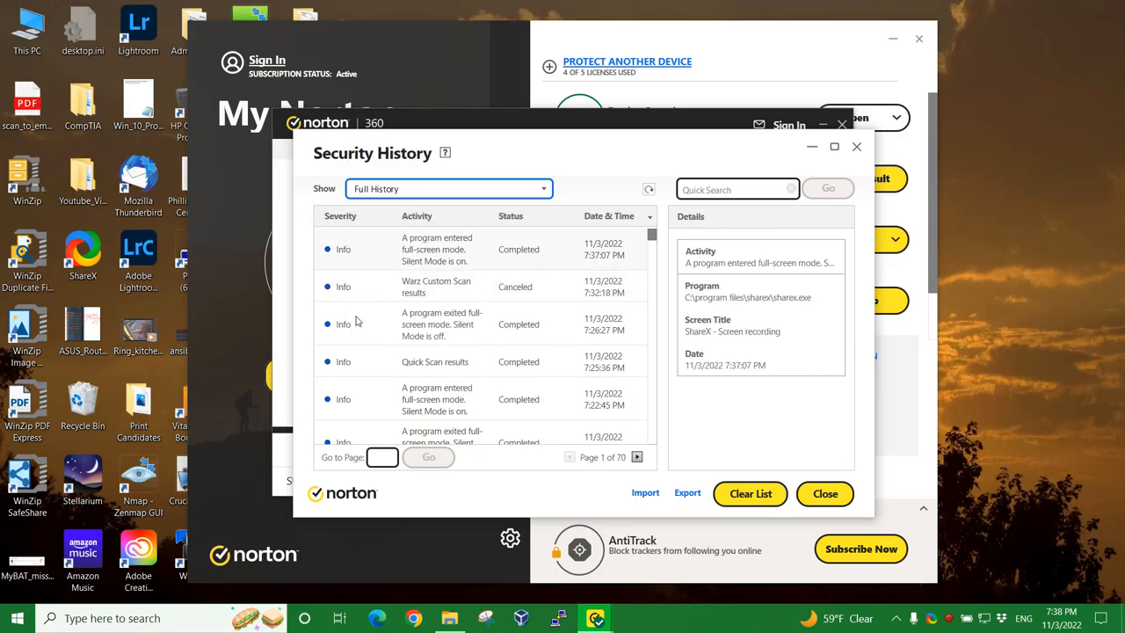
click(435, 361)
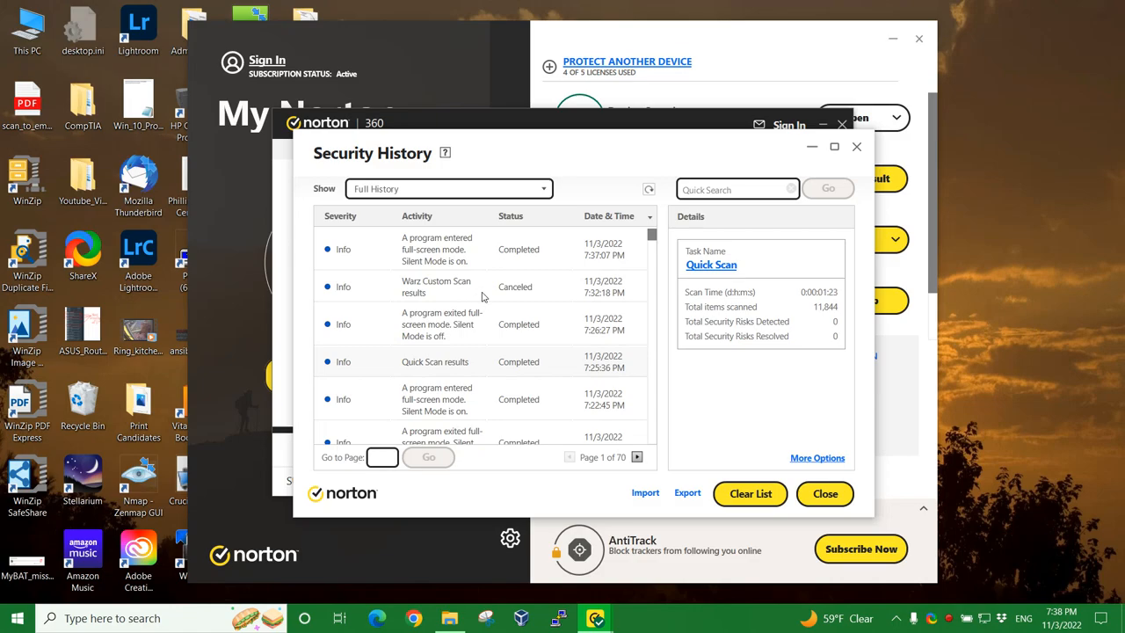
mouse_move(384, 264)
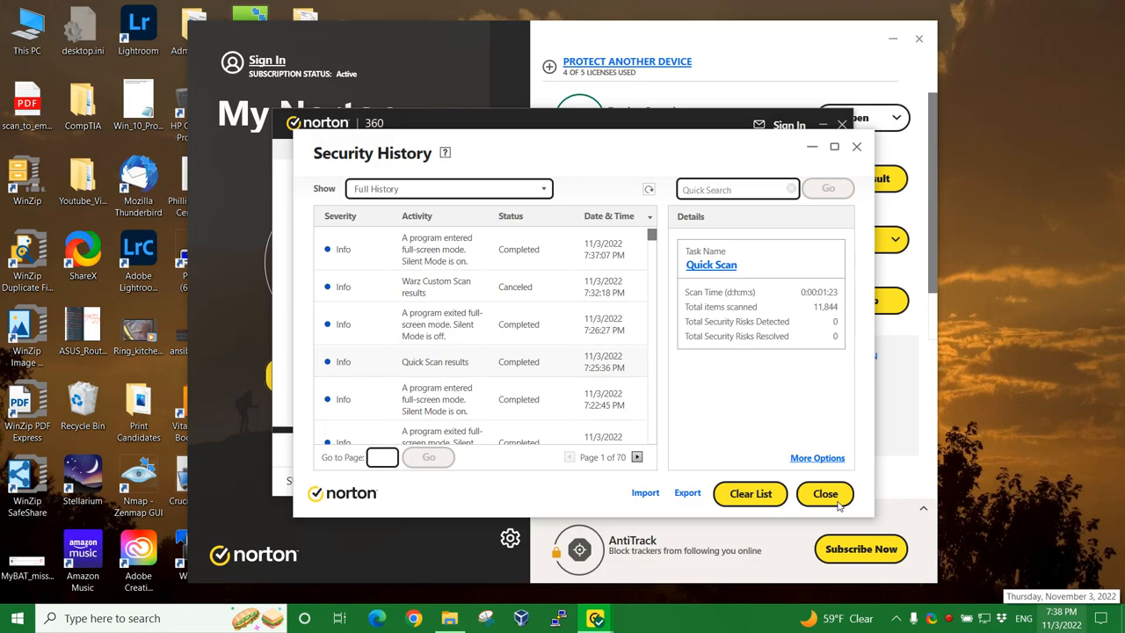
mouse_move(782, 479)
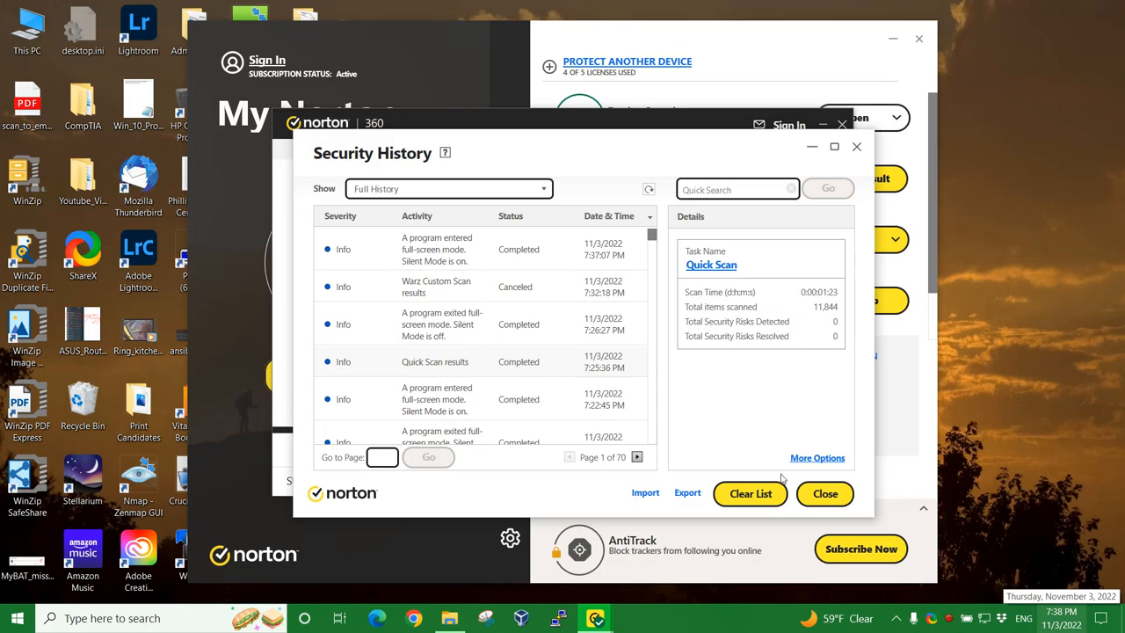
click(449, 188)
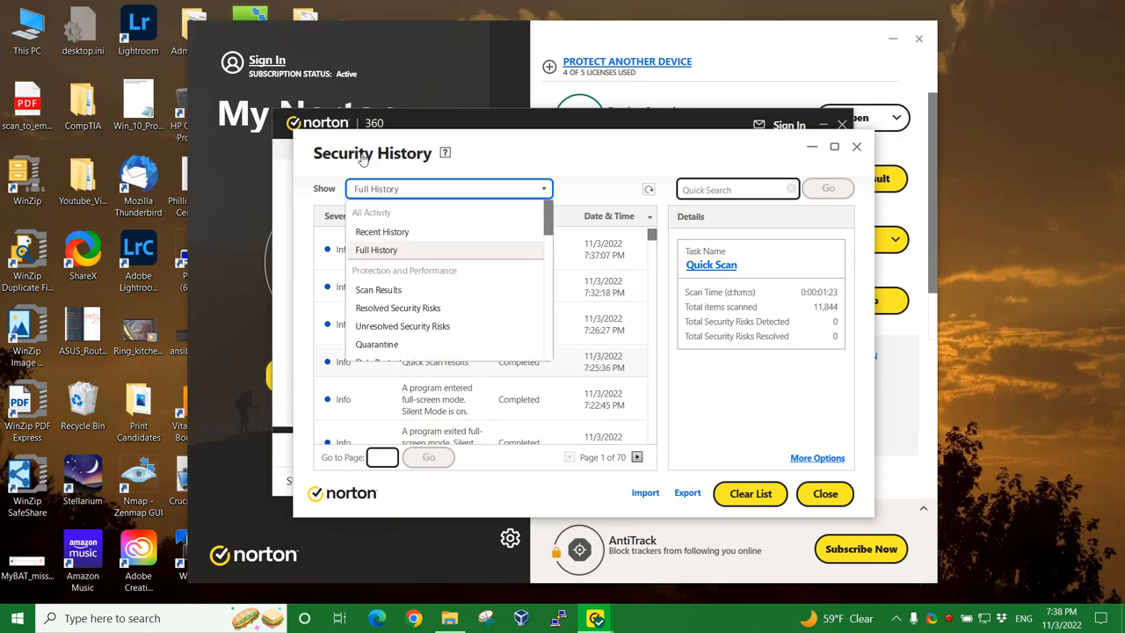
Filter history to Scan Results and view the 11/3/2022 Full Scan details.
click(378, 289)
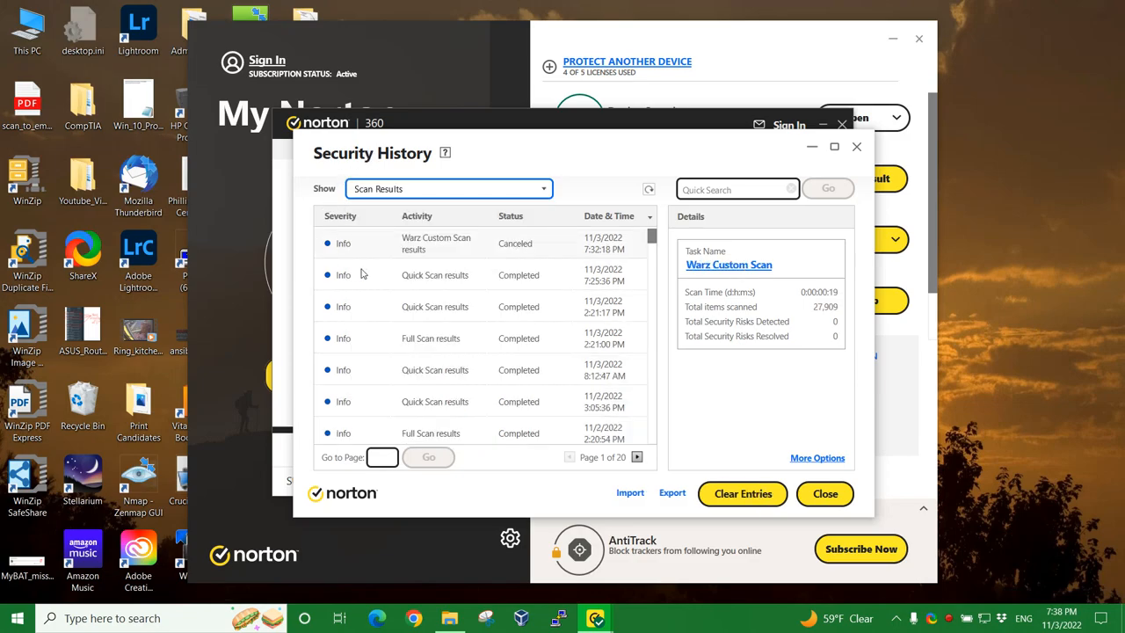
mouse_move(405, 219)
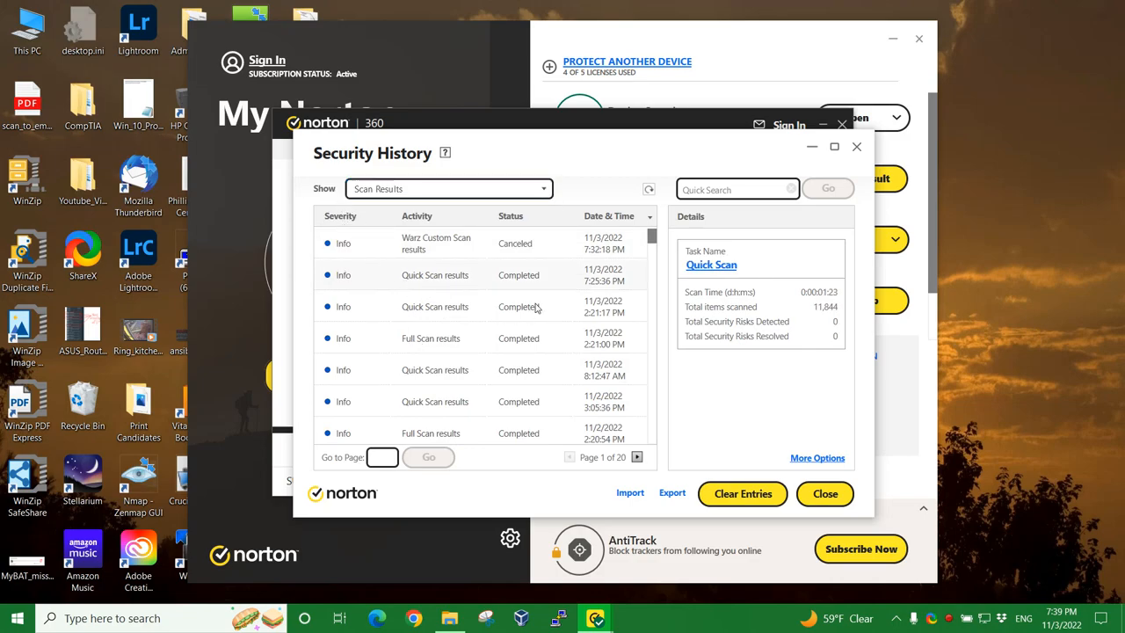
mouse_move(611, 264)
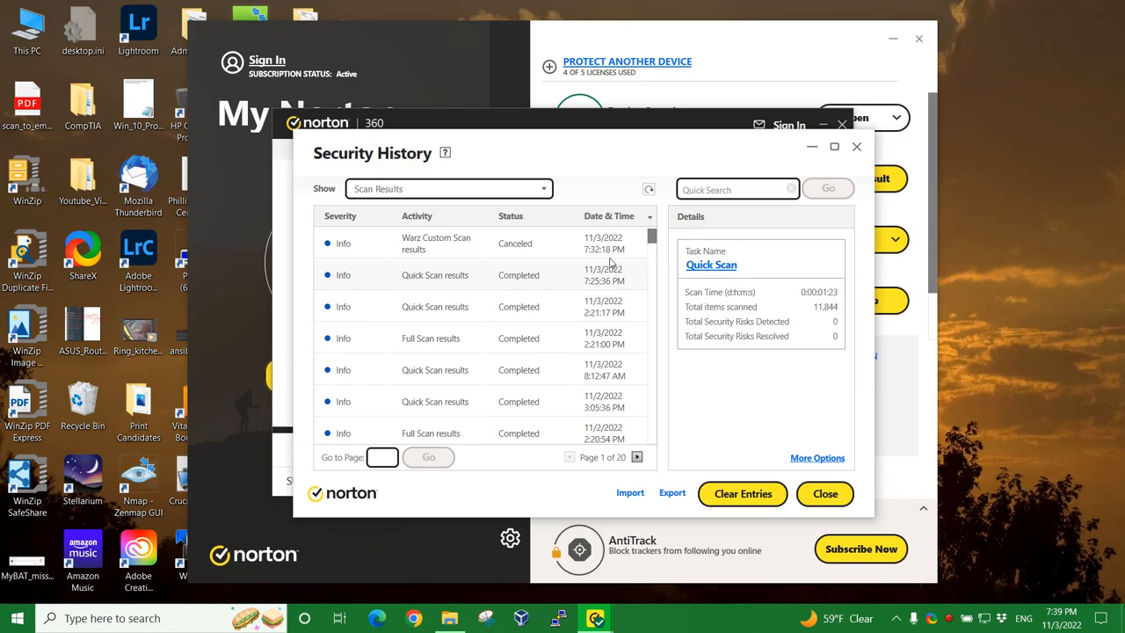
mouse_move(486, 239)
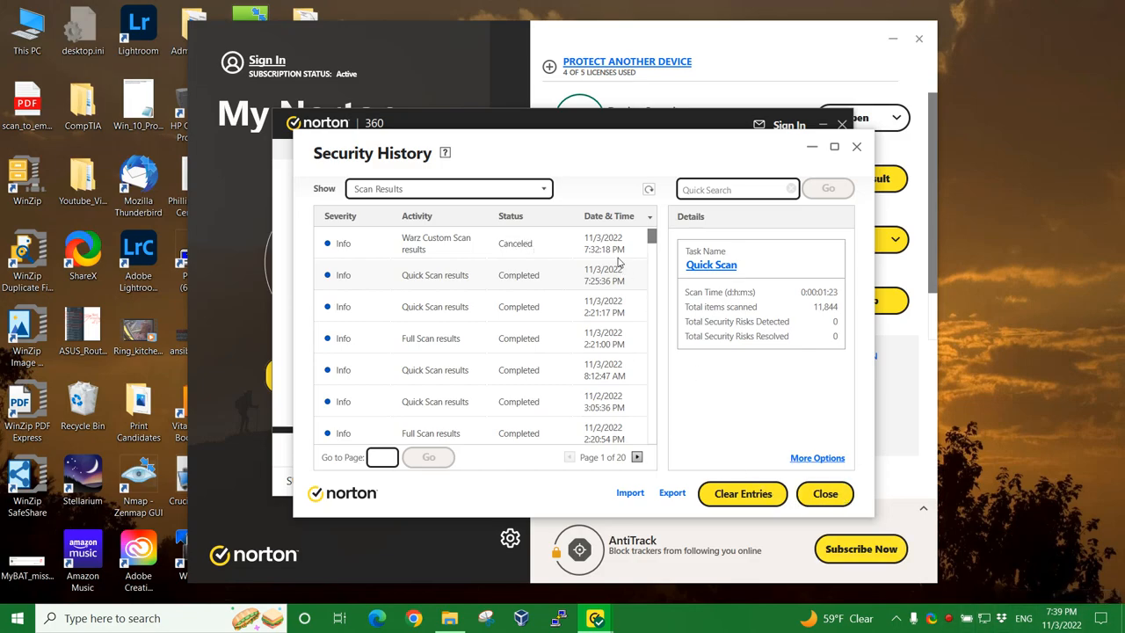
mouse_move(666, 259)
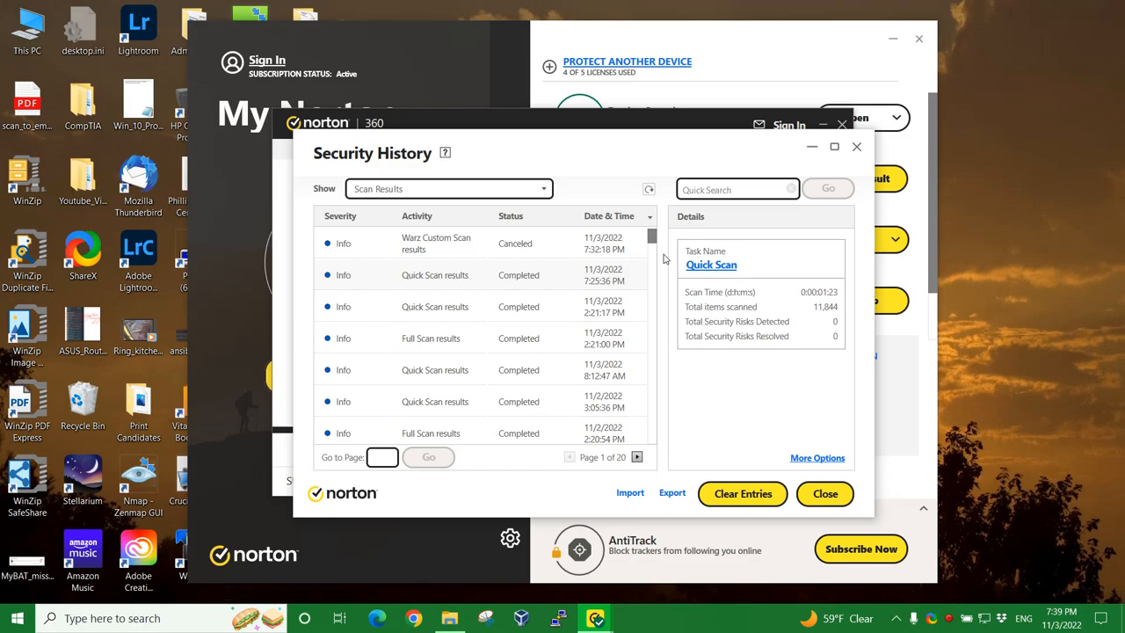
mouse_move(365, 257)
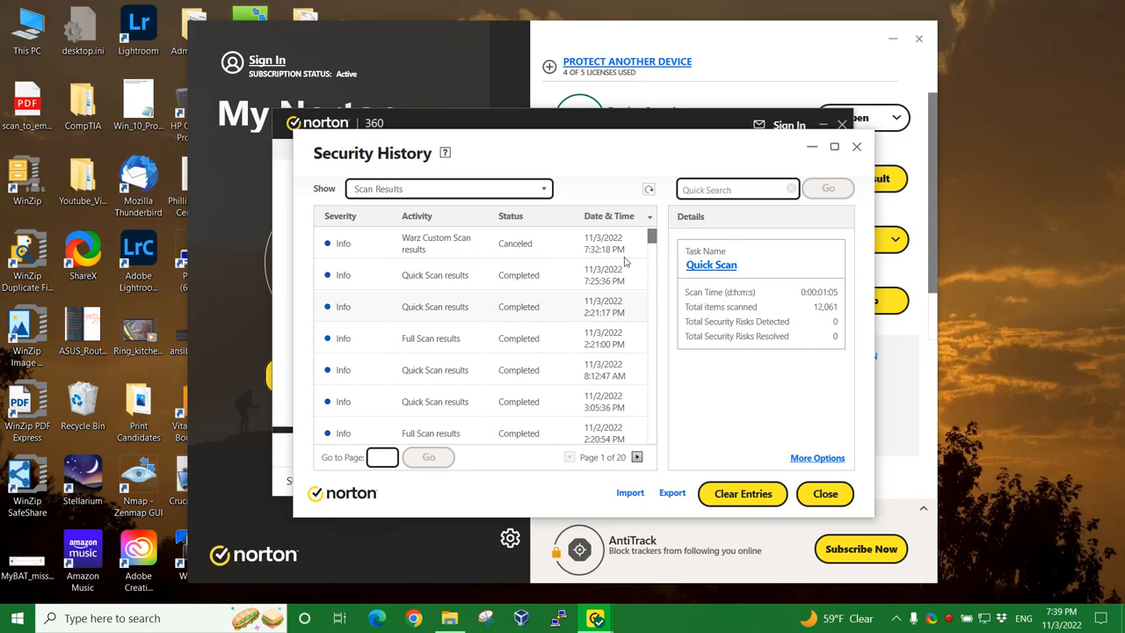
mouse_move(658, 260)
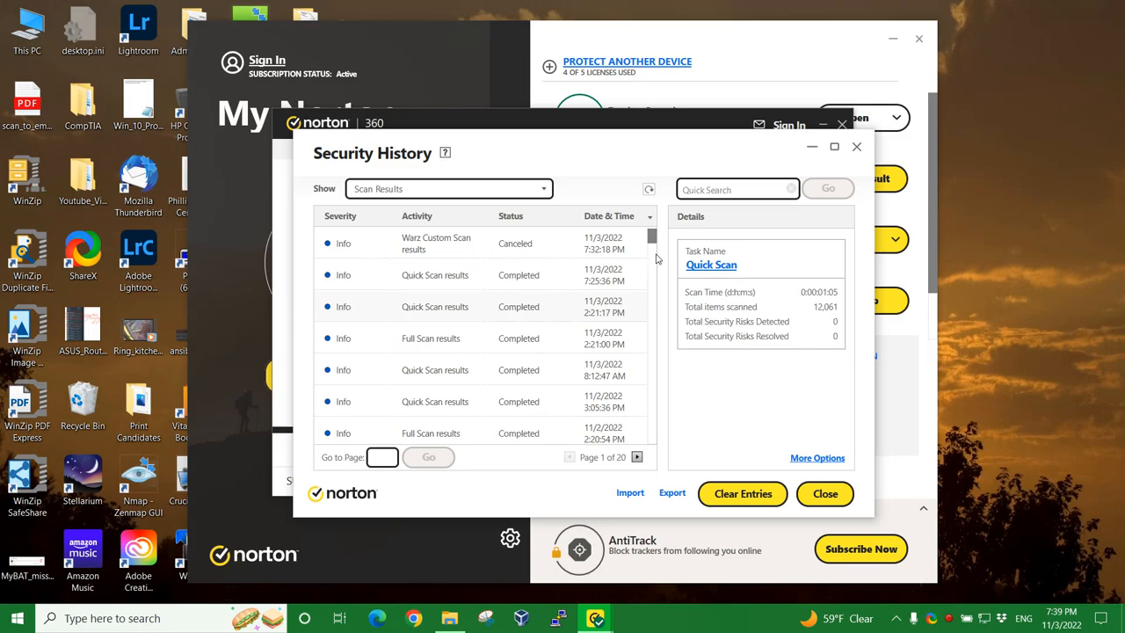
mouse_move(664, 256)
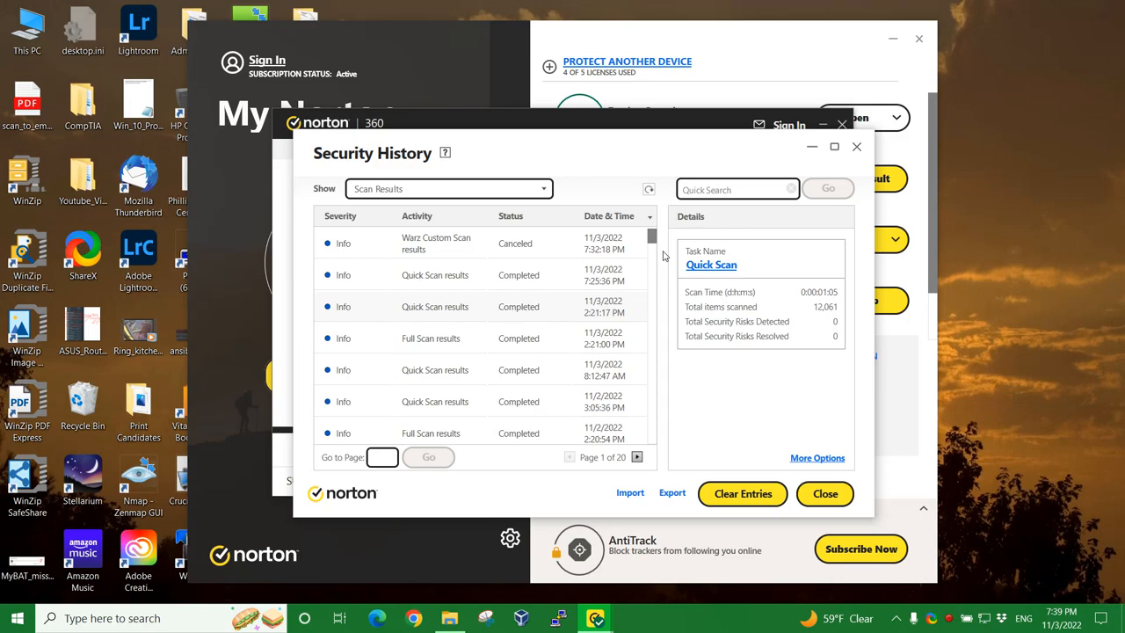
mouse_move(669, 276)
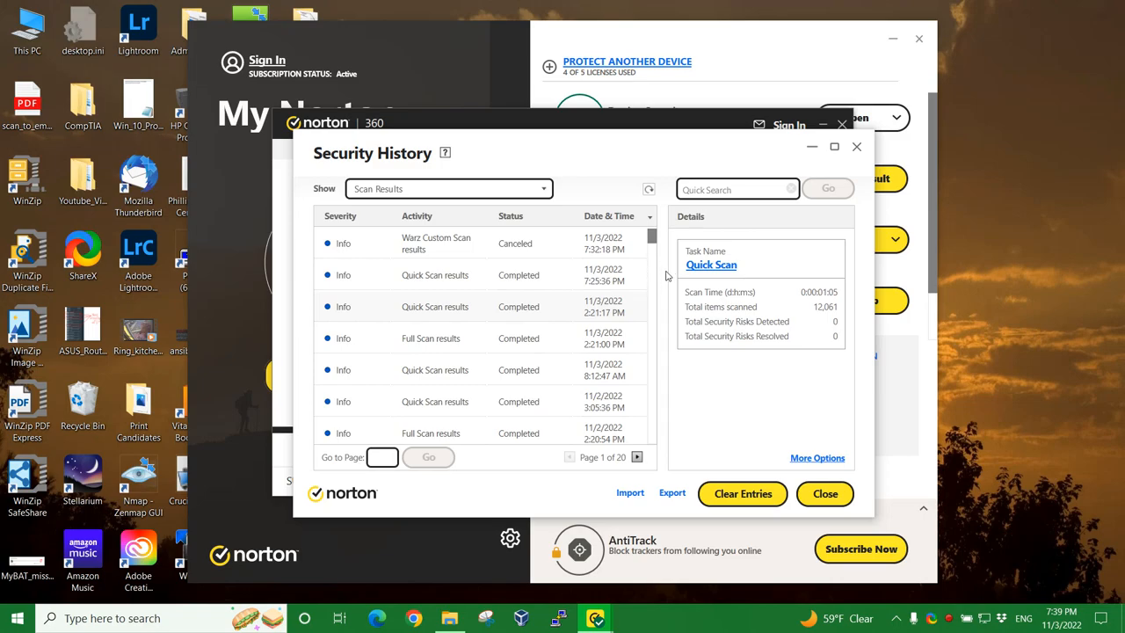
click(431, 338)
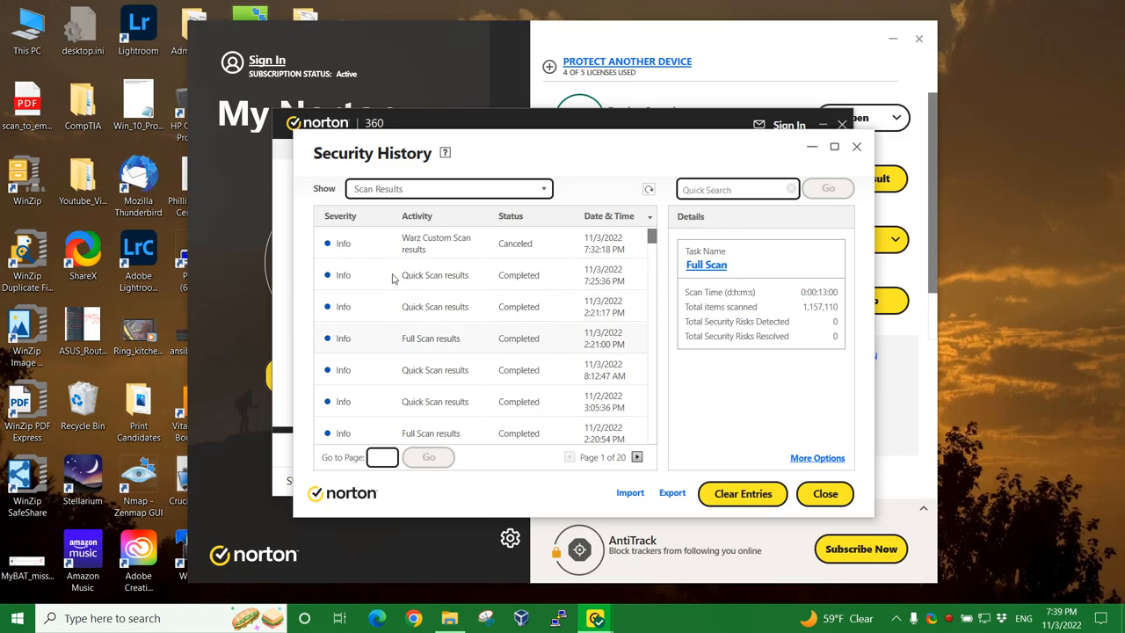
mouse_move(596, 281)
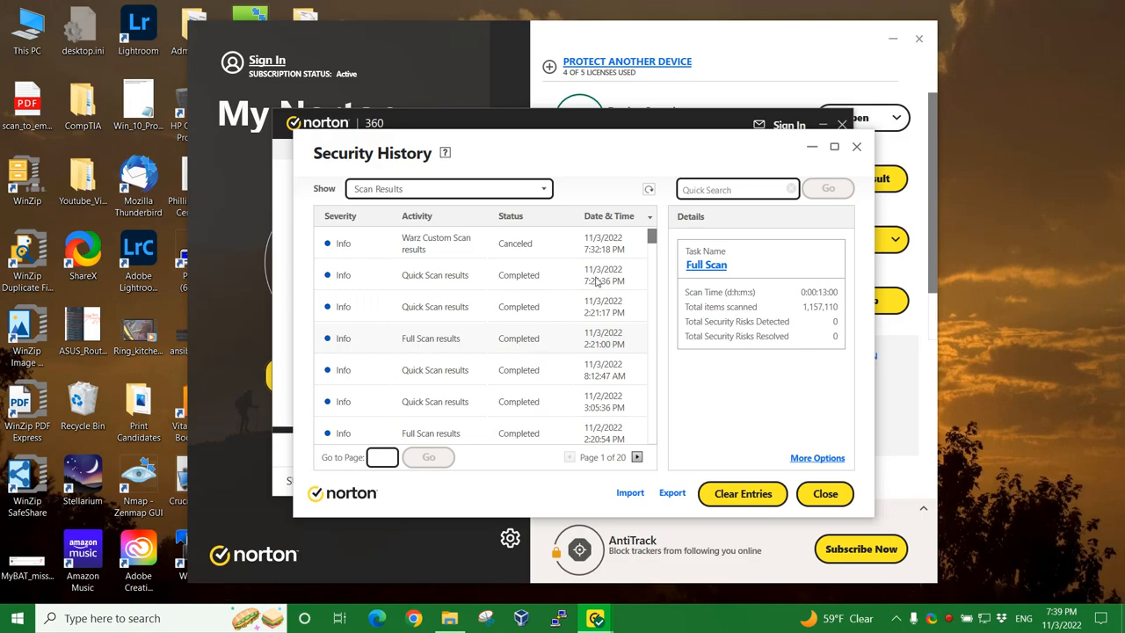
mouse_move(481, 295)
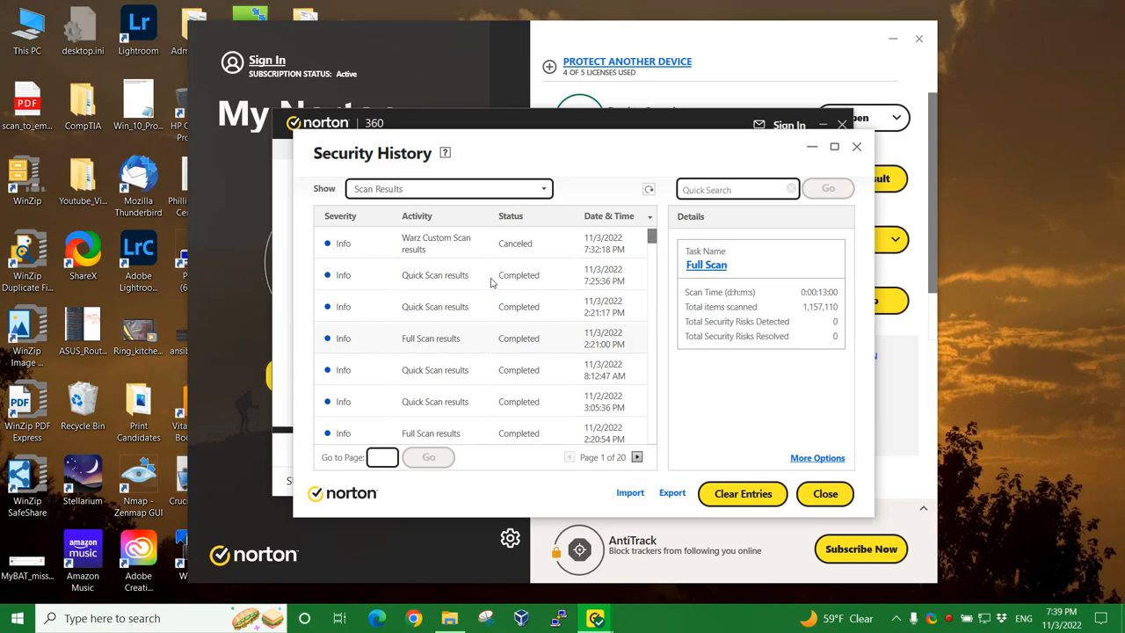
mouse_move(655, 245)
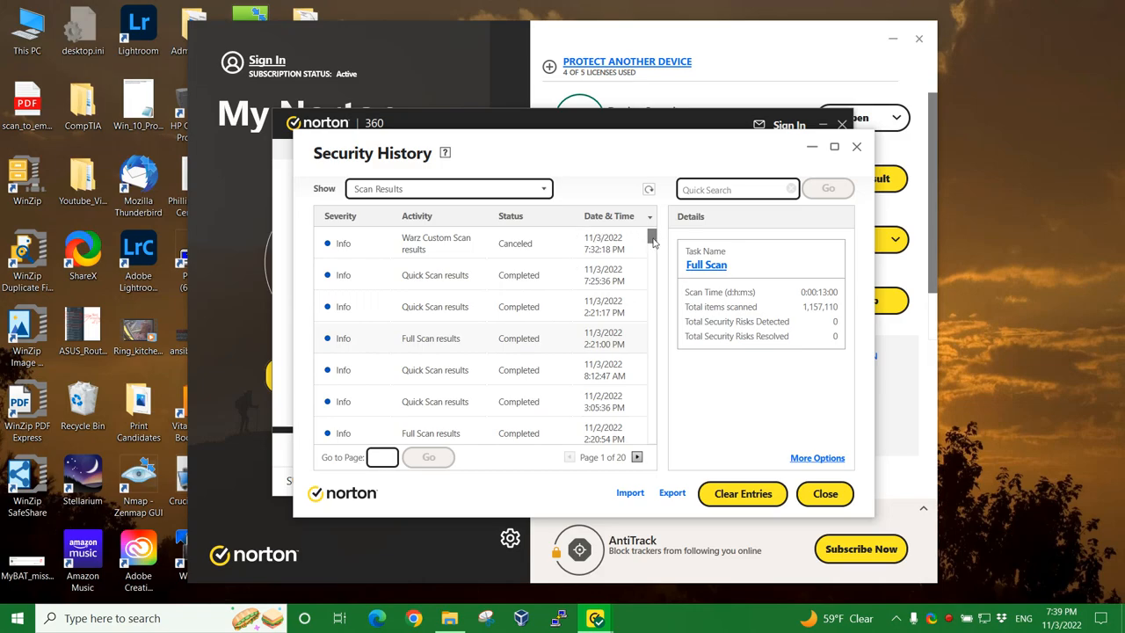
mouse_move(635, 255)
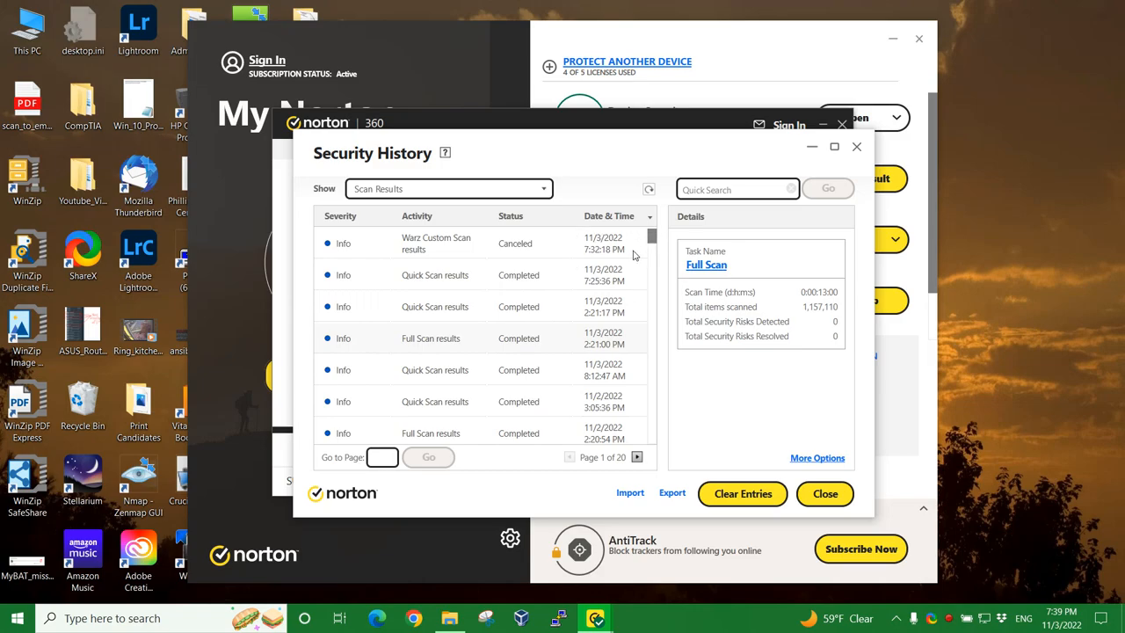
mouse_move(650, 259)
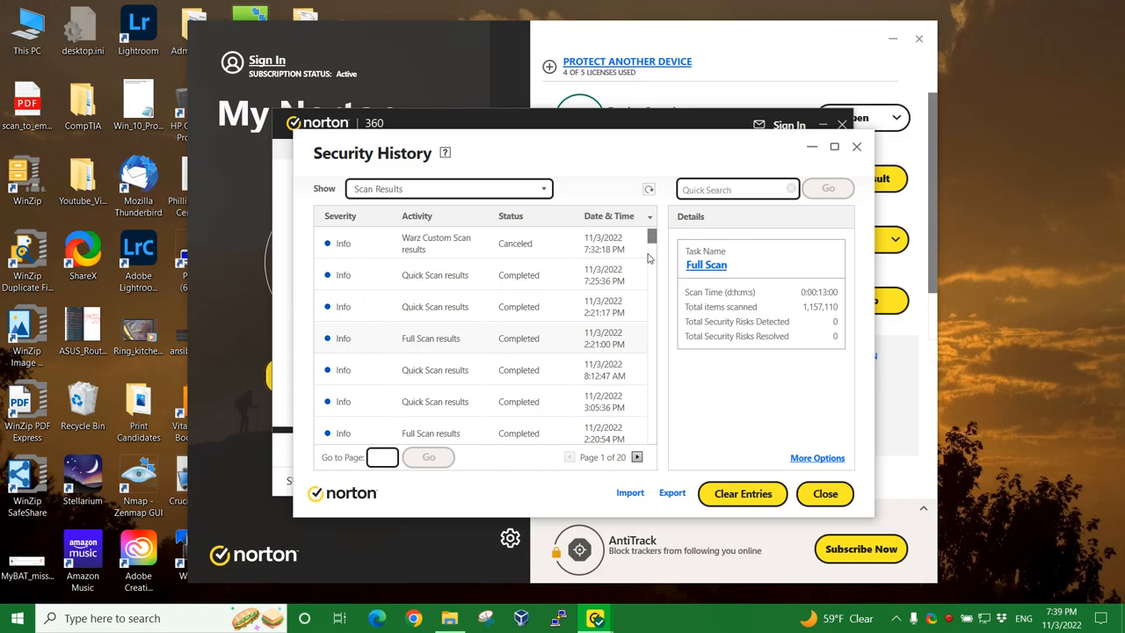
mouse_move(666, 258)
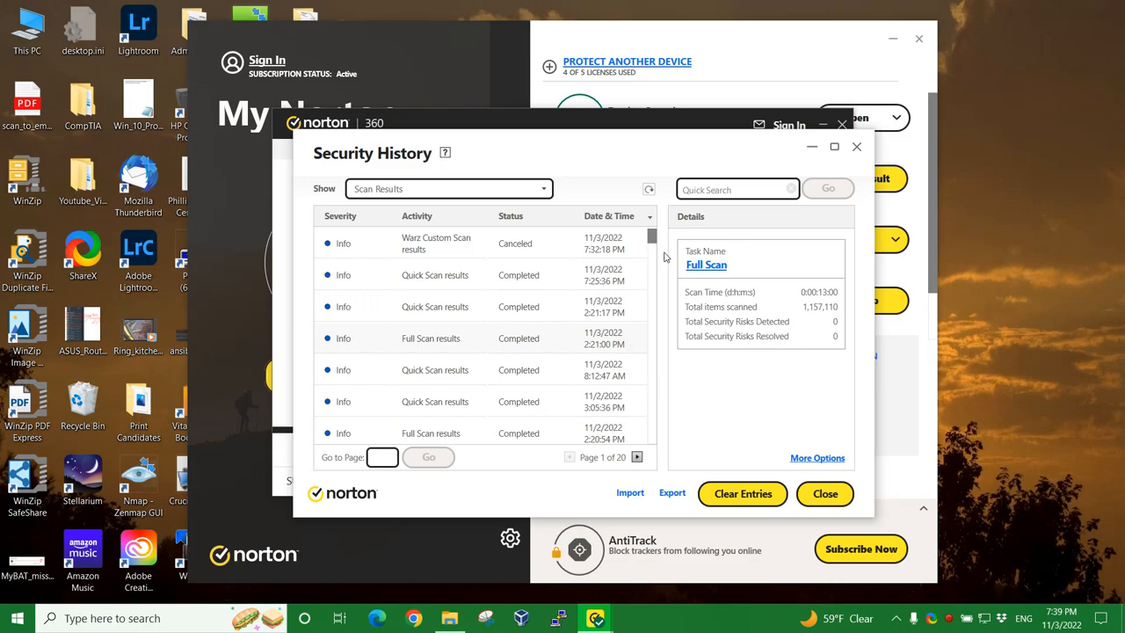
mouse_move(643, 264)
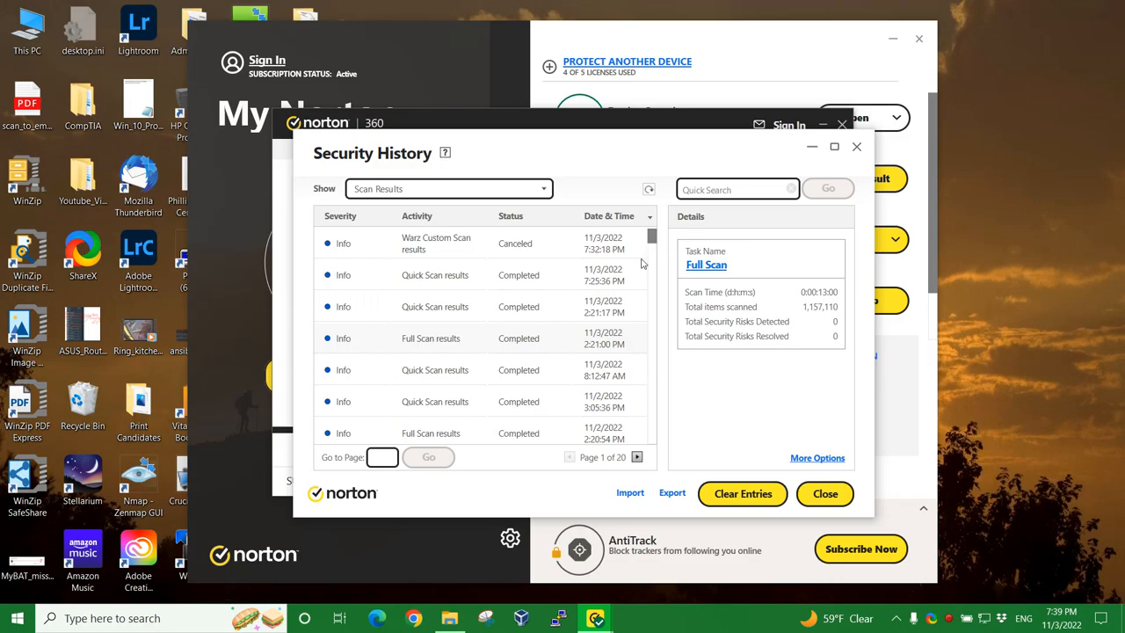
mouse_move(680, 279)
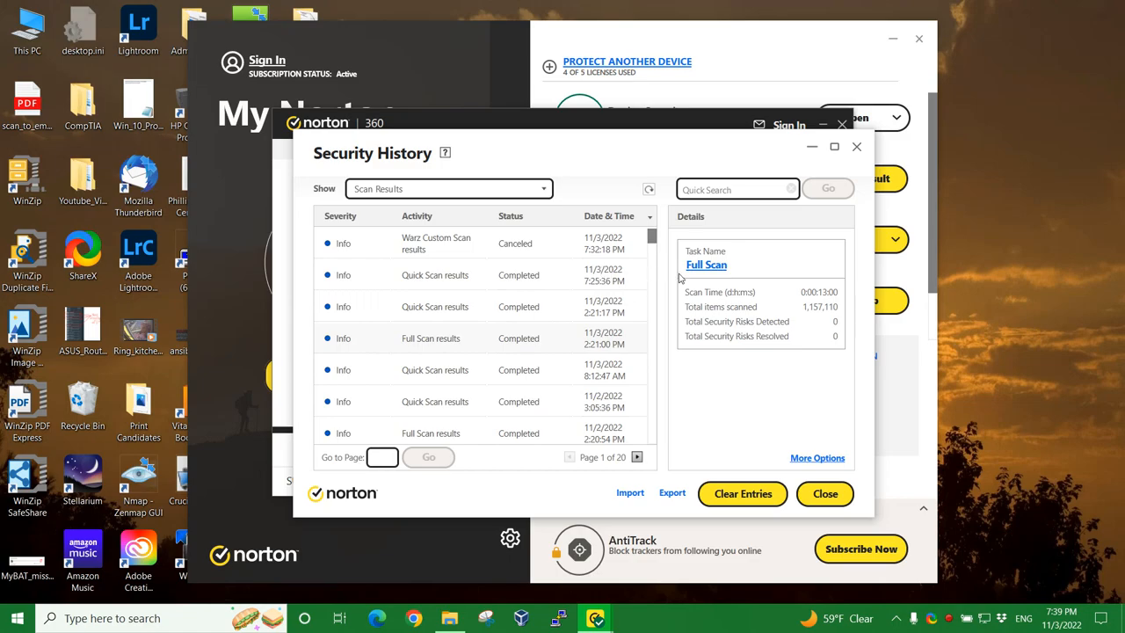
mouse_move(473, 326)
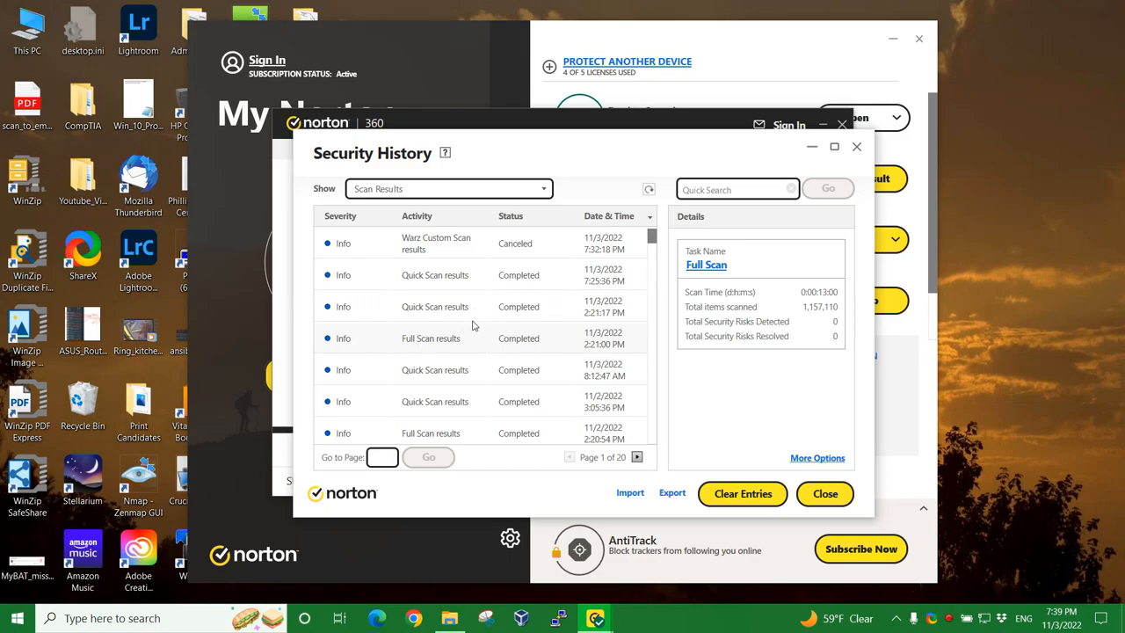
Browse Scan Results back to mid-October entries and reopen the Show filter list.
scroll(down, 3)
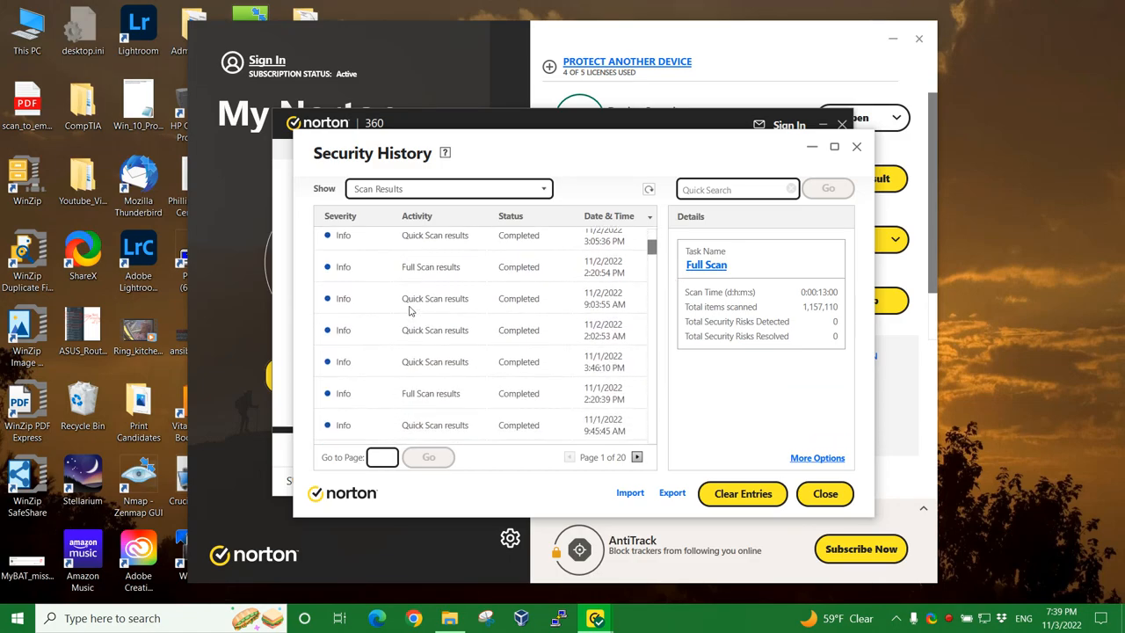
scroll(down, 3)
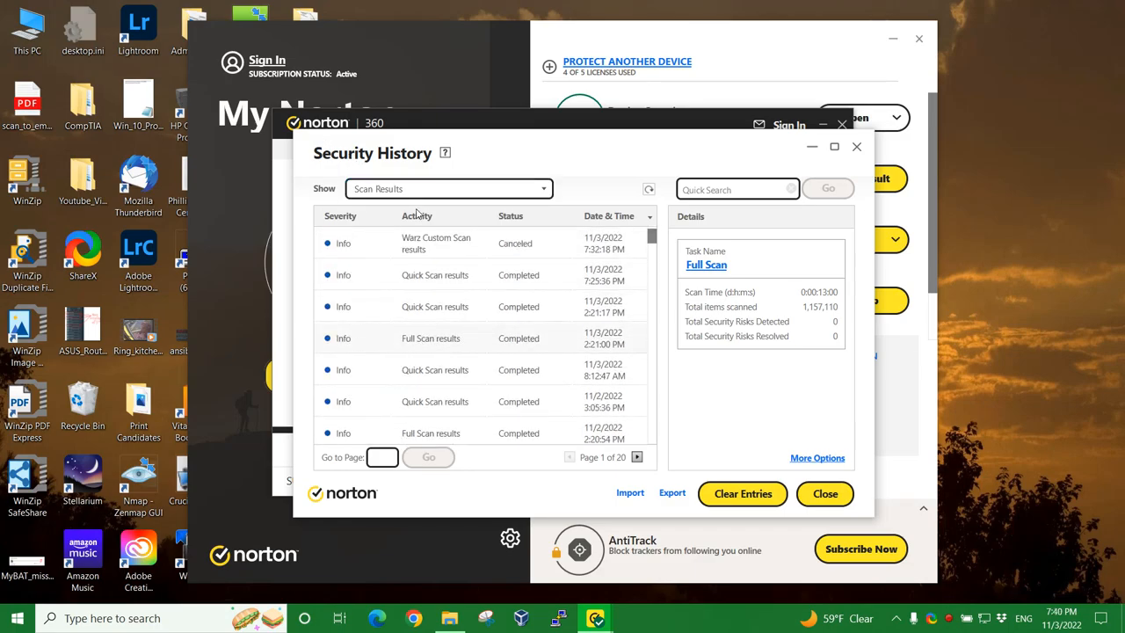
scroll(down, 3)
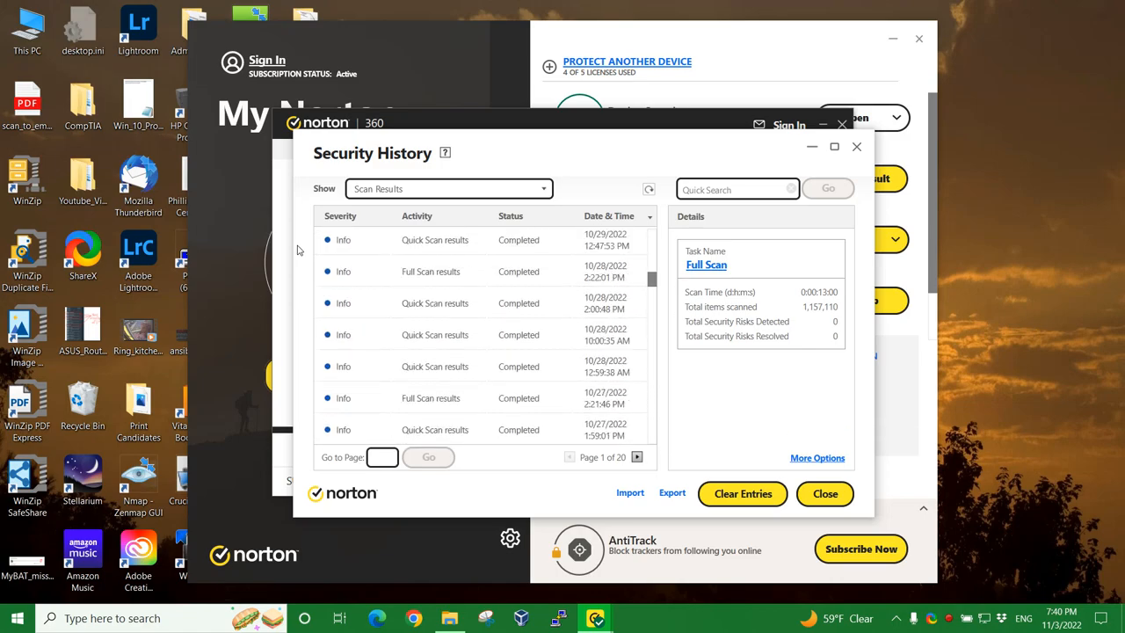
scroll(down, 3)
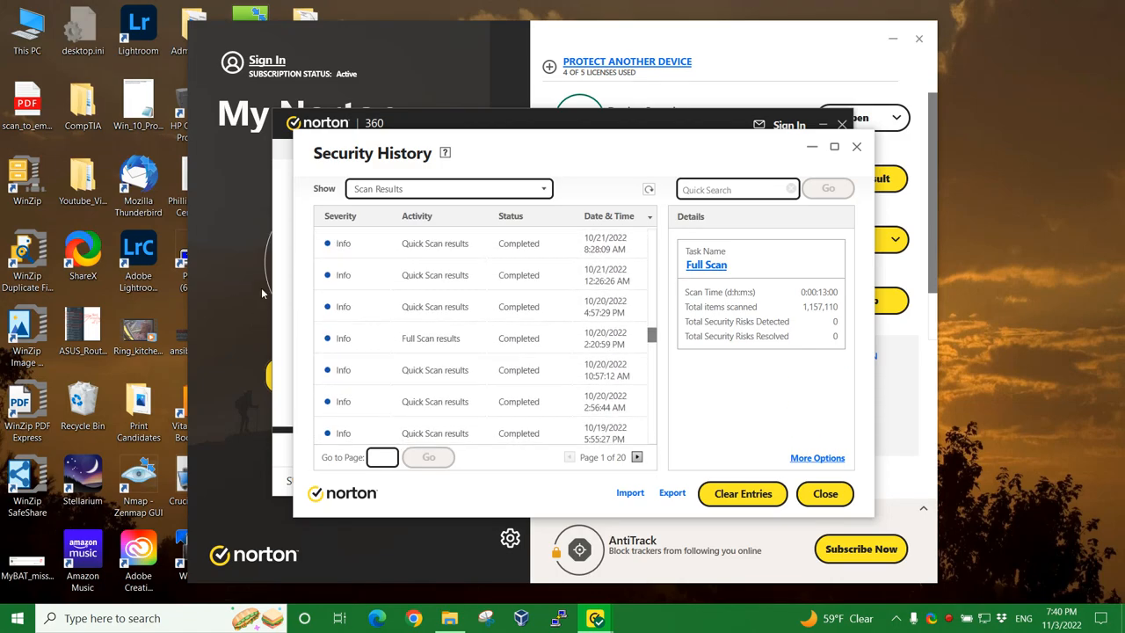
scroll(down, 3)
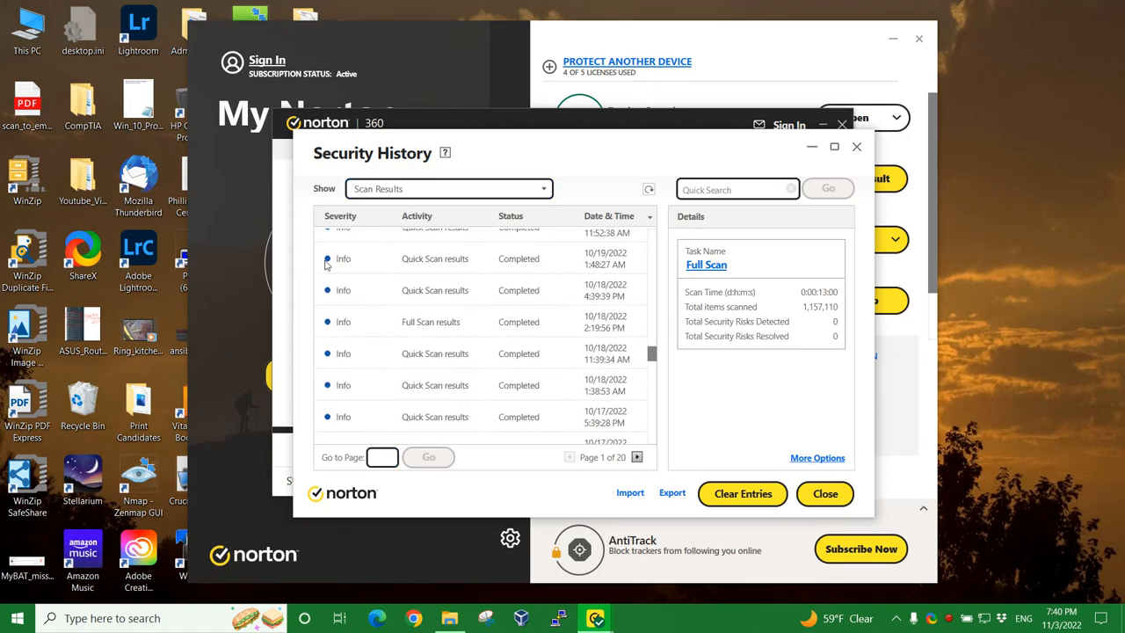
click(448, 188)
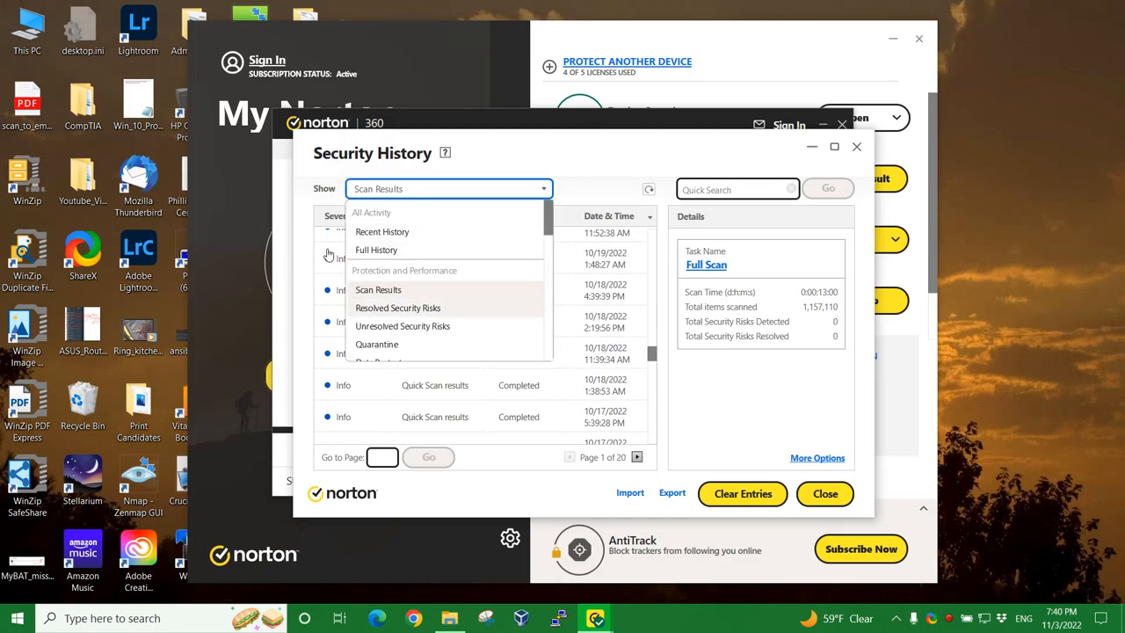
Select Resolved Security Risks, listing four entries with Tracking Cookies details.
click(397, 307)
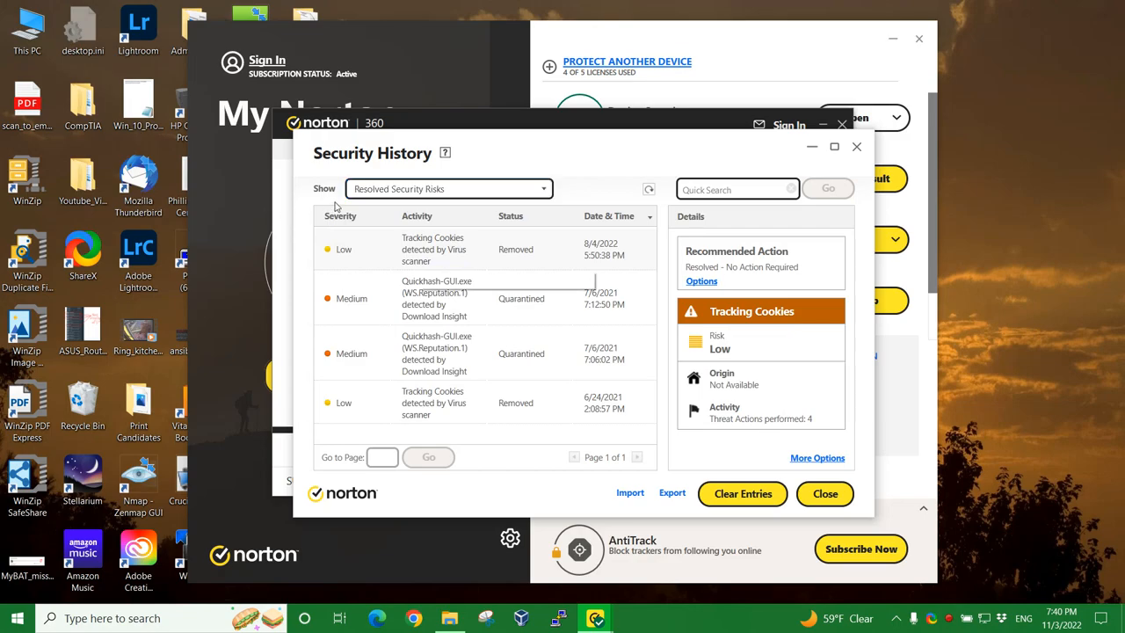
mouse_move(385, 247)
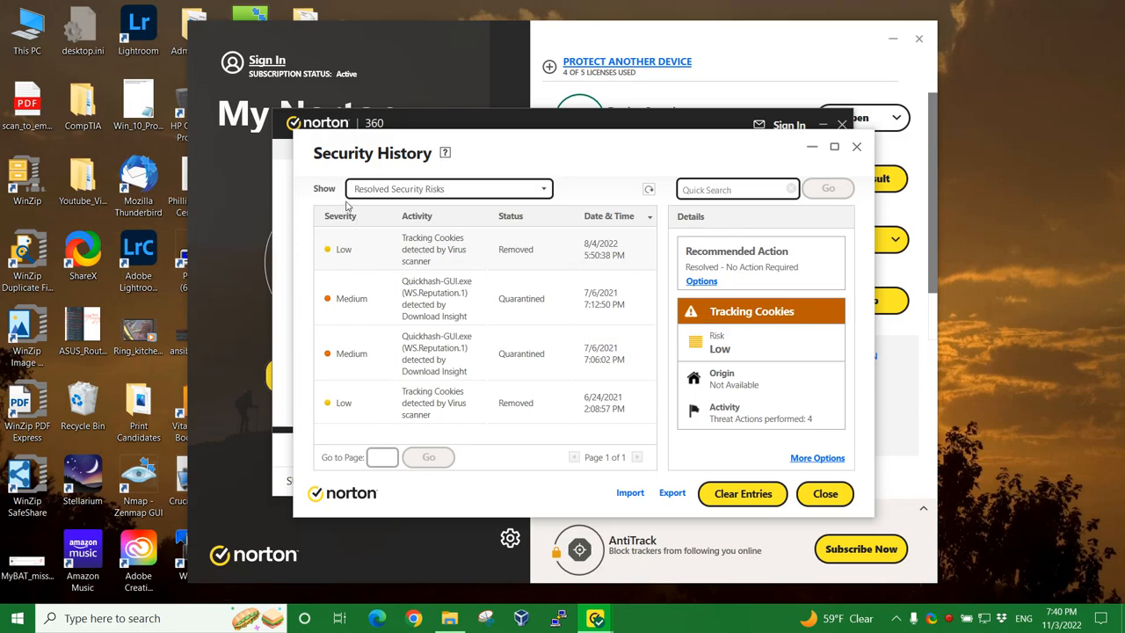
mouse_move(404, 218)
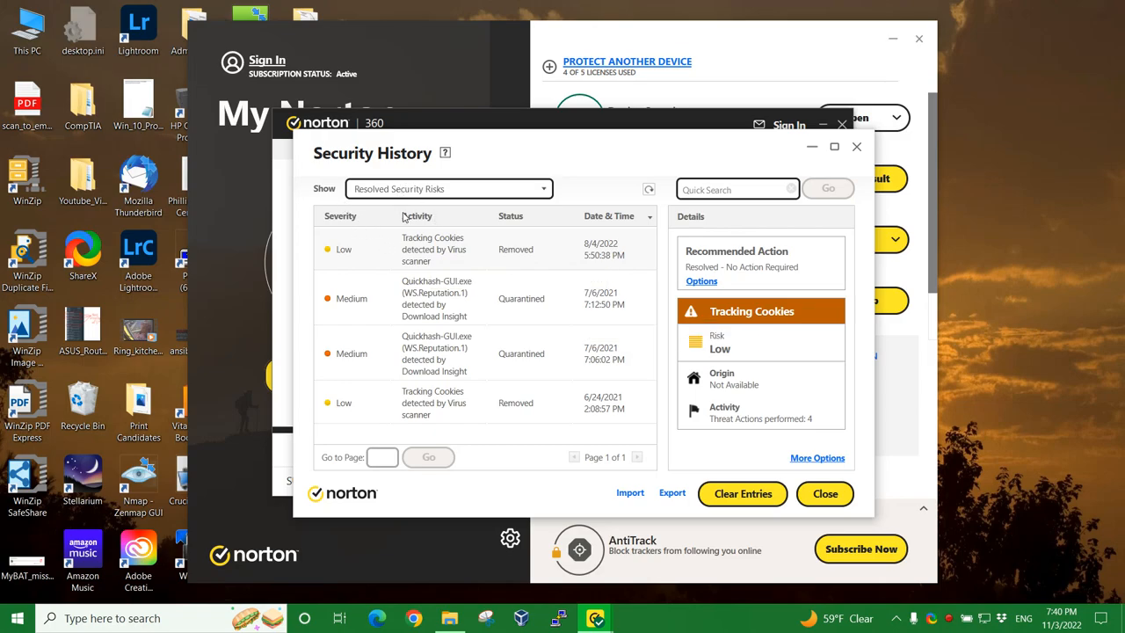
mouse_move(411, 205)
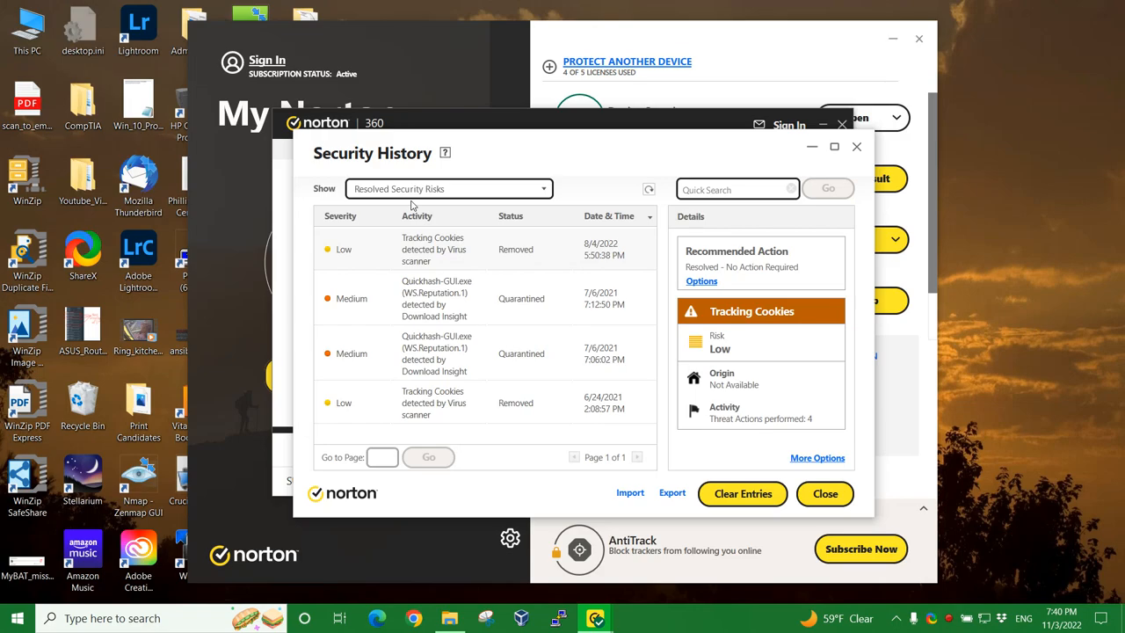
mouse_move(409, 204)
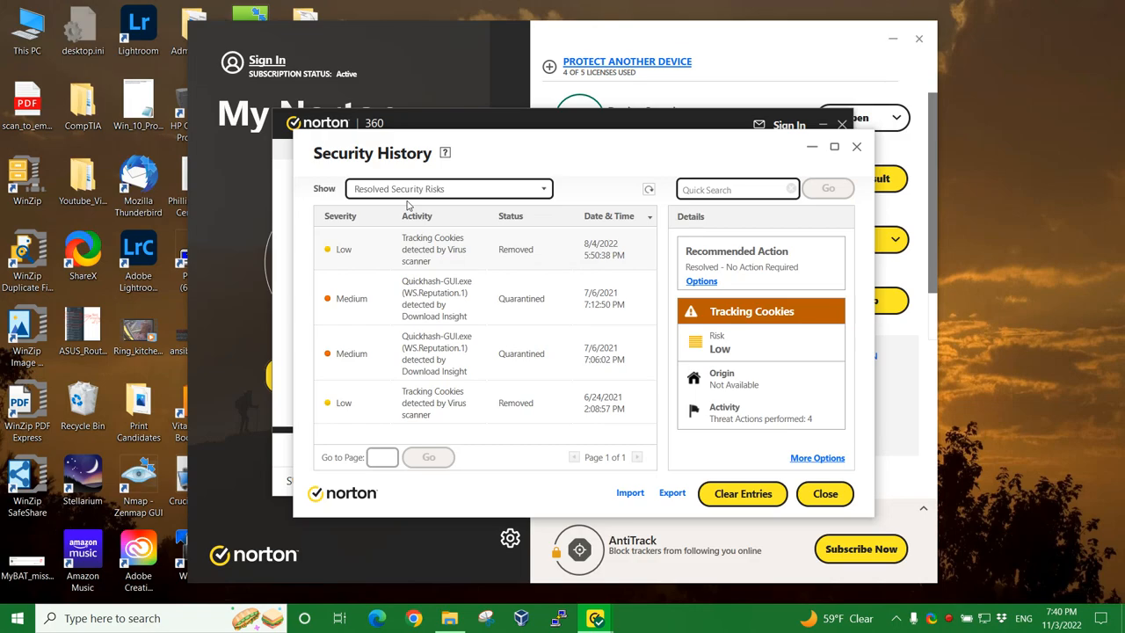
mouse_move(412, 210)
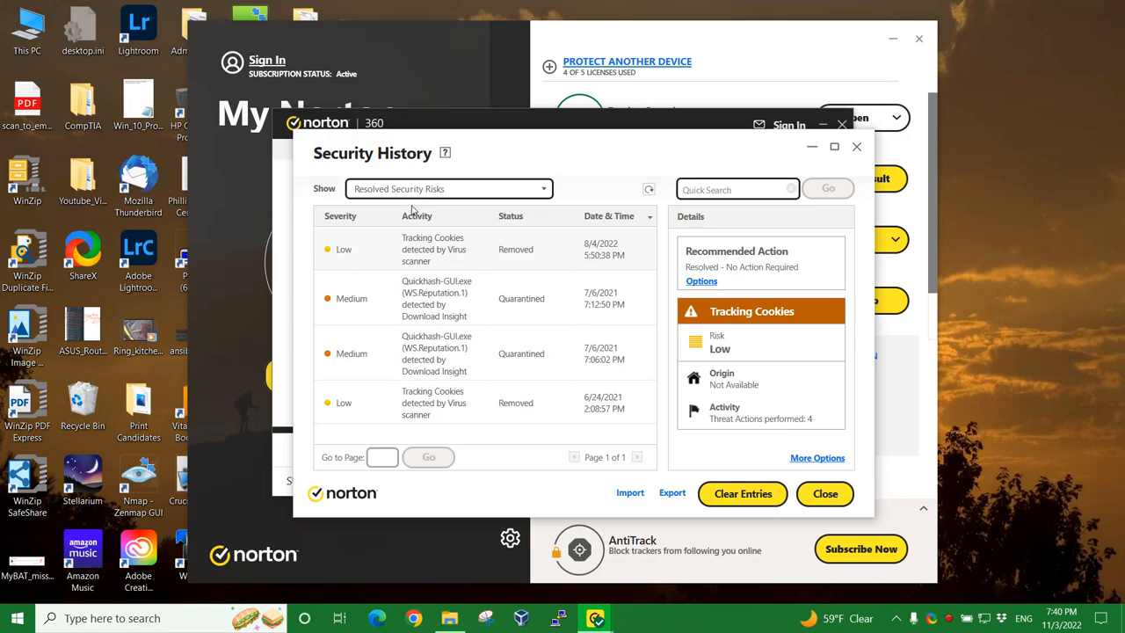
mouse_move(606, 357)
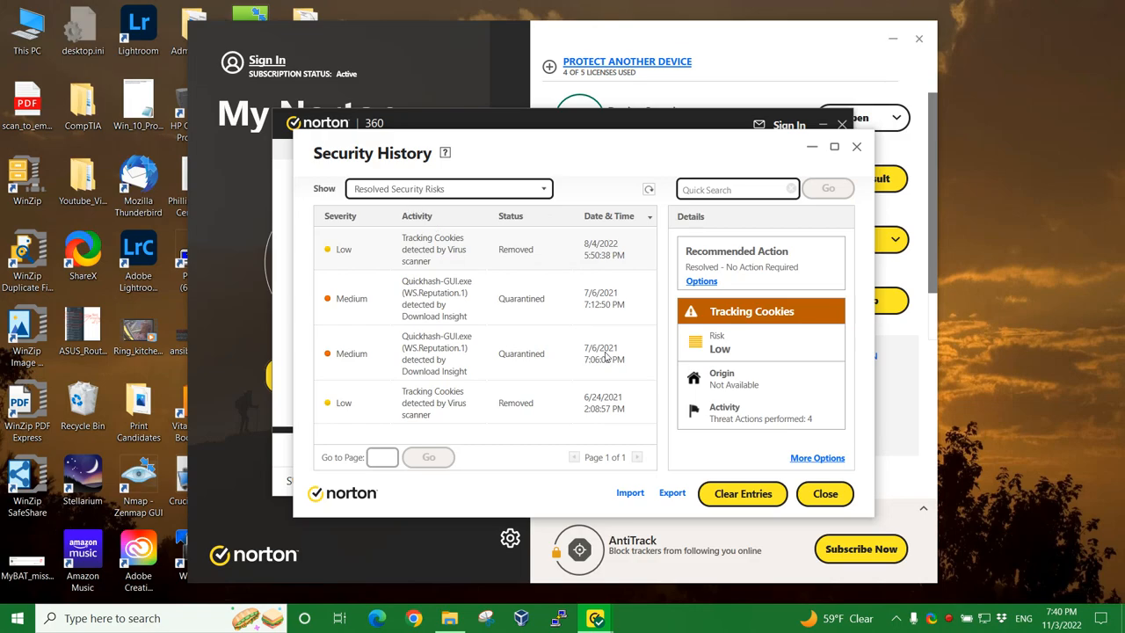
mouse_move(603, 256)
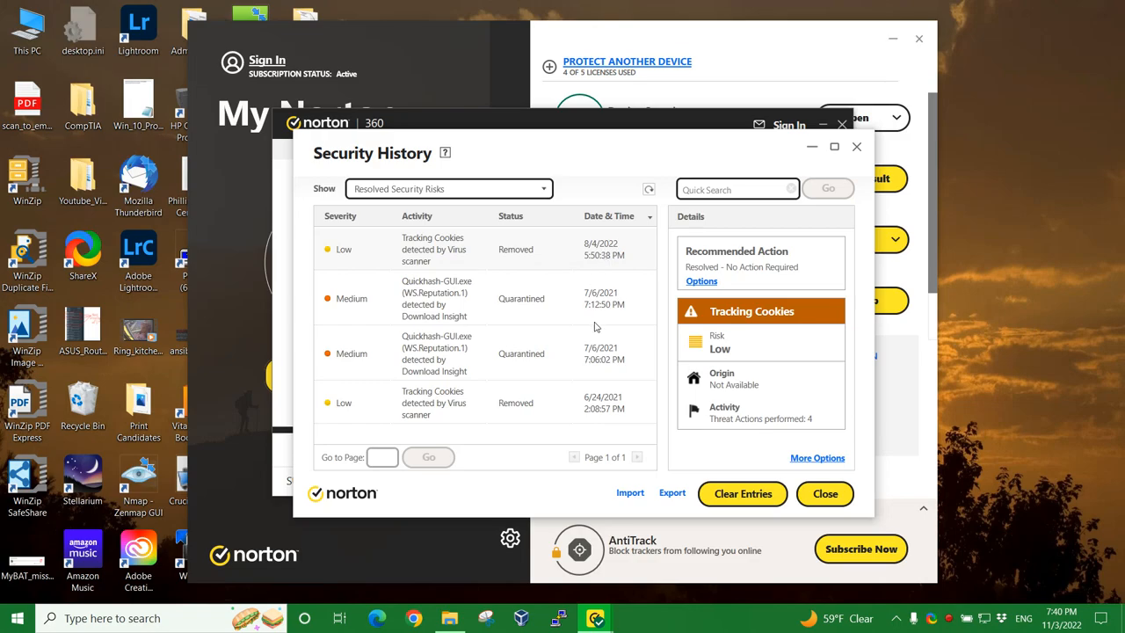
mouse_move(615, 355)
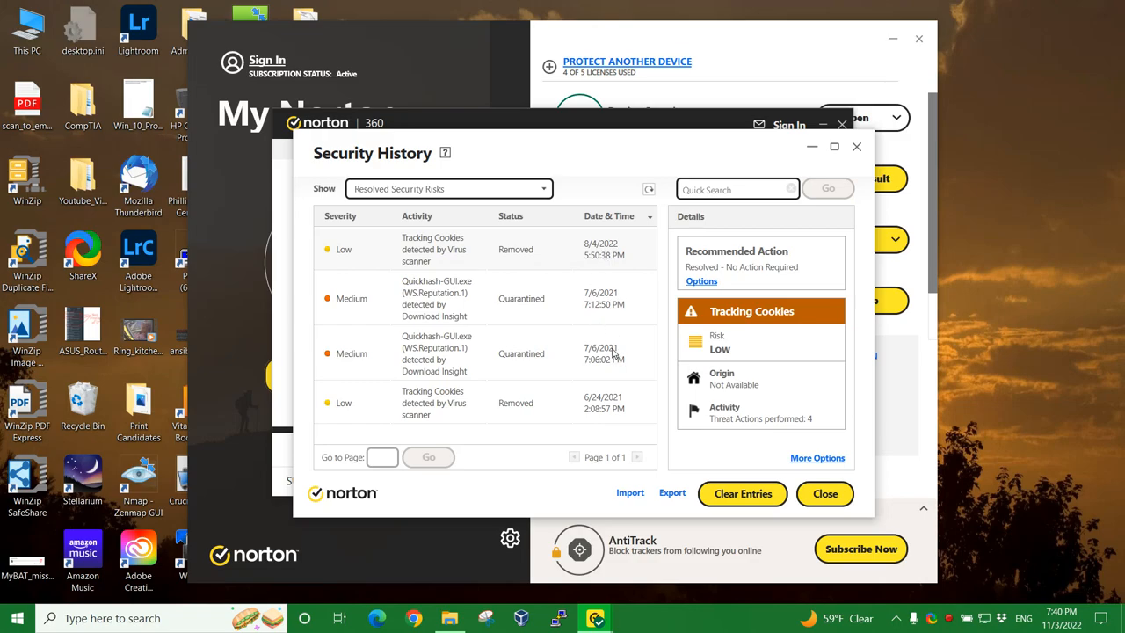
mouse_move(598, 345)
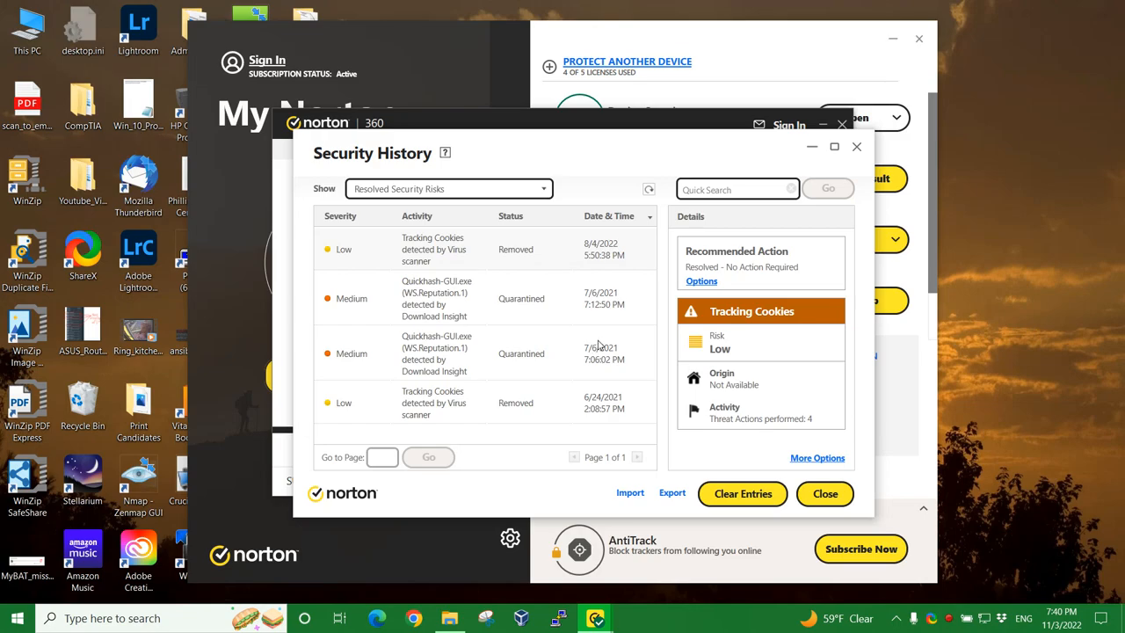
mouse_move(649, 343)
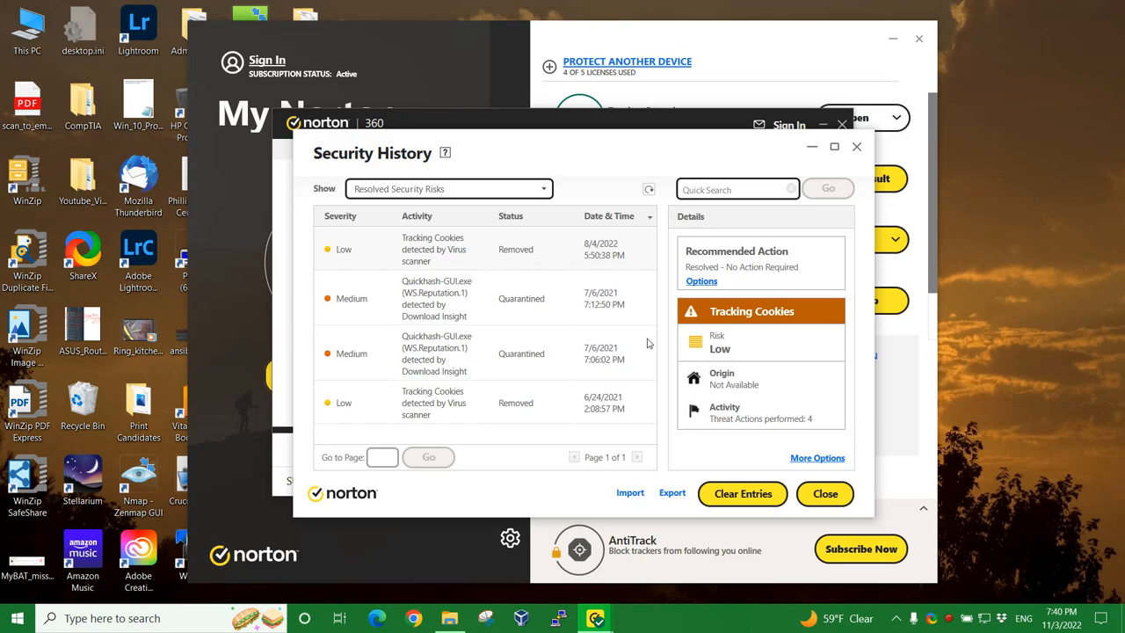
mouse_move(464, 241)
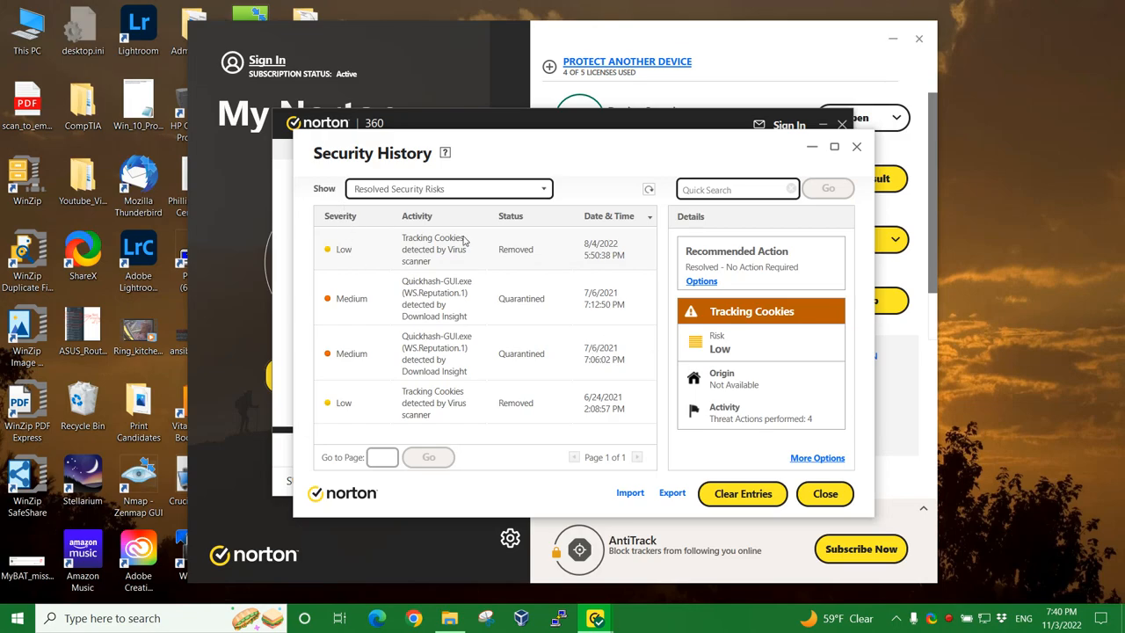
mouse_move(587, 222)
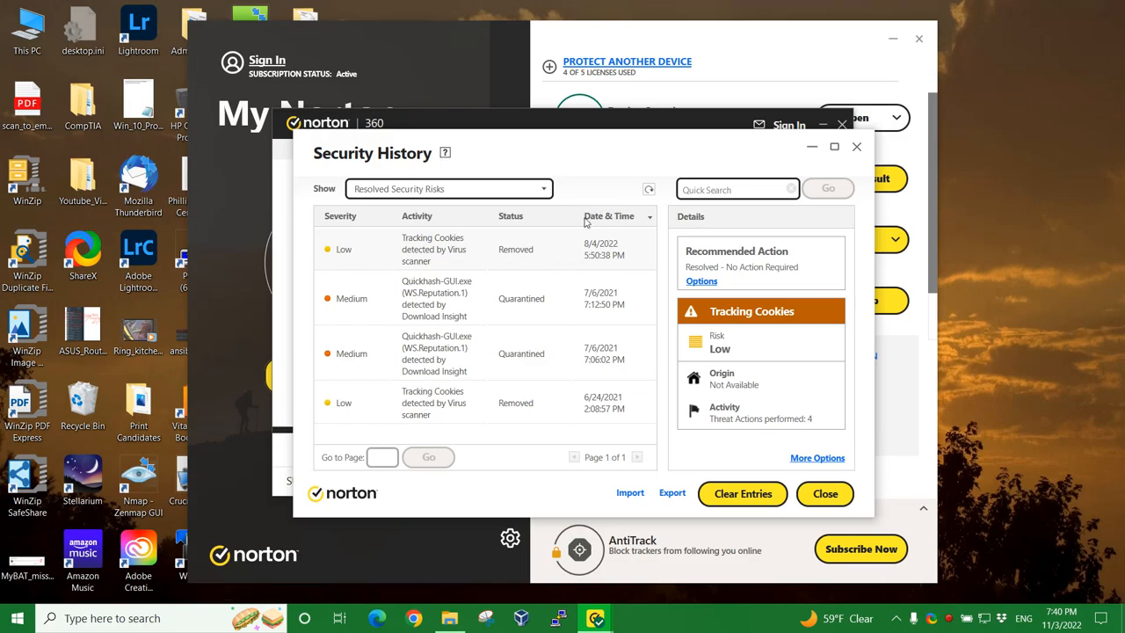
mouse_move(645, 219)
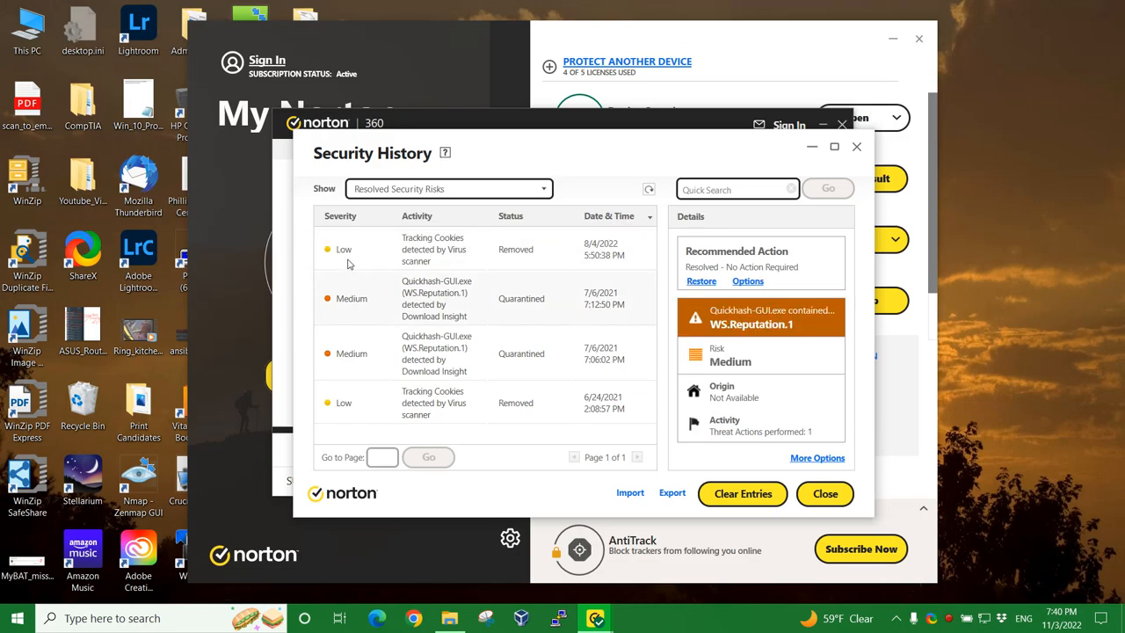
mouse_move(437, 354)
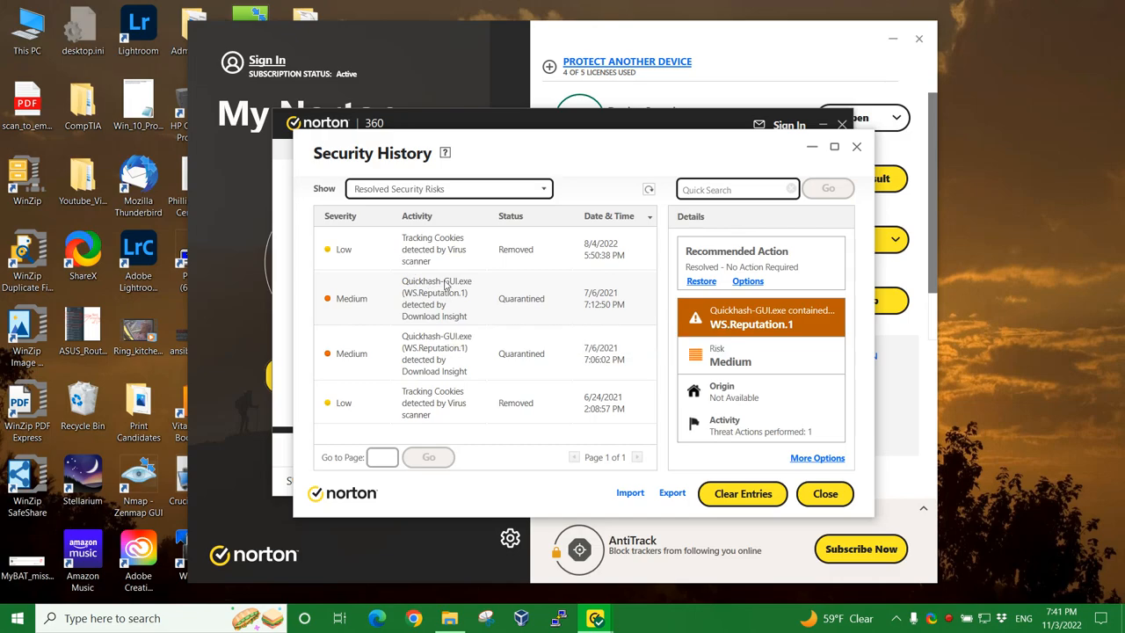
mouse_move(441, 321)
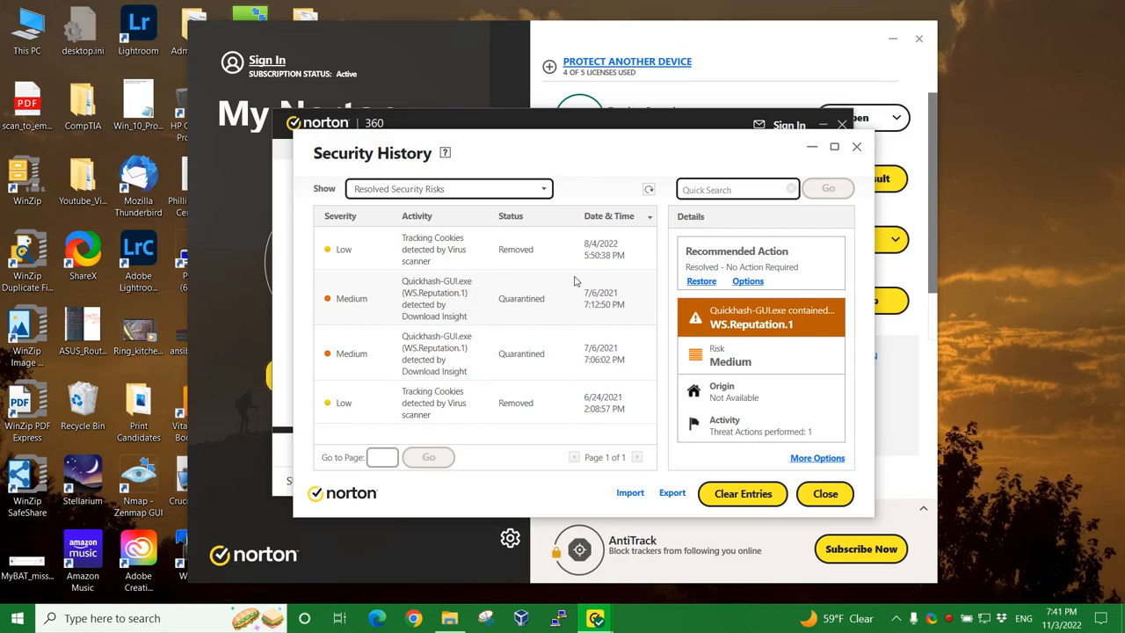
mouse_move(593, 274)
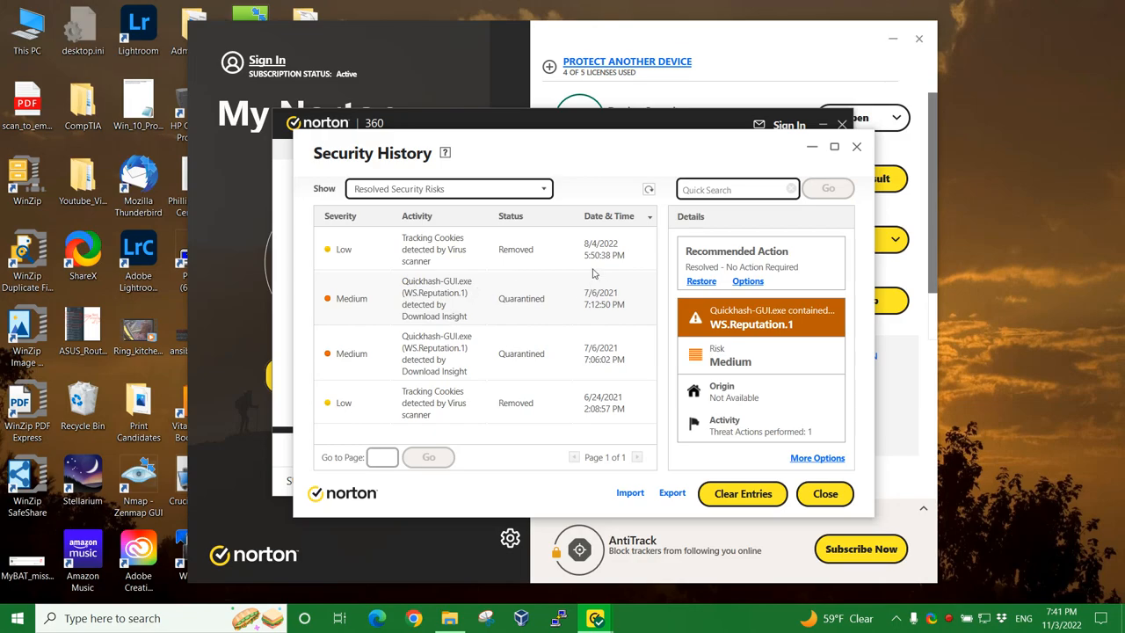
mouse_move(619, 256)
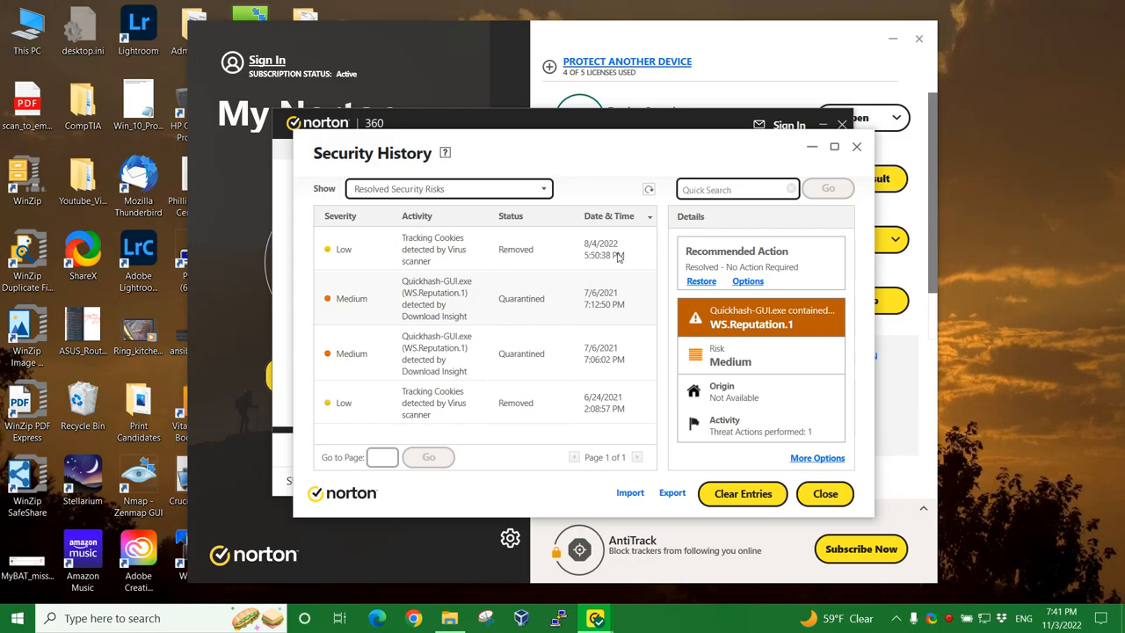
mouse_move(658, 259)
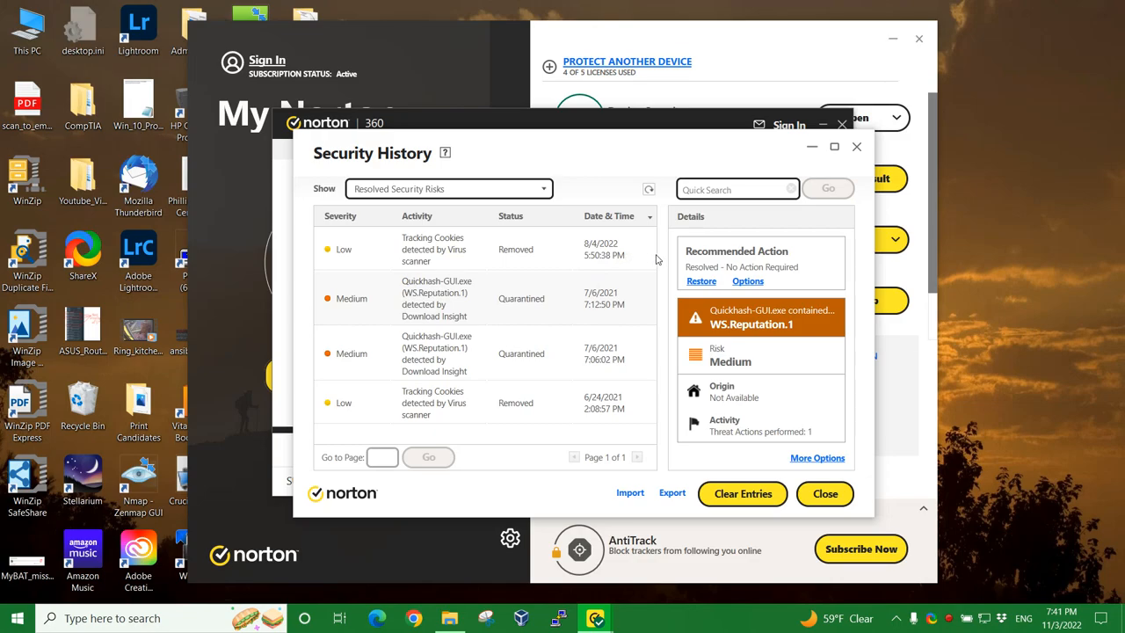
mouse_move(588, 270)
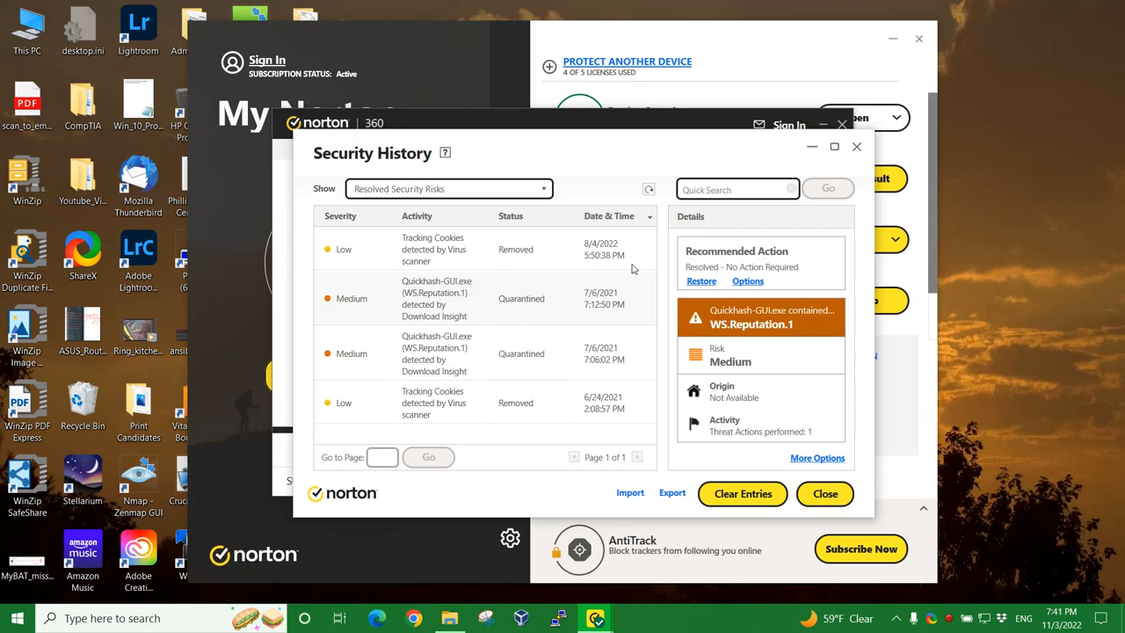
mouse_move(384, 253)
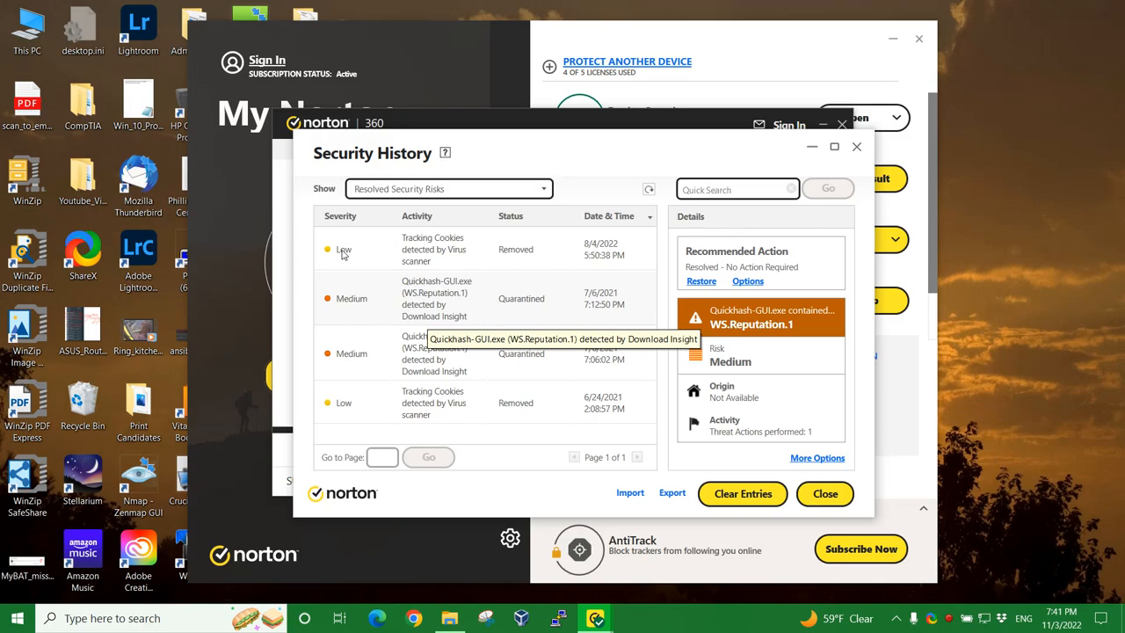
mouse_move(605, 325)
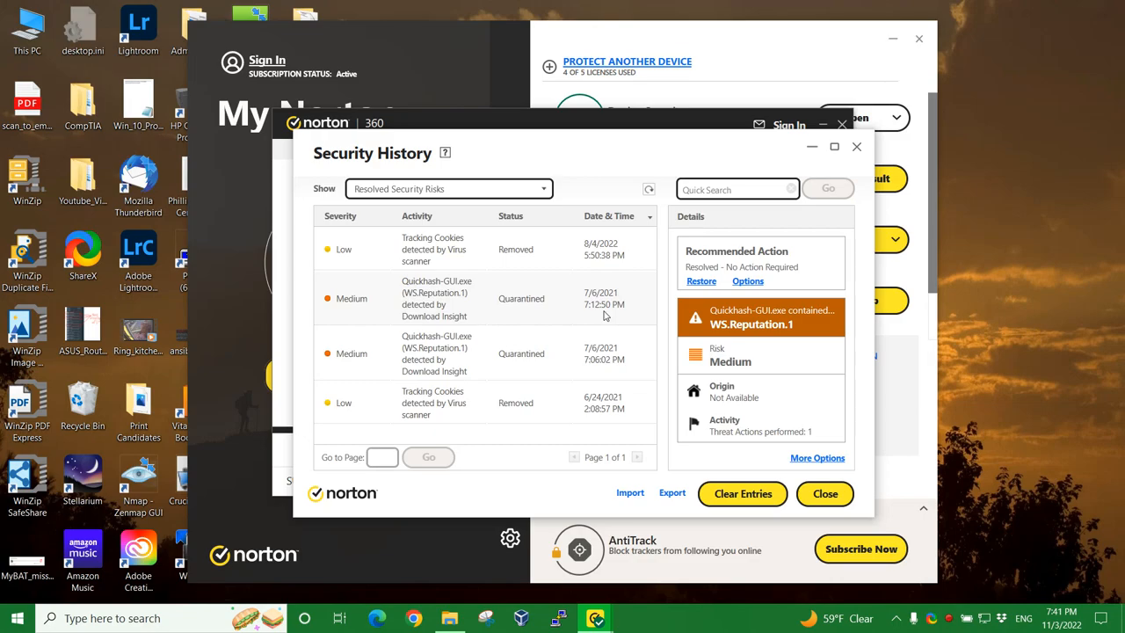
mouse_move(385, 266)
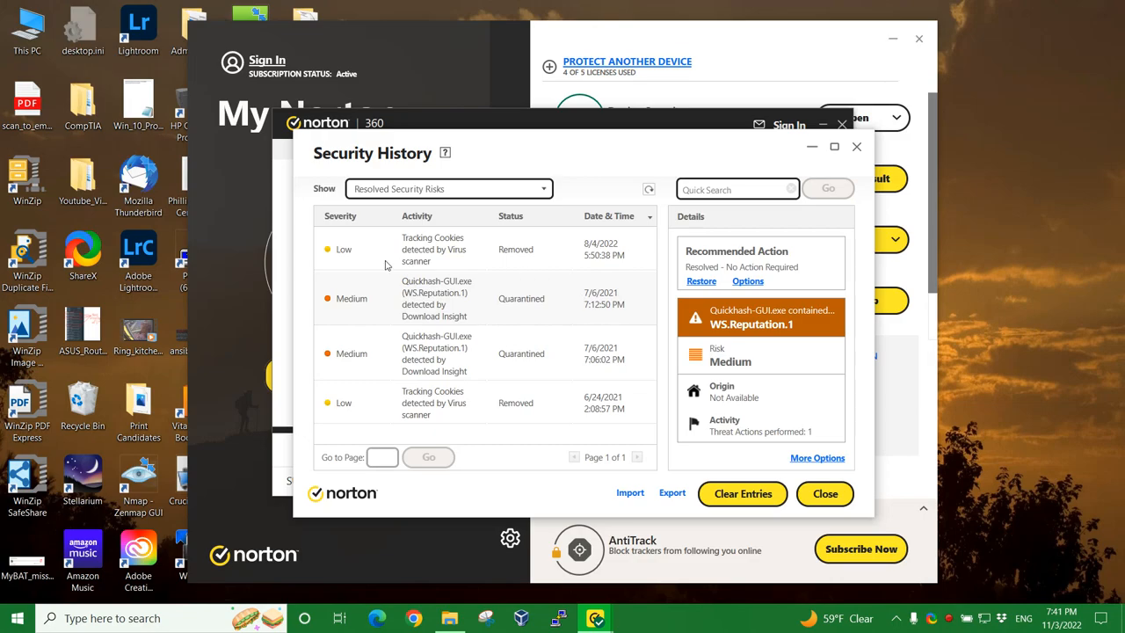
mouse_move(377, 255)
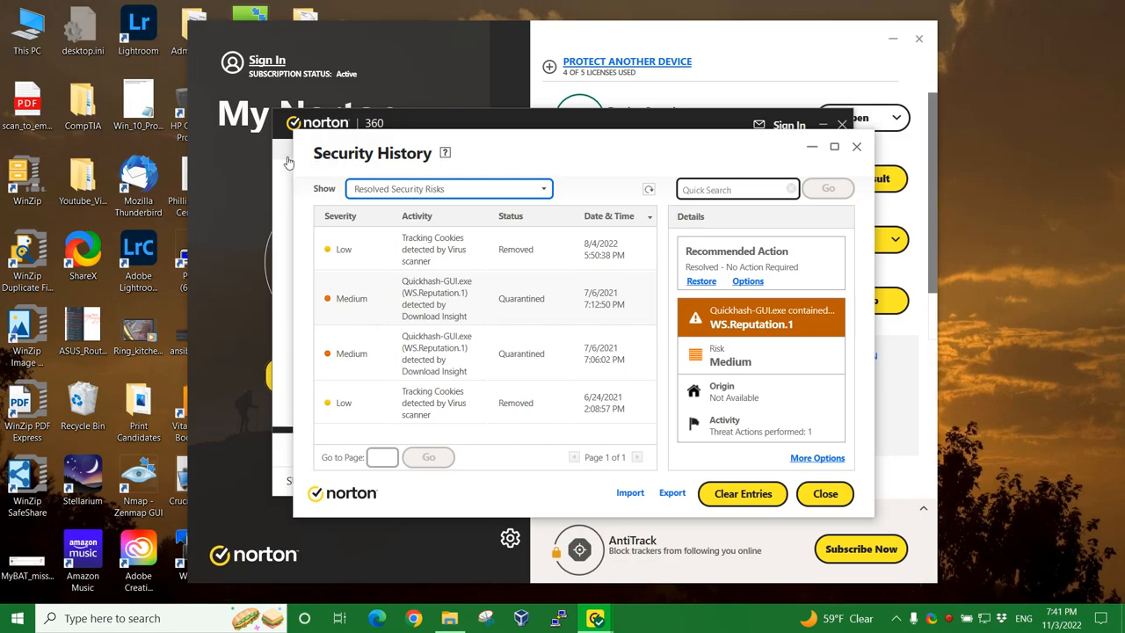
mouse_move(354, 161)
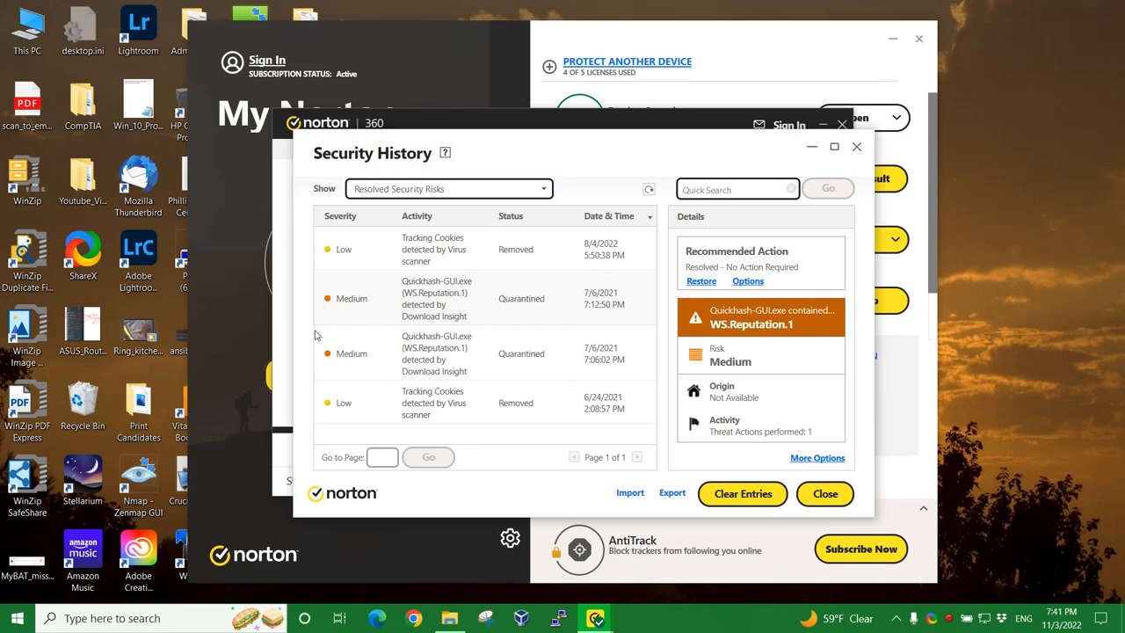
mouse_move(431, 402)
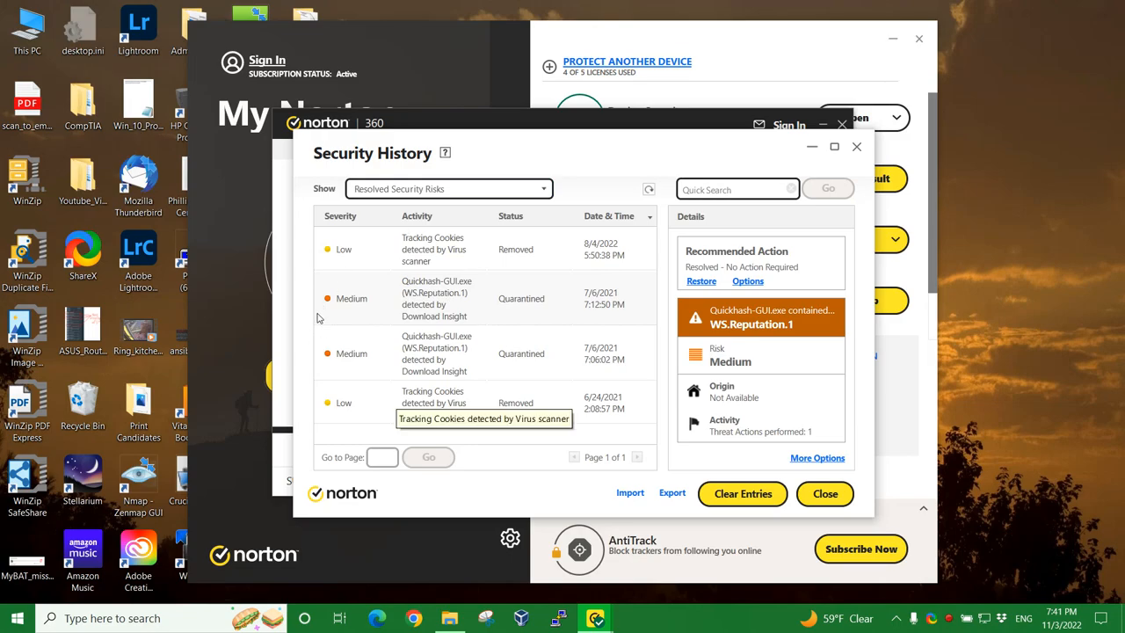
mouse_move(366, 236)
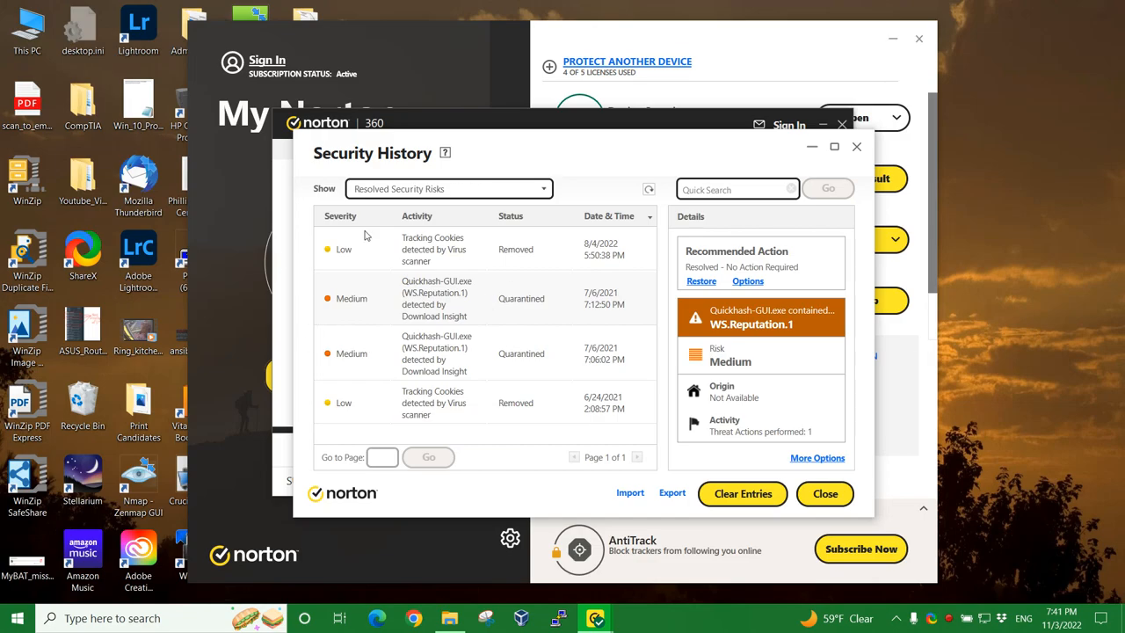
Choose Unresolved Security Risks from the Show list, which reports no items.
click(449, 188)
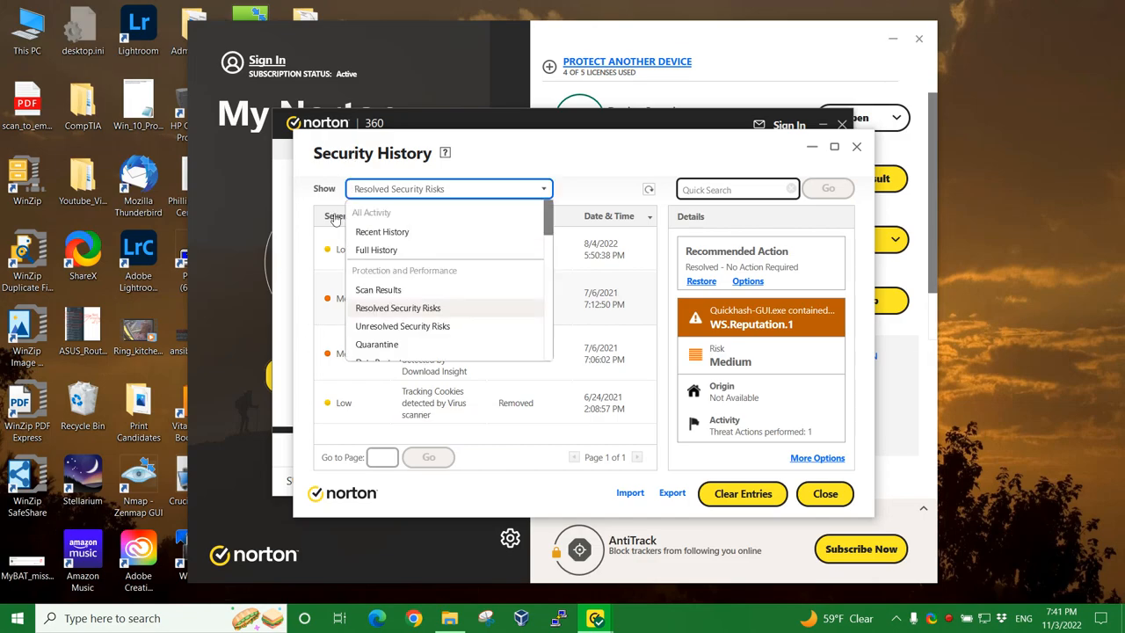
mouse_move(318, 255)
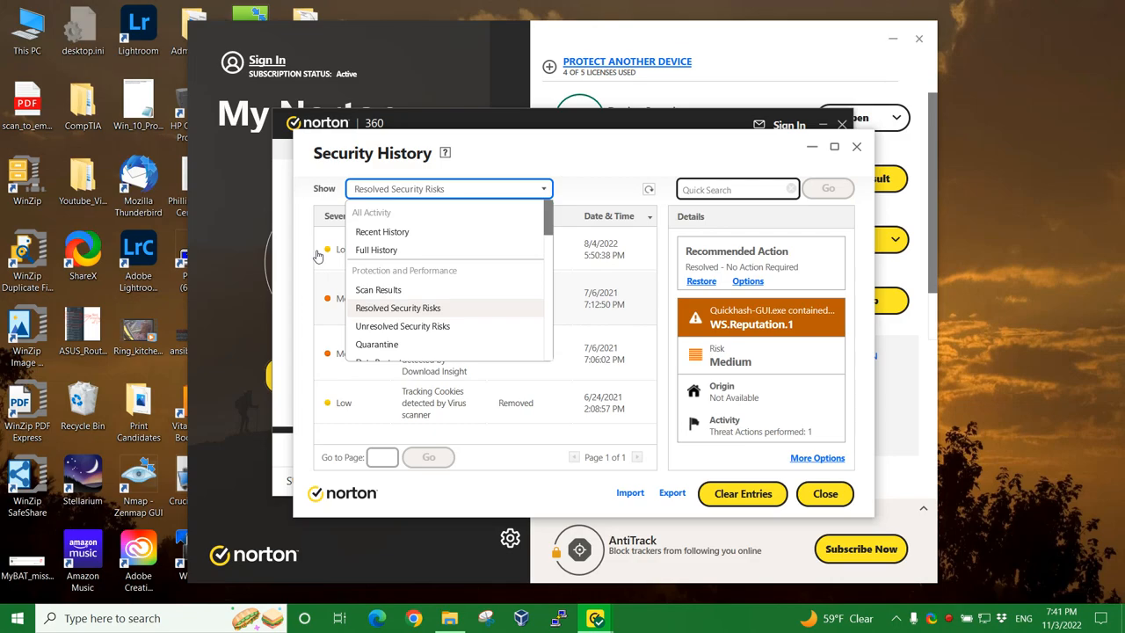
mouse_move(331, 254)
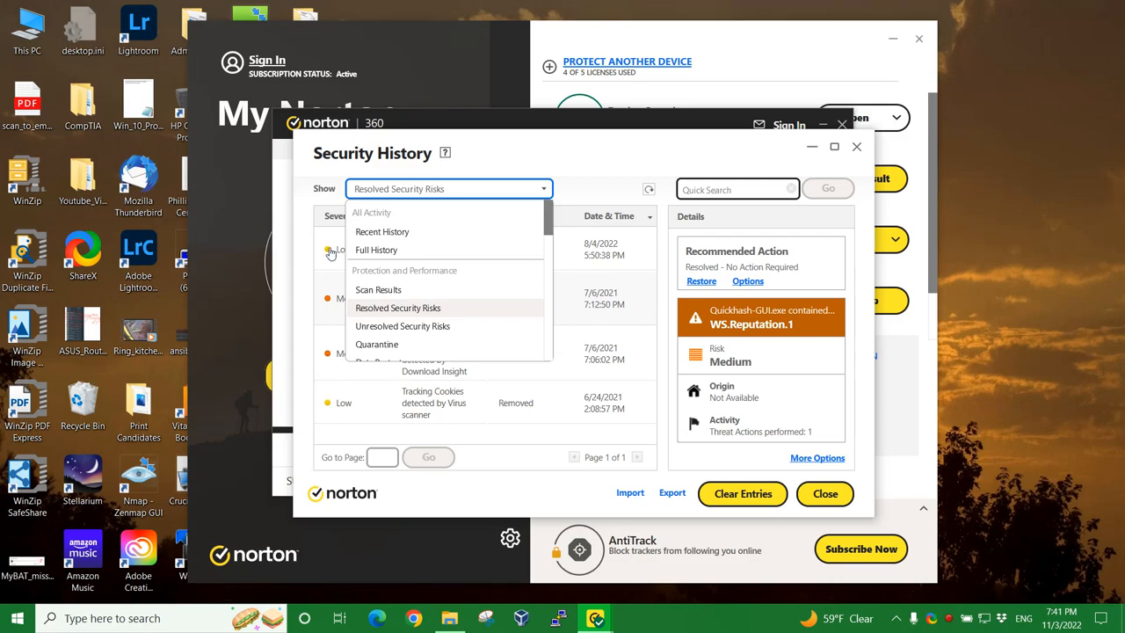
mouse_move(316, 269)
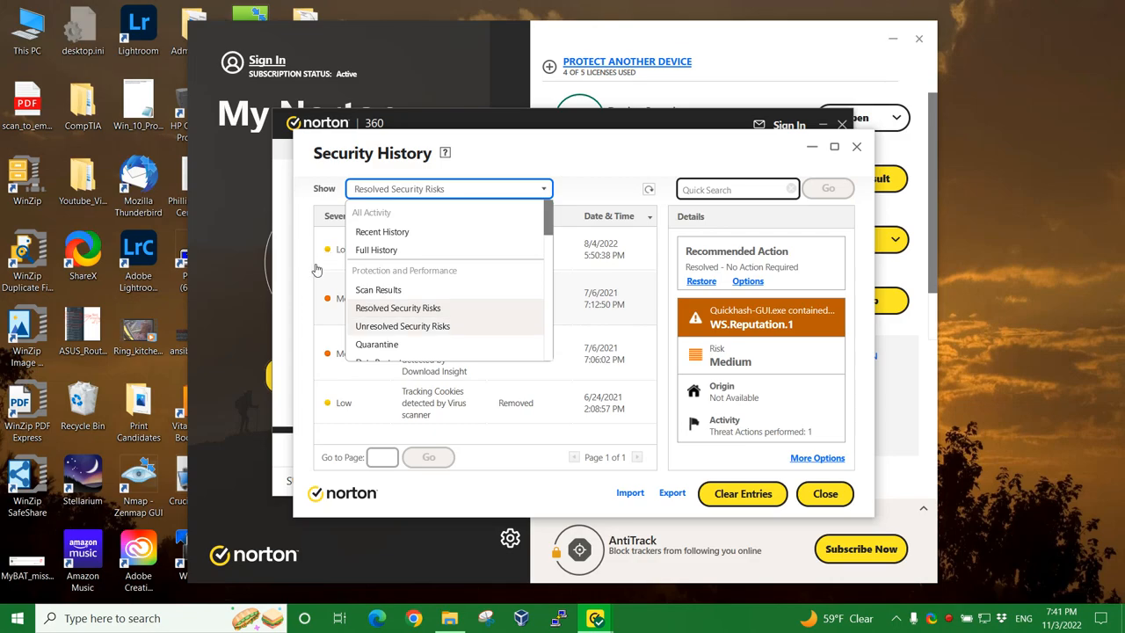
click(402, 326)
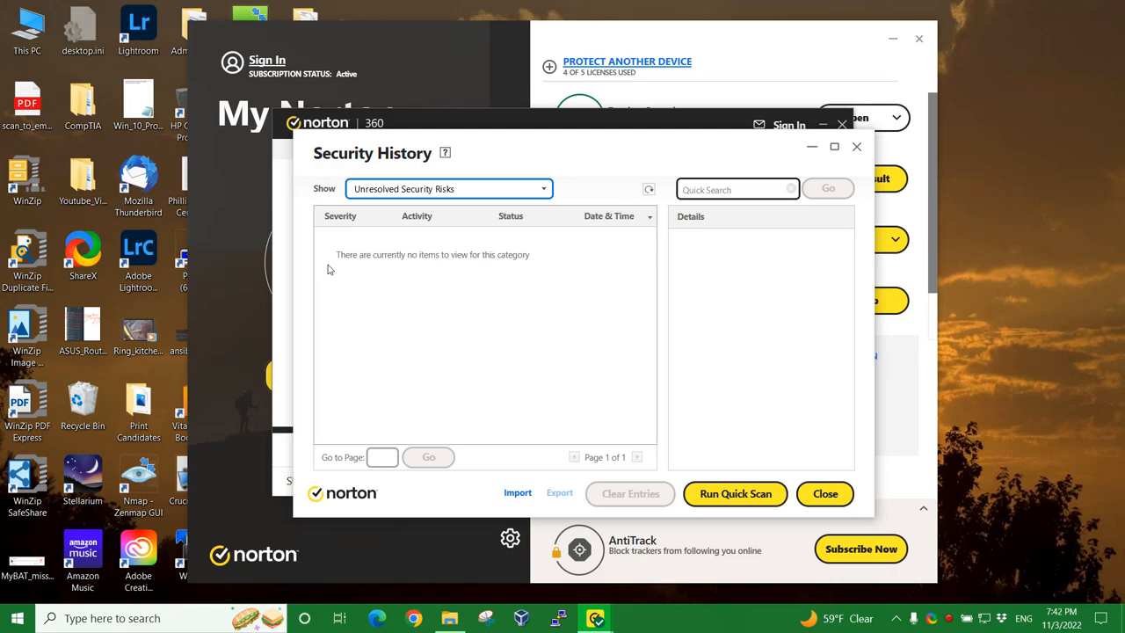
mouse_move(390, 171)
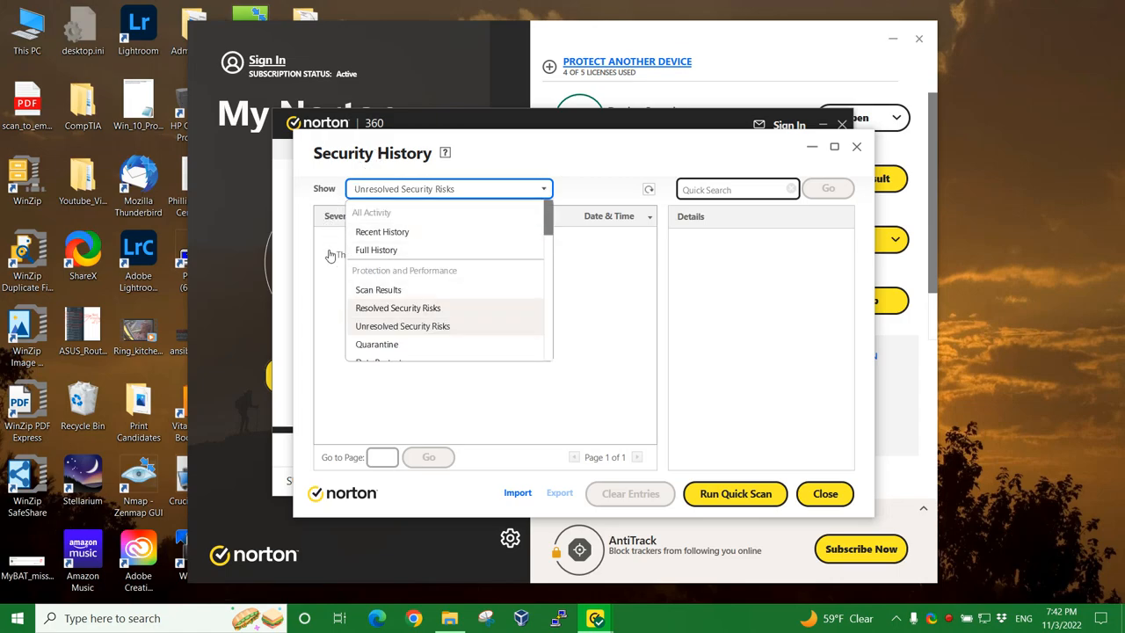
Select Quarantine to list the two quarantined Quickhash-GUI.exe detections.
click(376, 344)
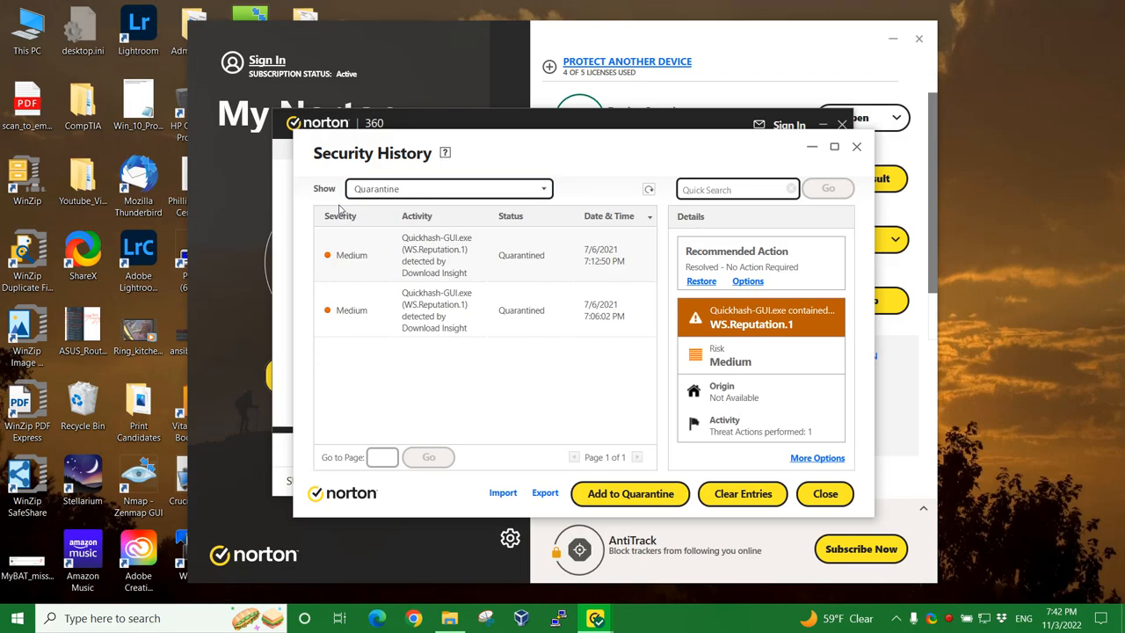
mouse_move(615, 267)
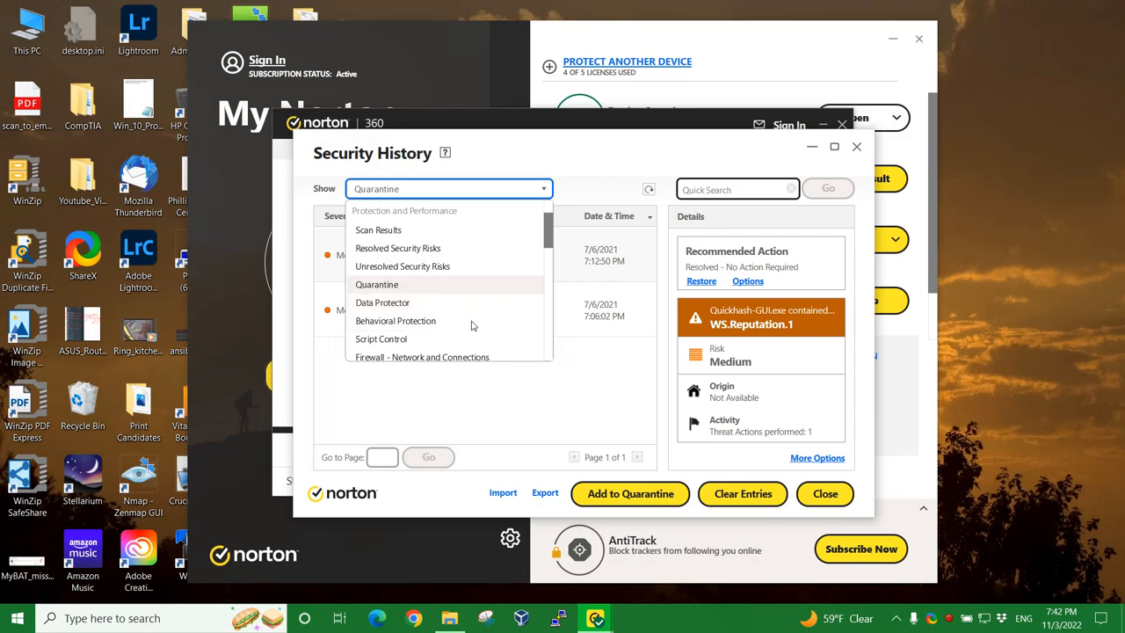
Switch to Script Control, view the newest entry's details, and reopen the category list.
click(376, 284)
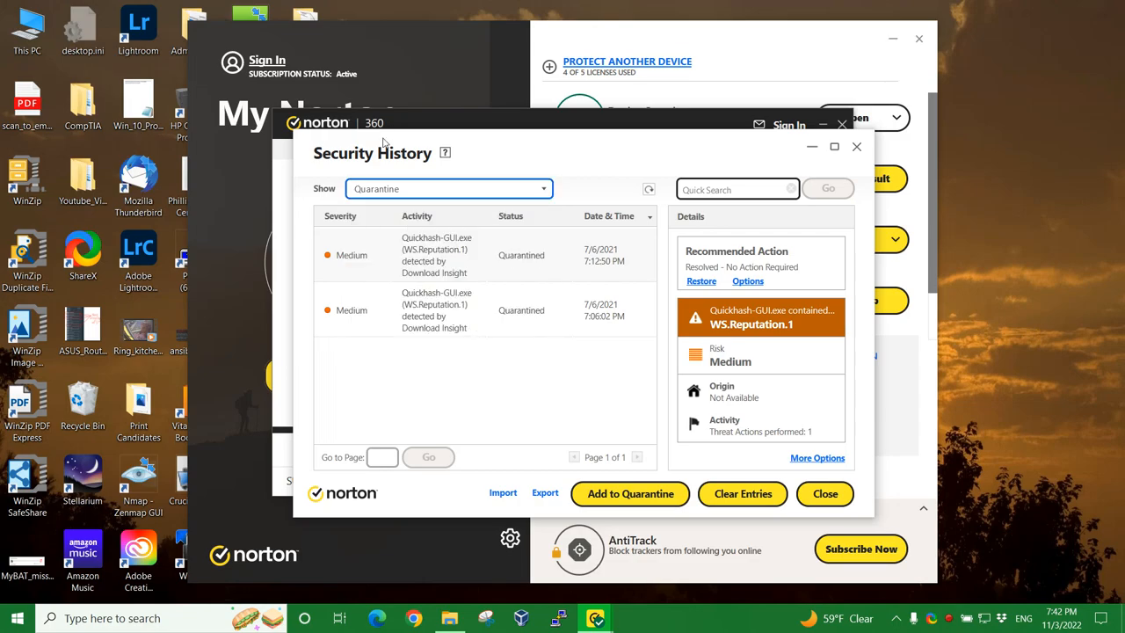
click(449, 188)
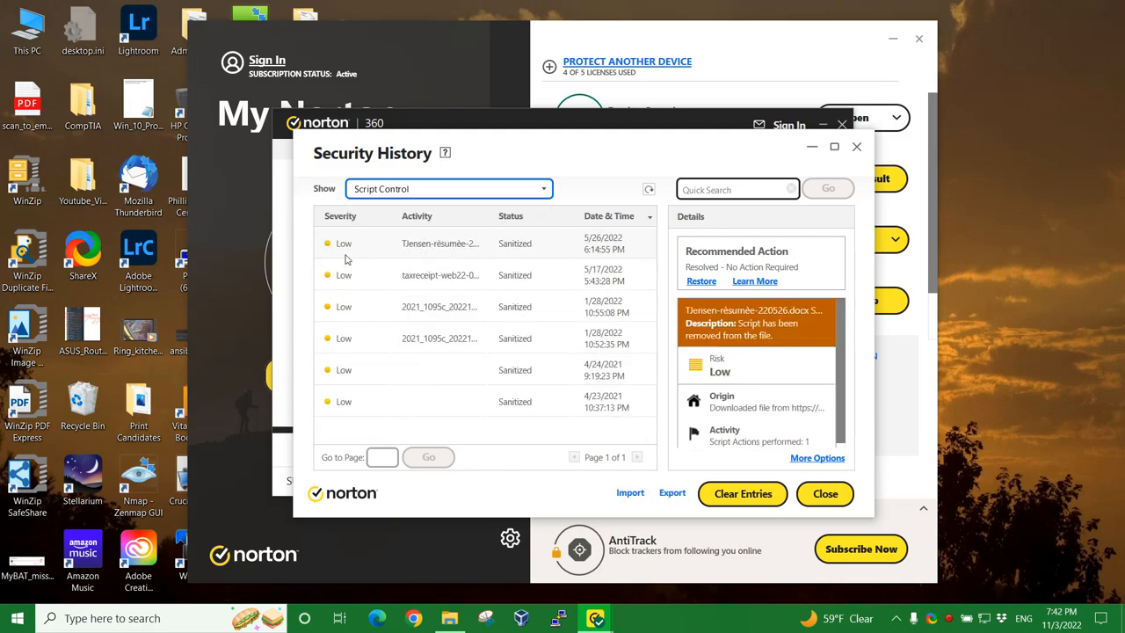
mouse_move(442, 330)
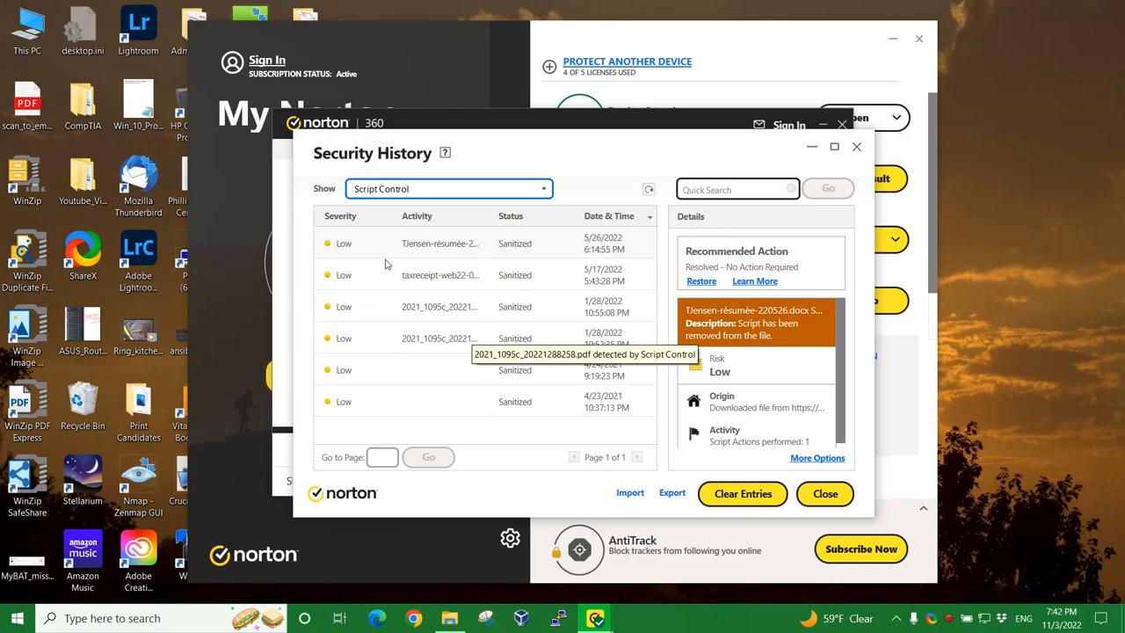
click(449, 188)
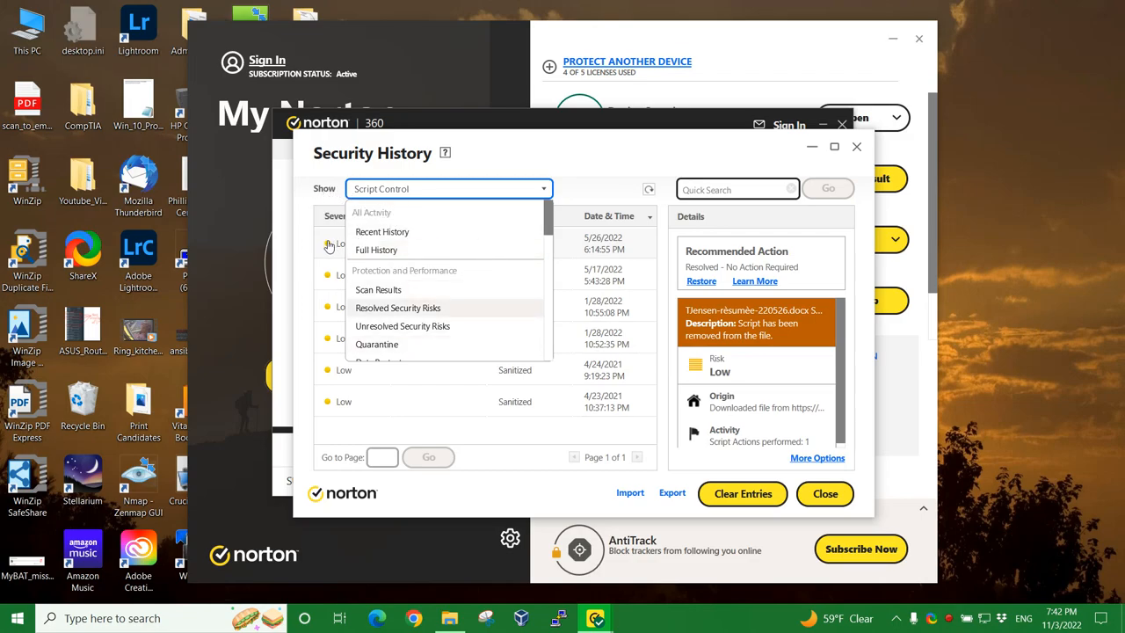
mouse_move(349, 253)
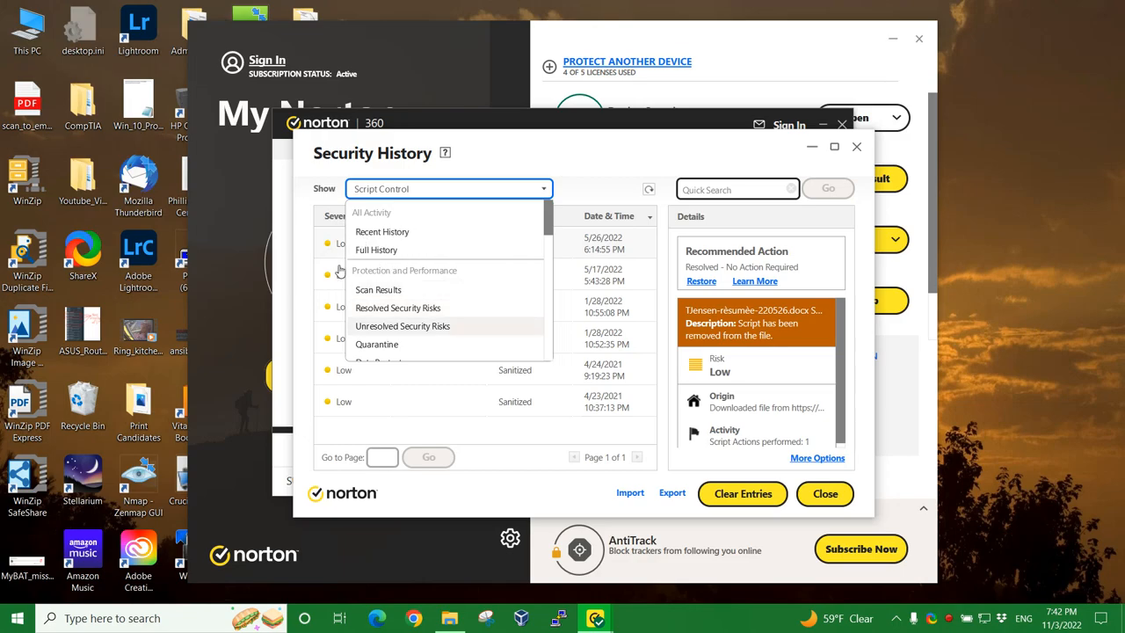
mouse_move(361, 264)
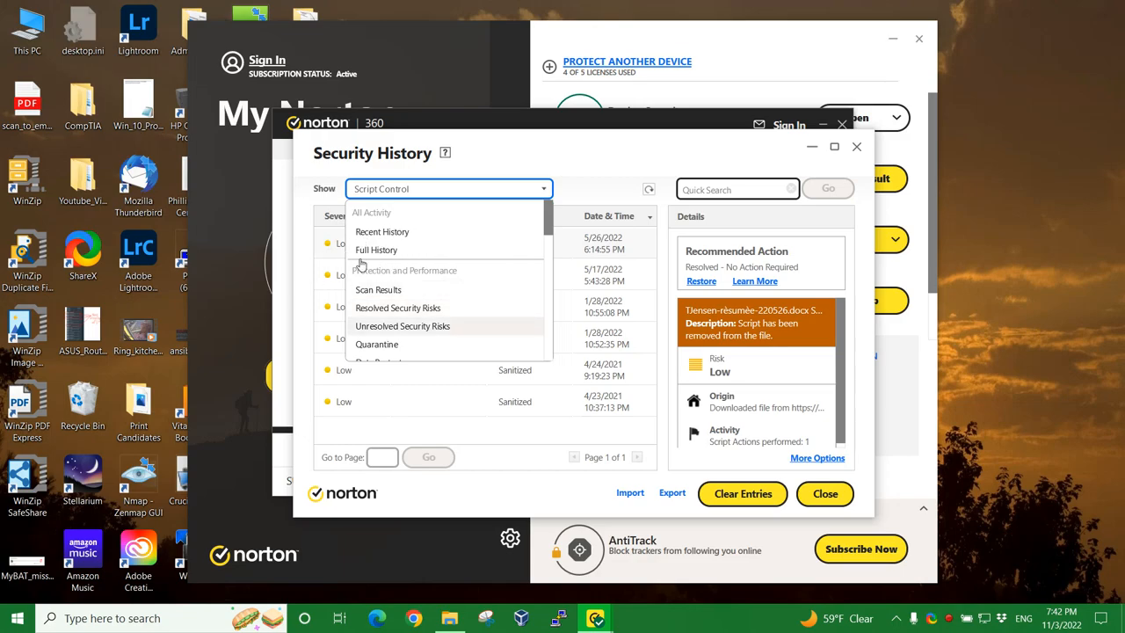
mouse_move(377, 343)
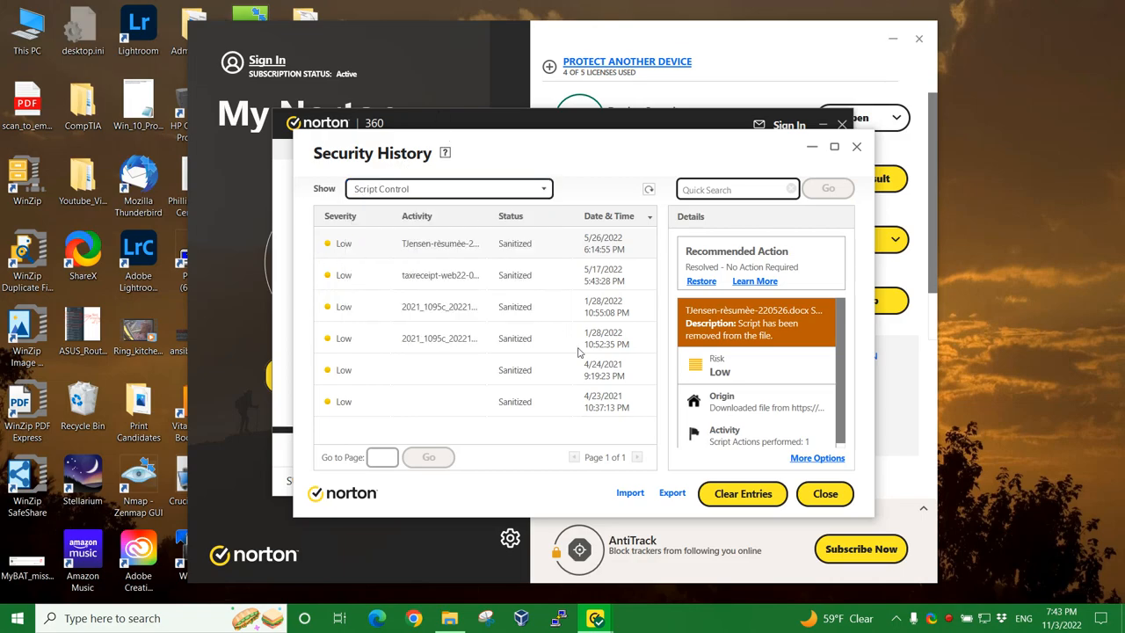
mouse_move(825, 493)
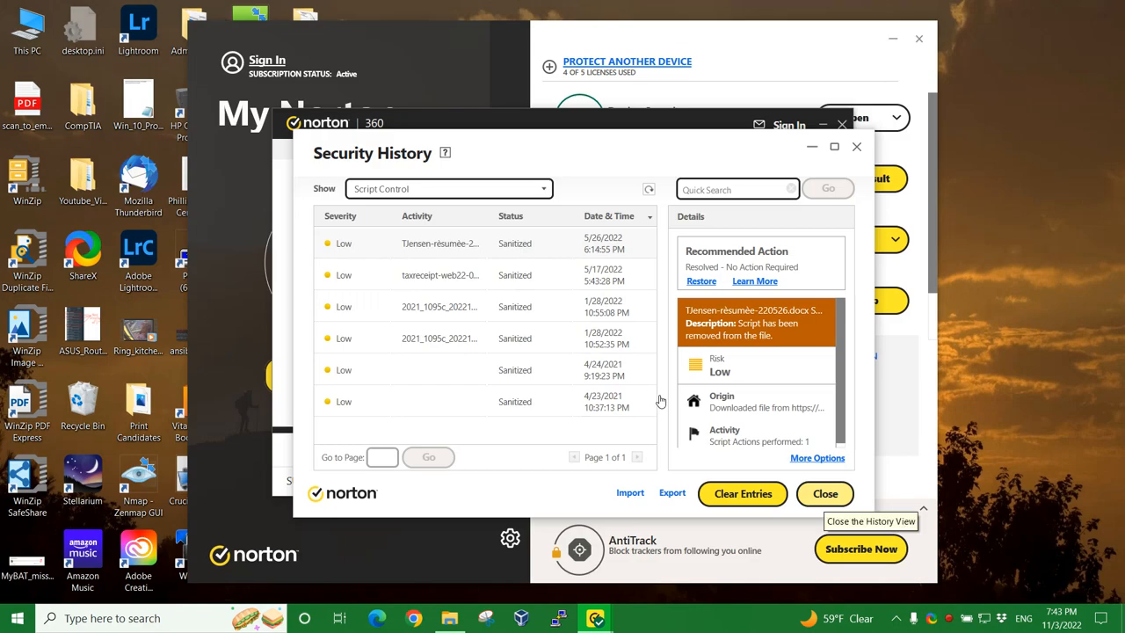
Close Security History, the Norton 360 window, and My Norton to reach the desktop.
click(823, 493)
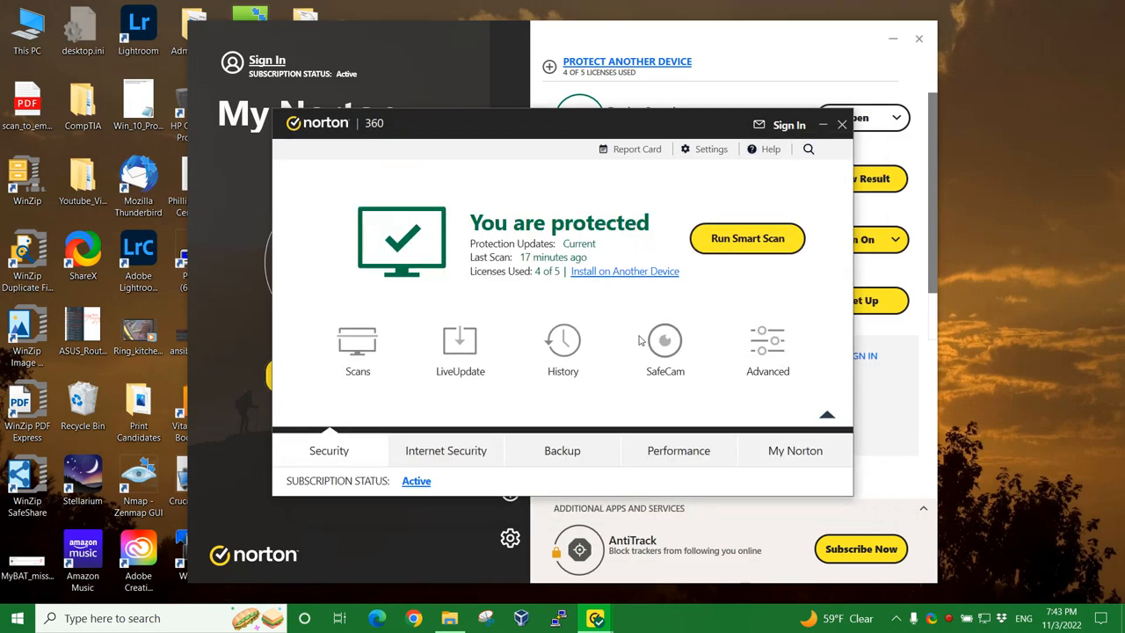
mouse_move(675, 106)
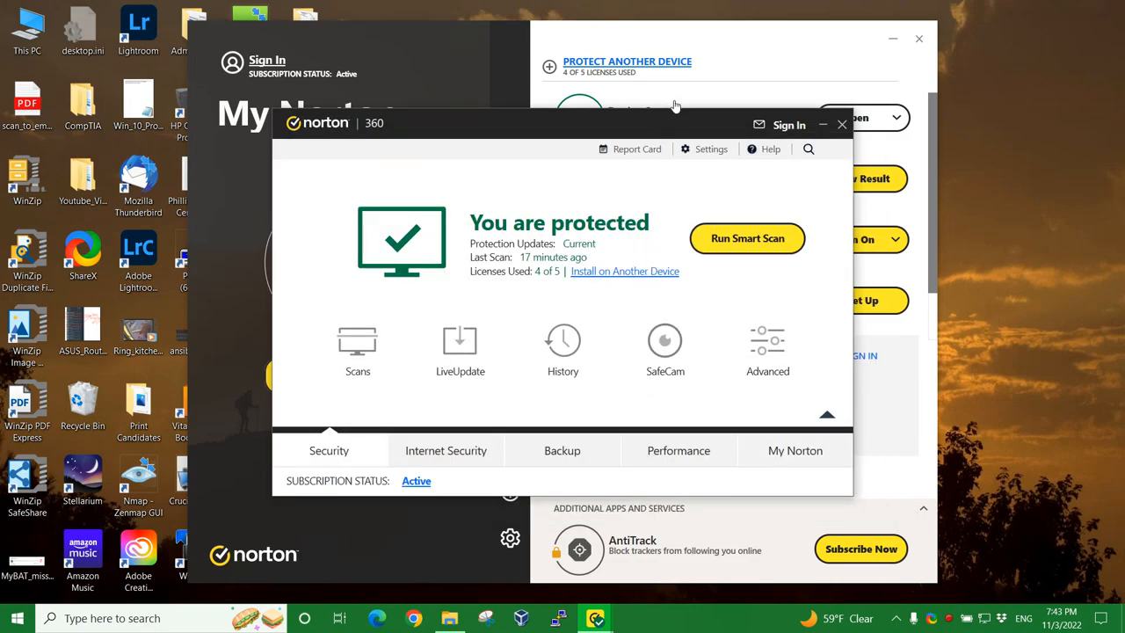
click(842, 124)
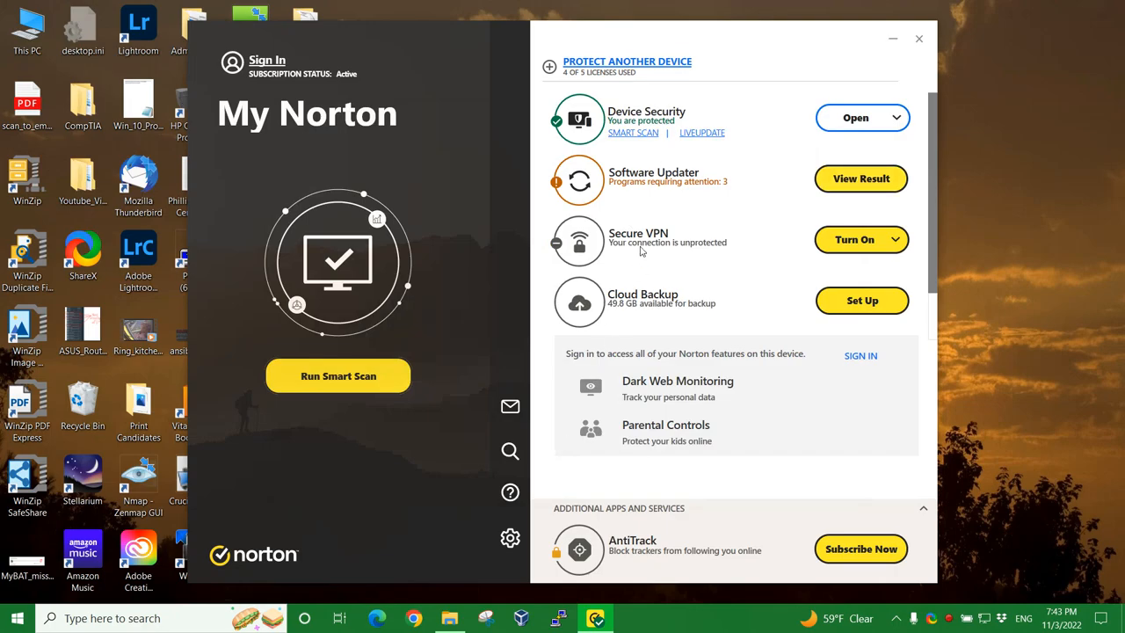
click(919, 38)
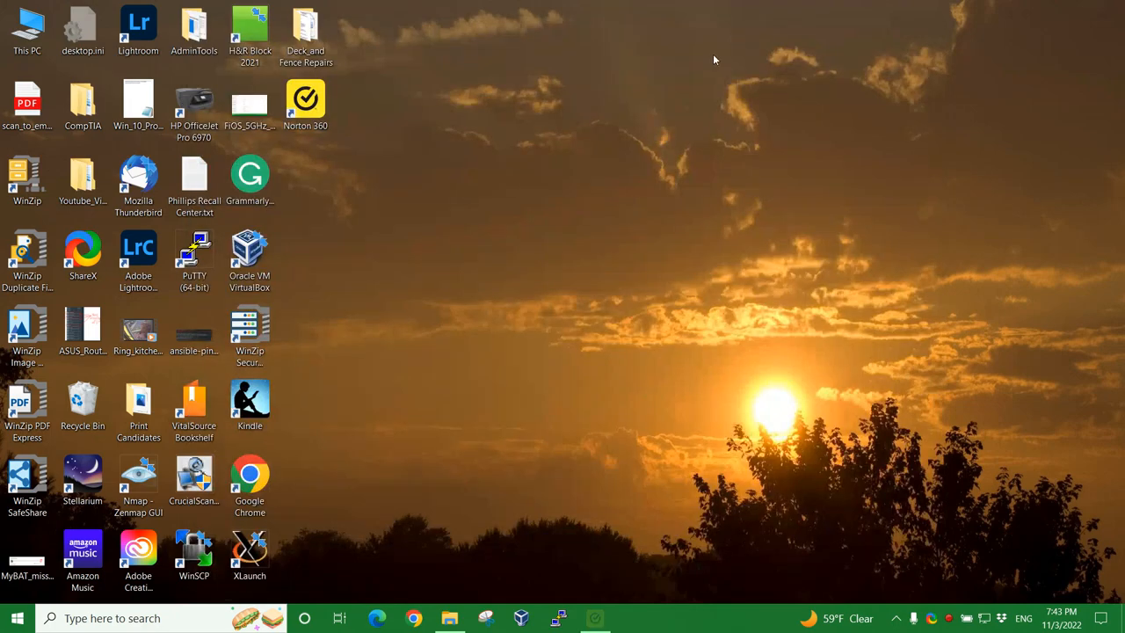